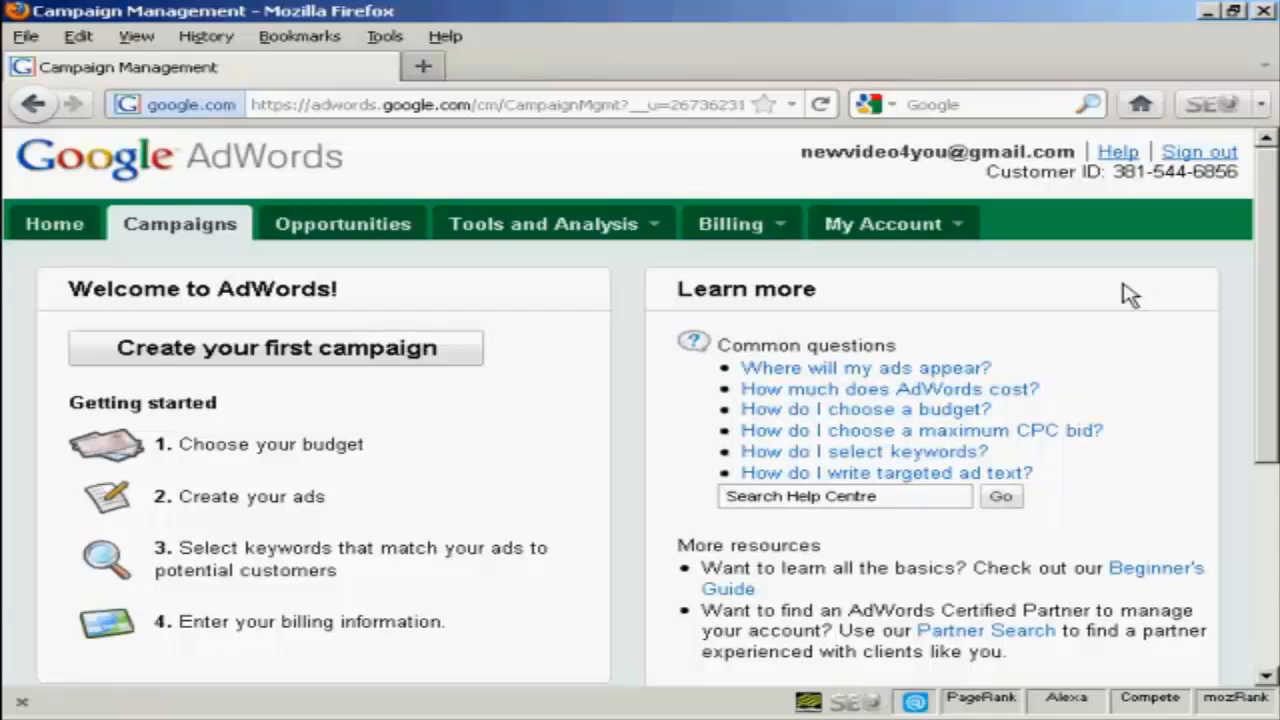
pyautogui.moveTo(875, 258)
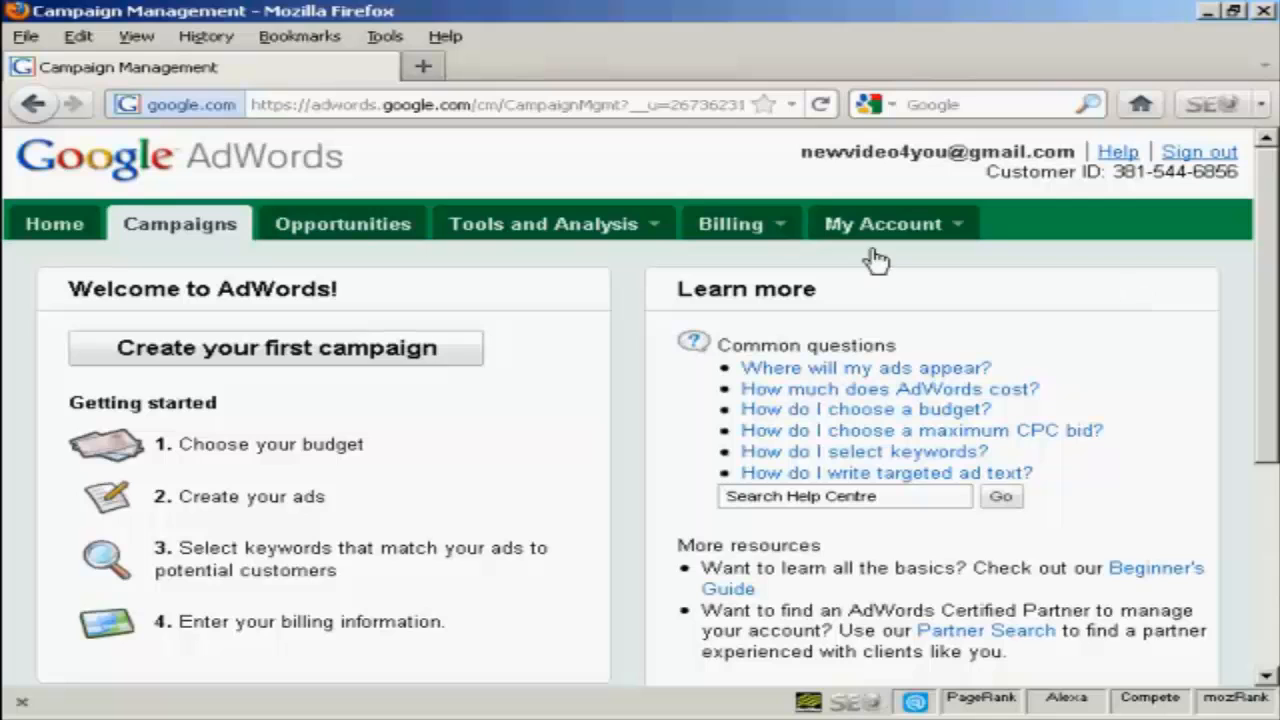
pyautogui.moveTo(655, 230)
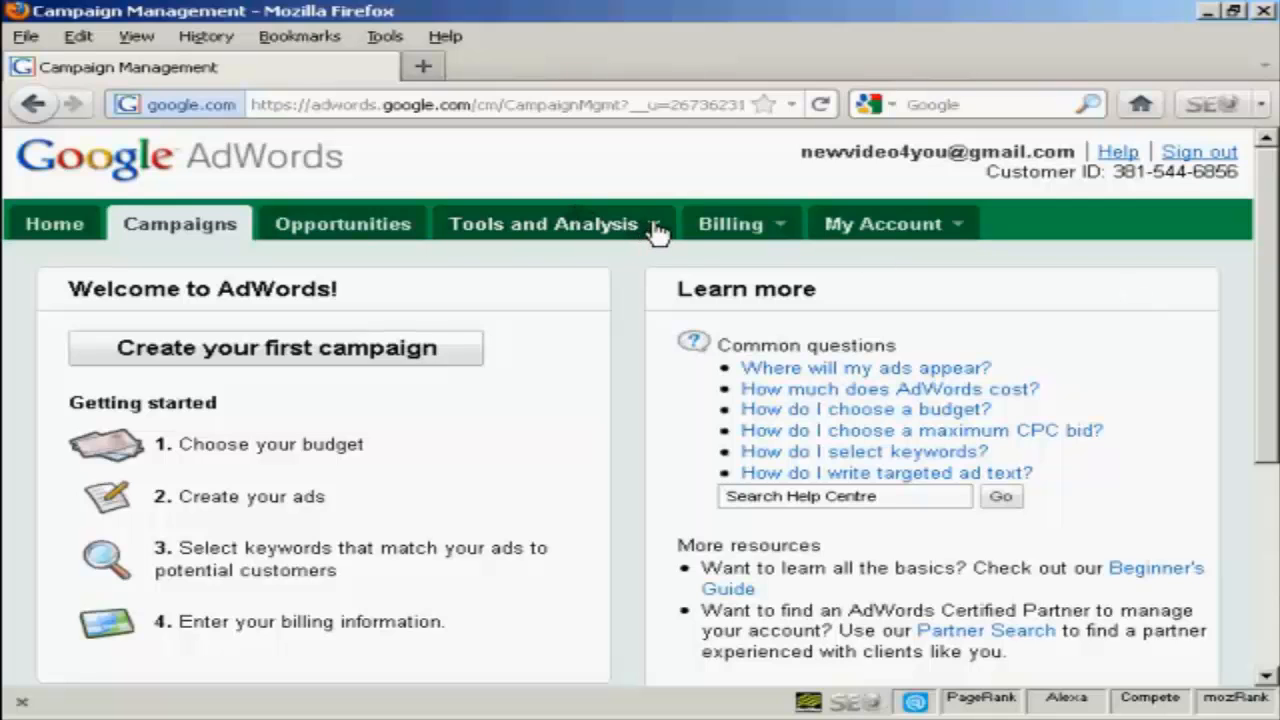
# Step: Launch the Contextual Targeting Tool from the Tools and Analysis menu
pyautogui.click(543, 223)
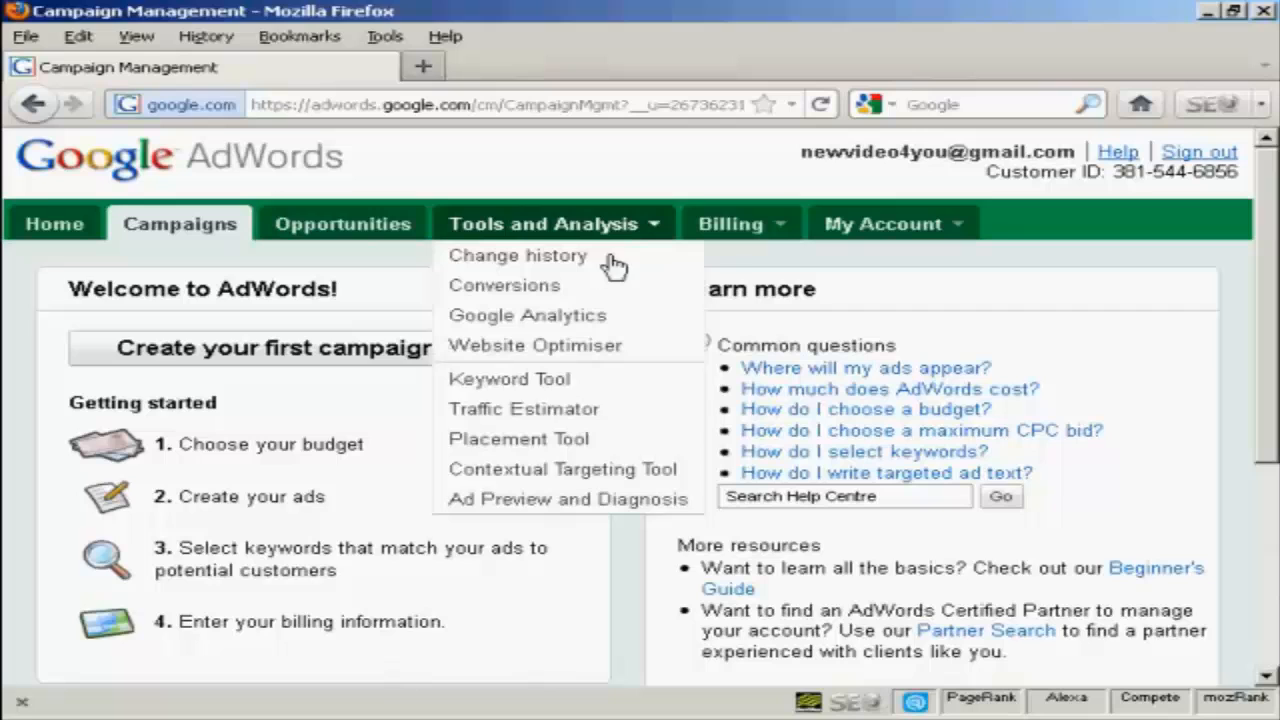
pyautogui.moveTo(563, 469)
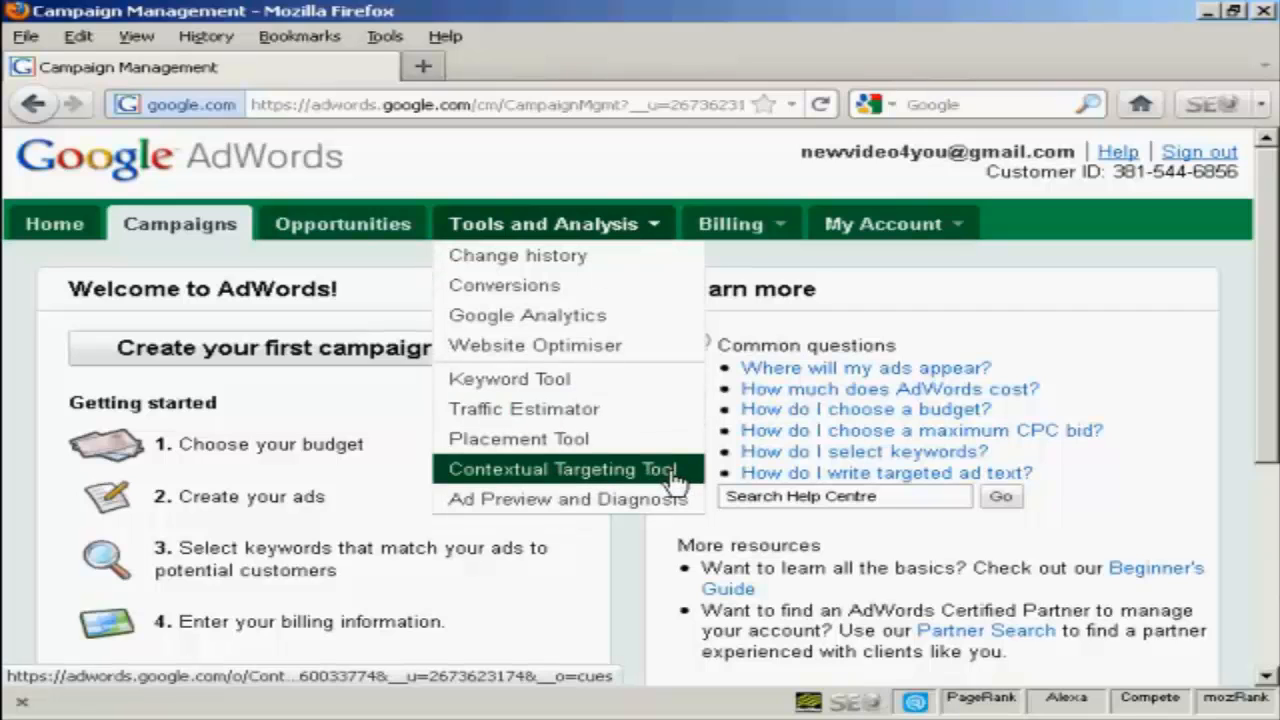
pyautogui.click(563, 468)
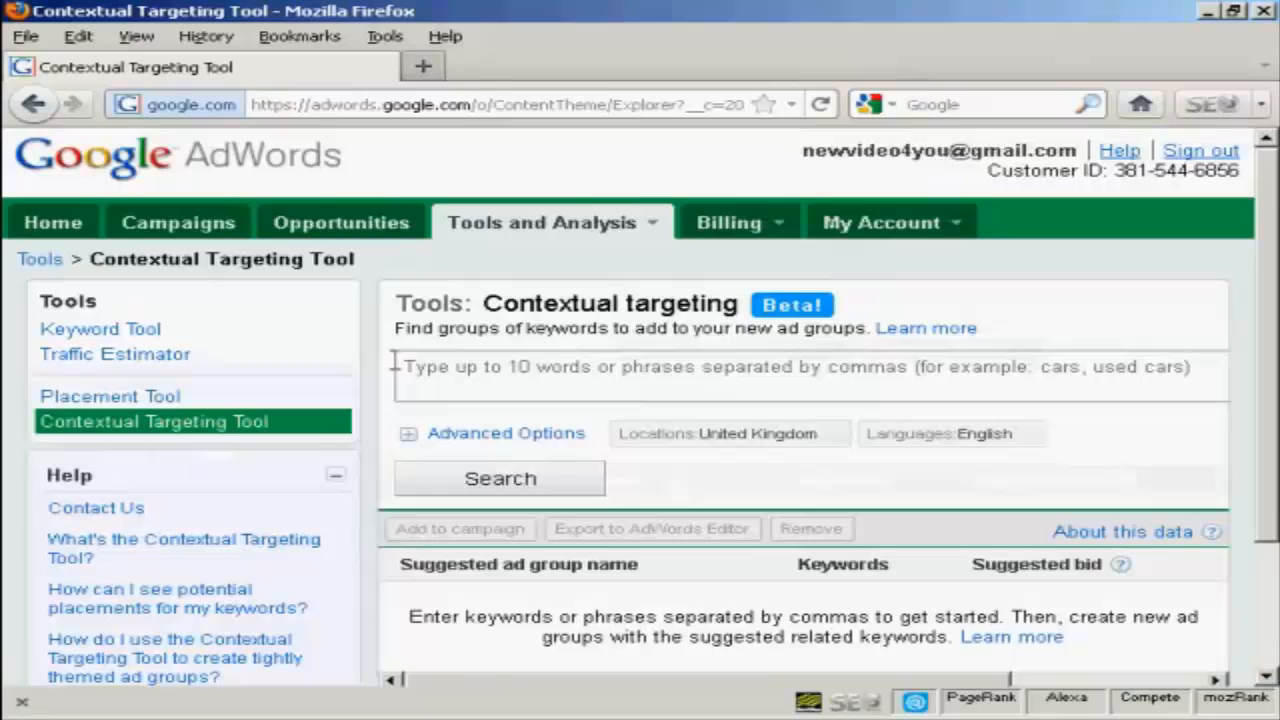
pyautogui.moveTo(420, 366)
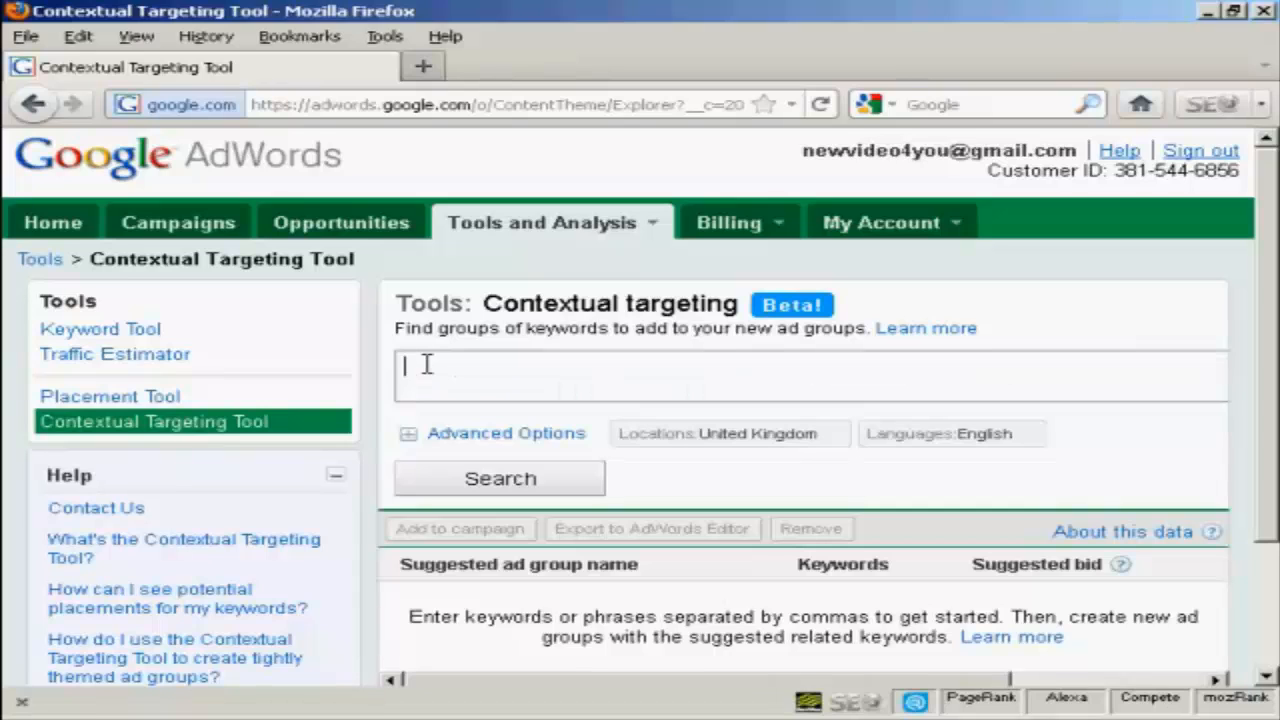
# Step: Enter 'Dog training, puppy training' in the keyword box
pyautogui.write('D')
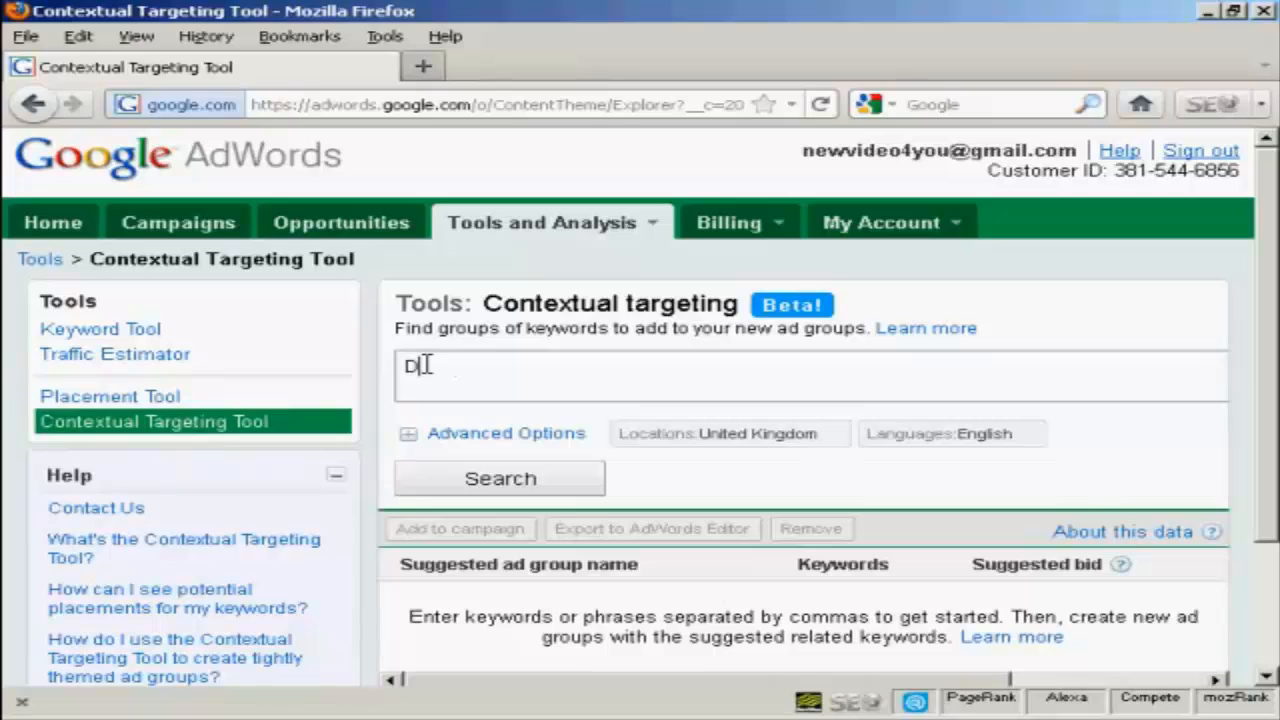
pyautogui.write('og')
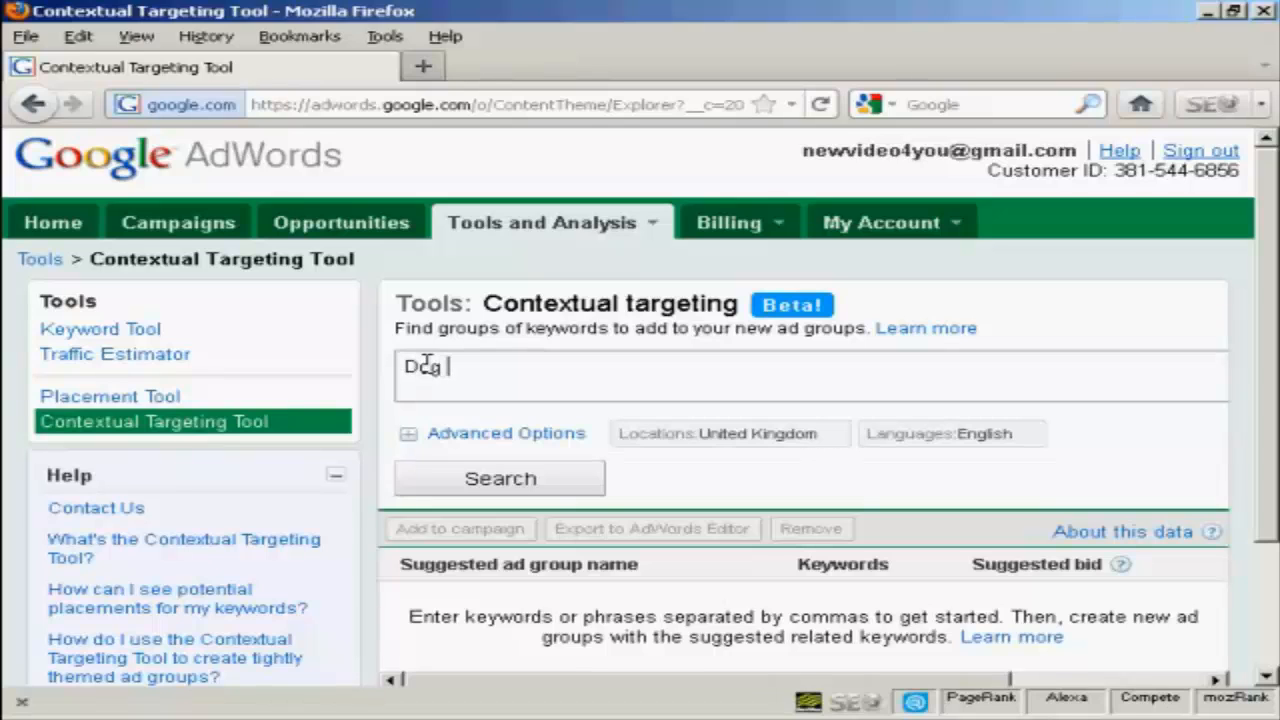
pyautogui.write('train')
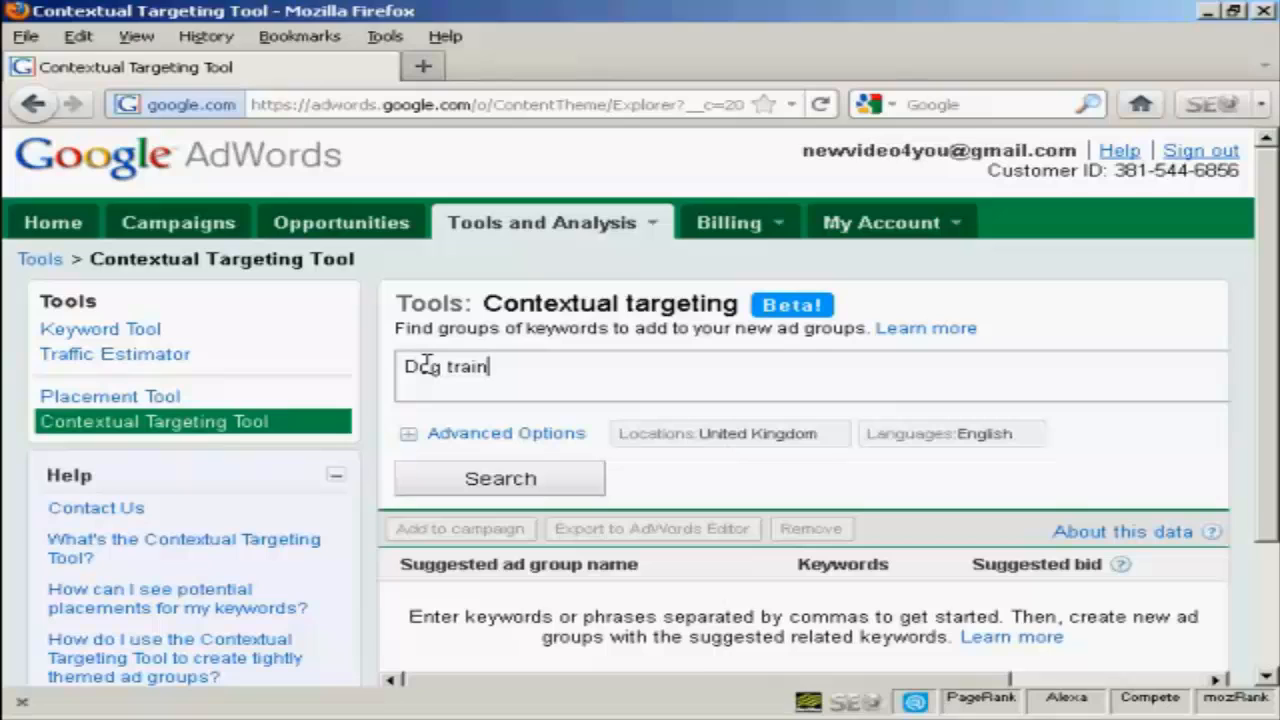
pyautogui.write('ing')
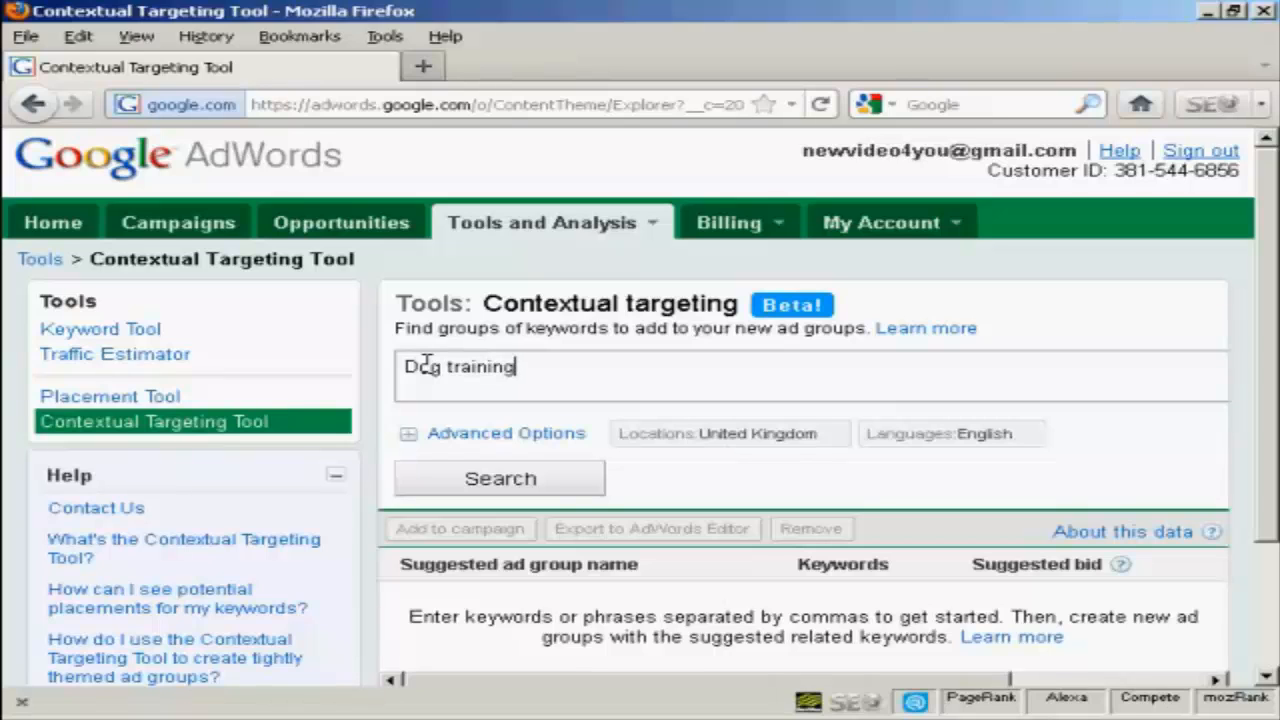
pyautogui.write(',')
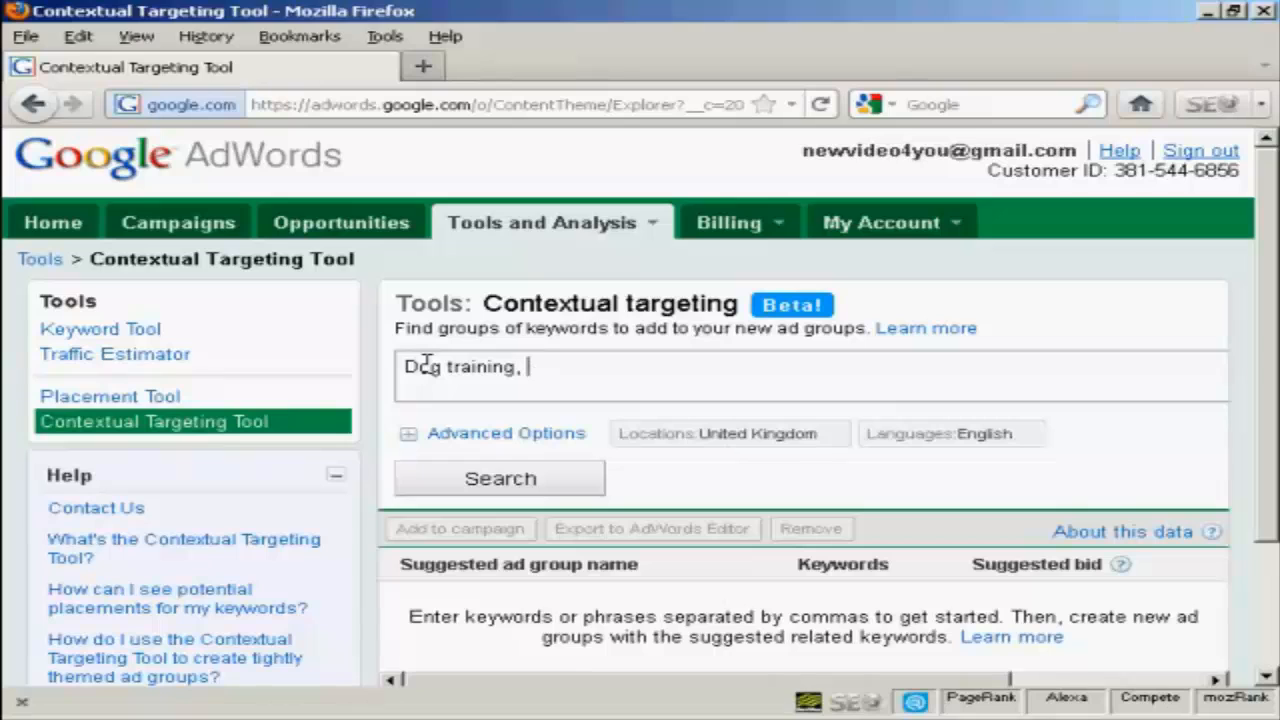
pyautogui.write('puppy')
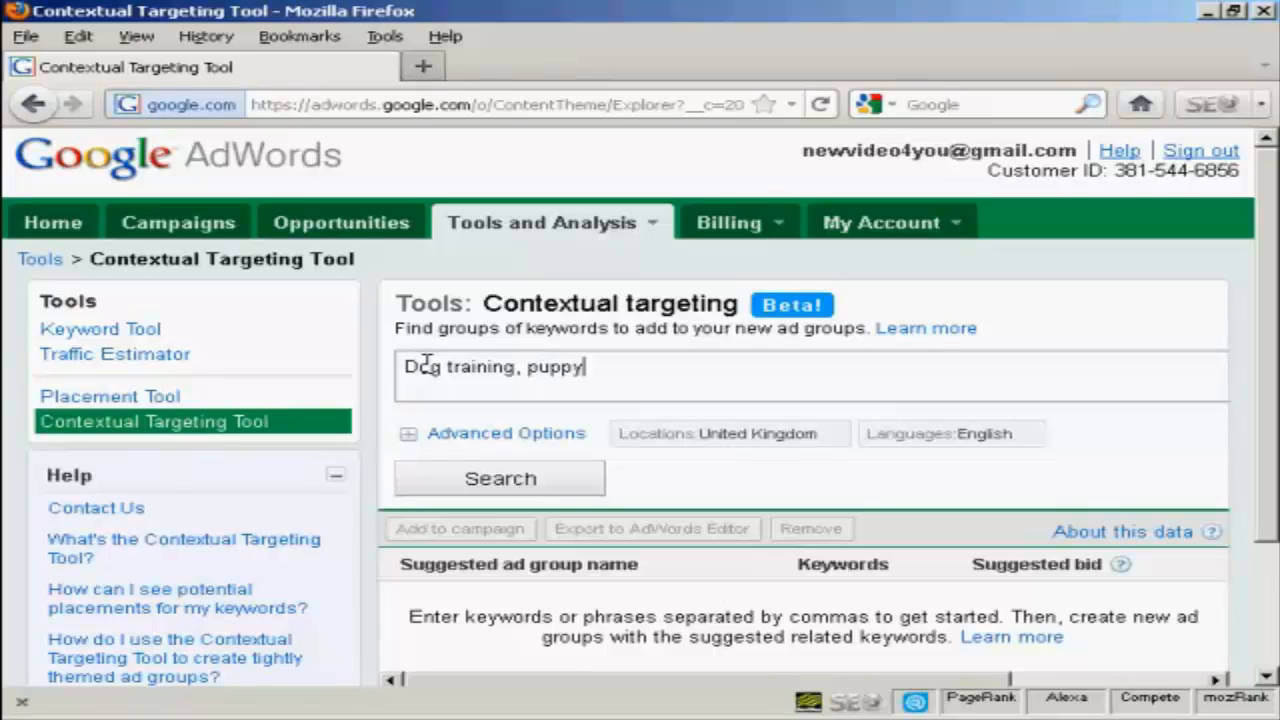
pyautogui.write('train')
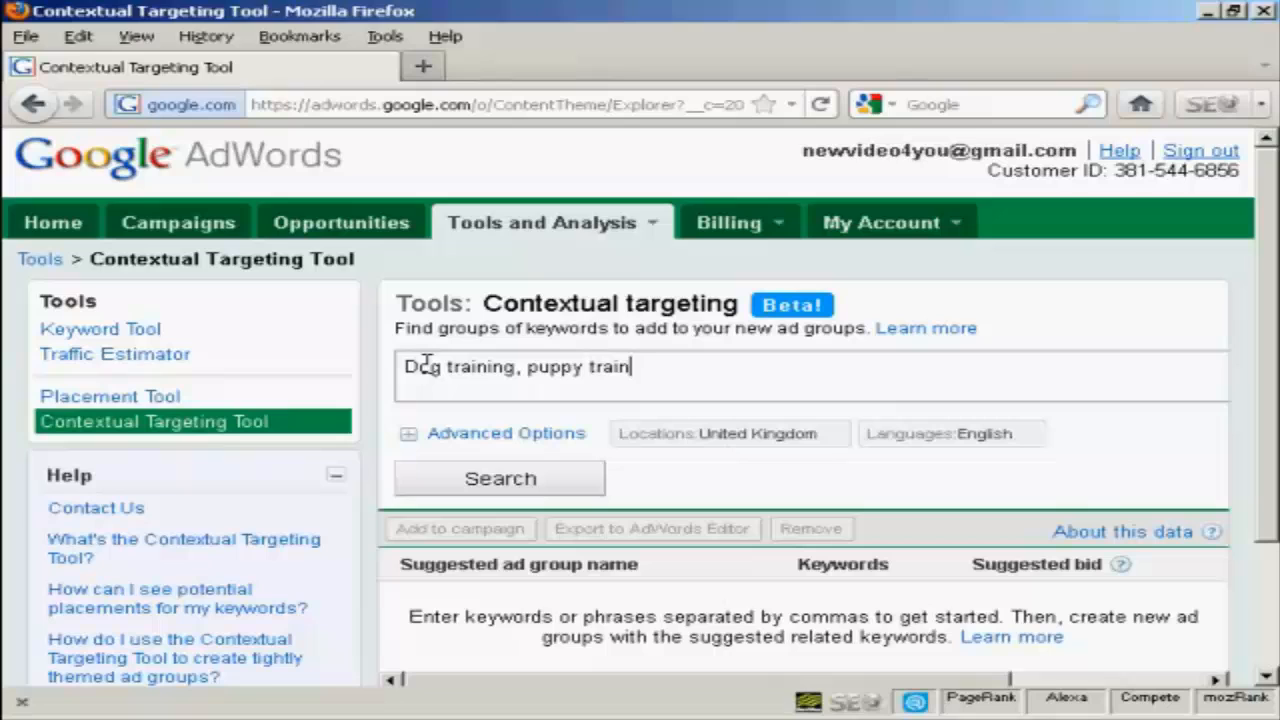
pyautogui.write('ing')
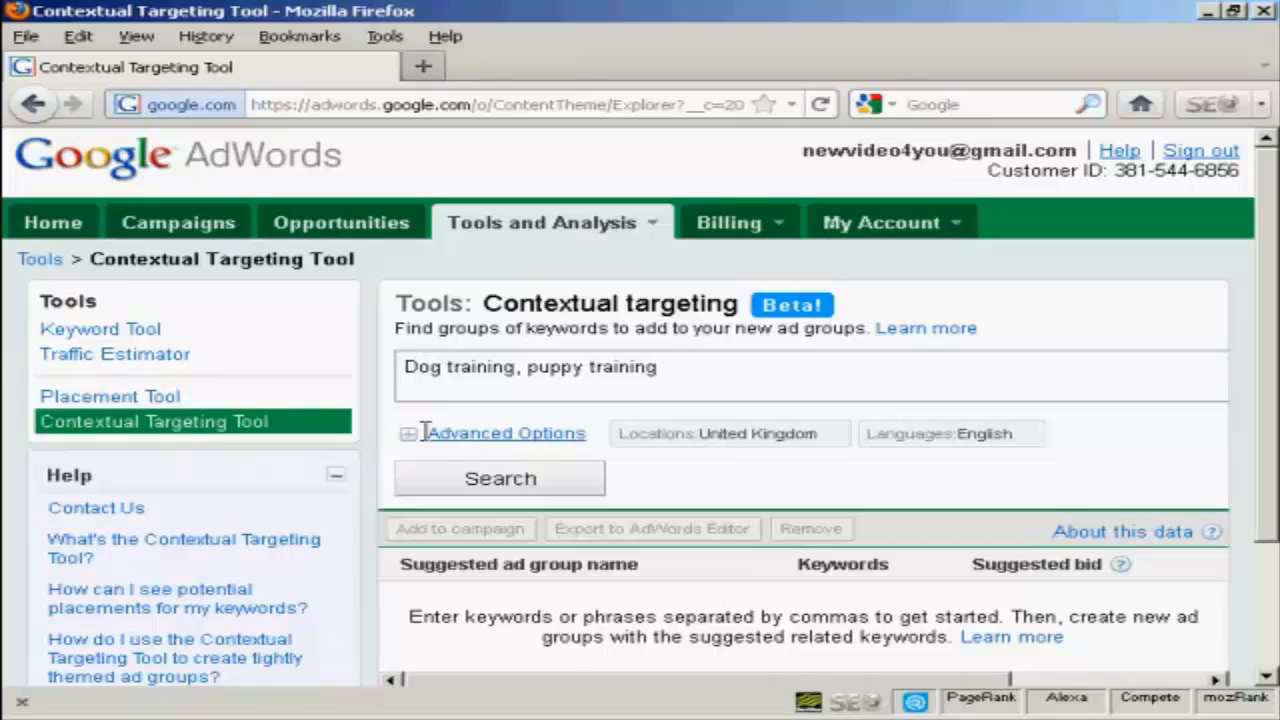
pyautogui.moveTo(508, 442)
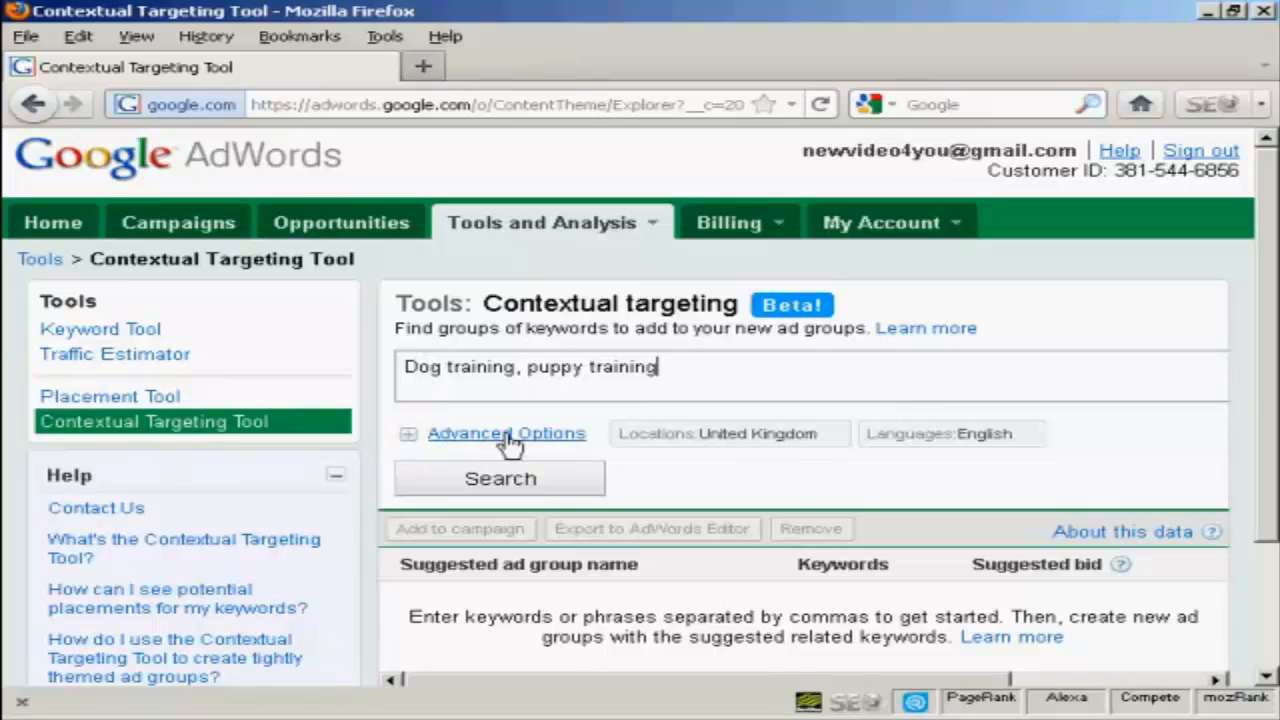
# Step: Under Advanced Options, choose United States as location and search for ad group suggestions
pyautogui.click(506, 433)
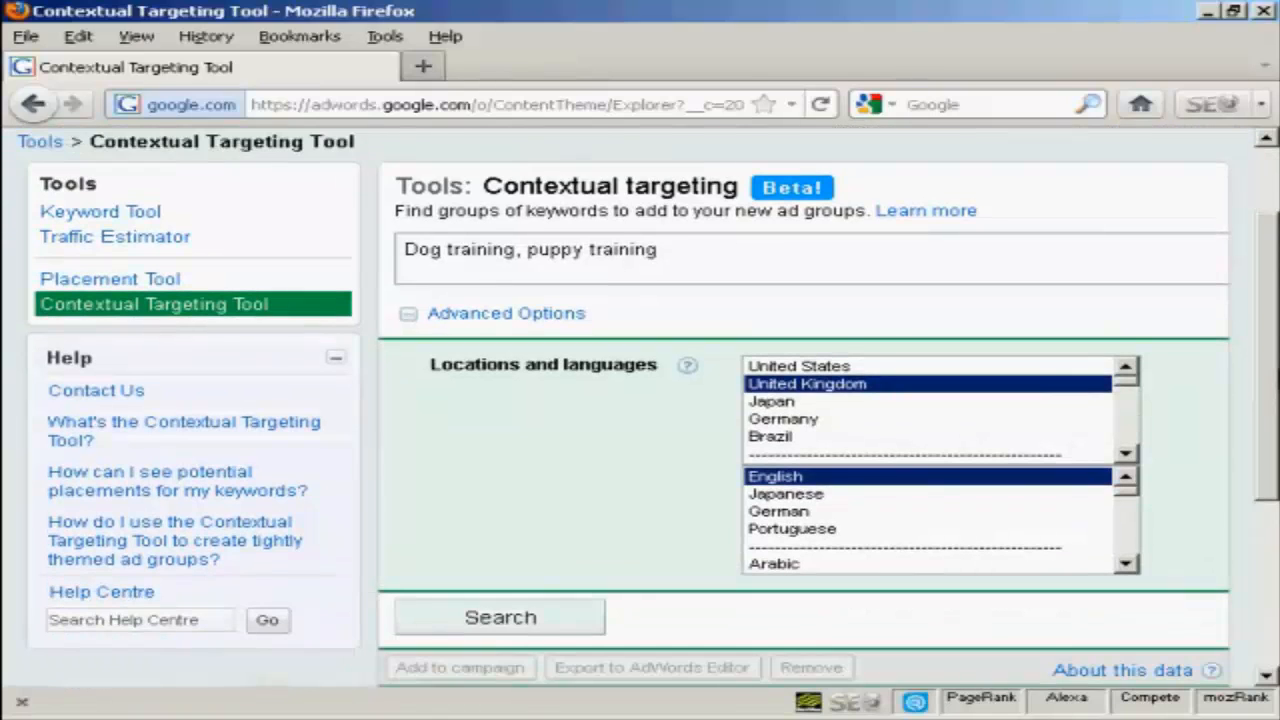
pyautogui.scroll(-3)
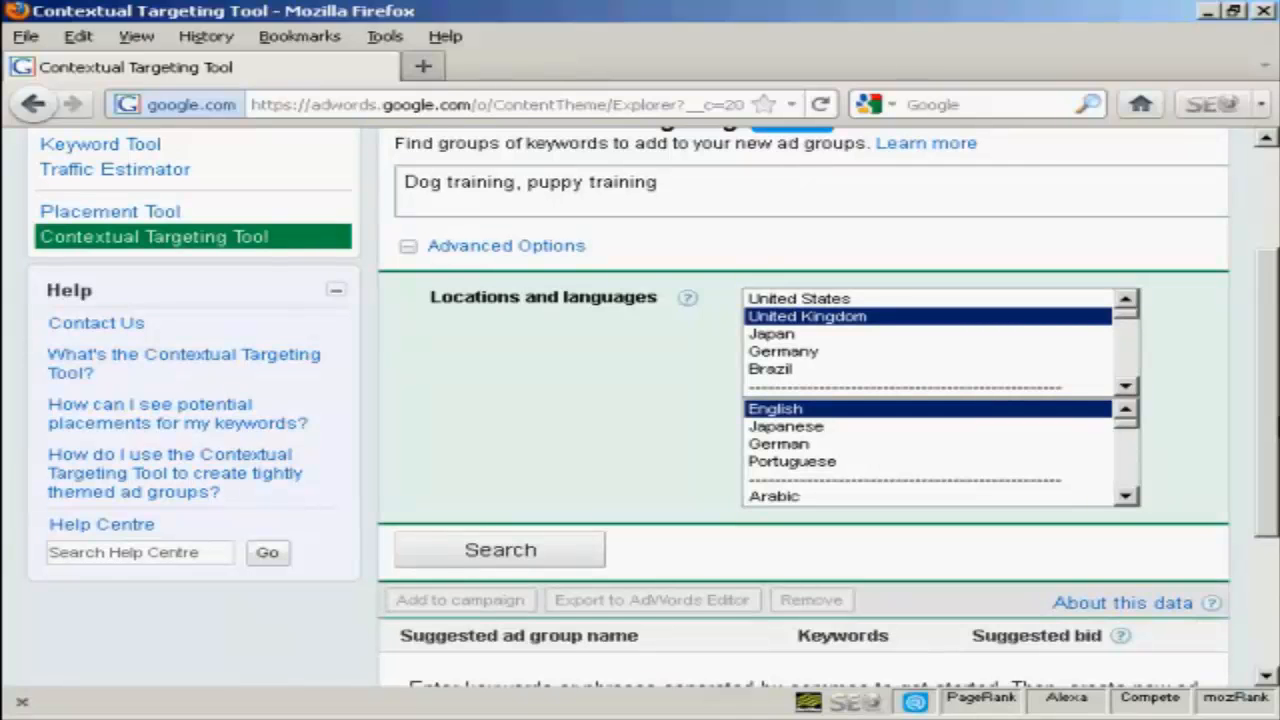
pyautogui.scroll(-3)
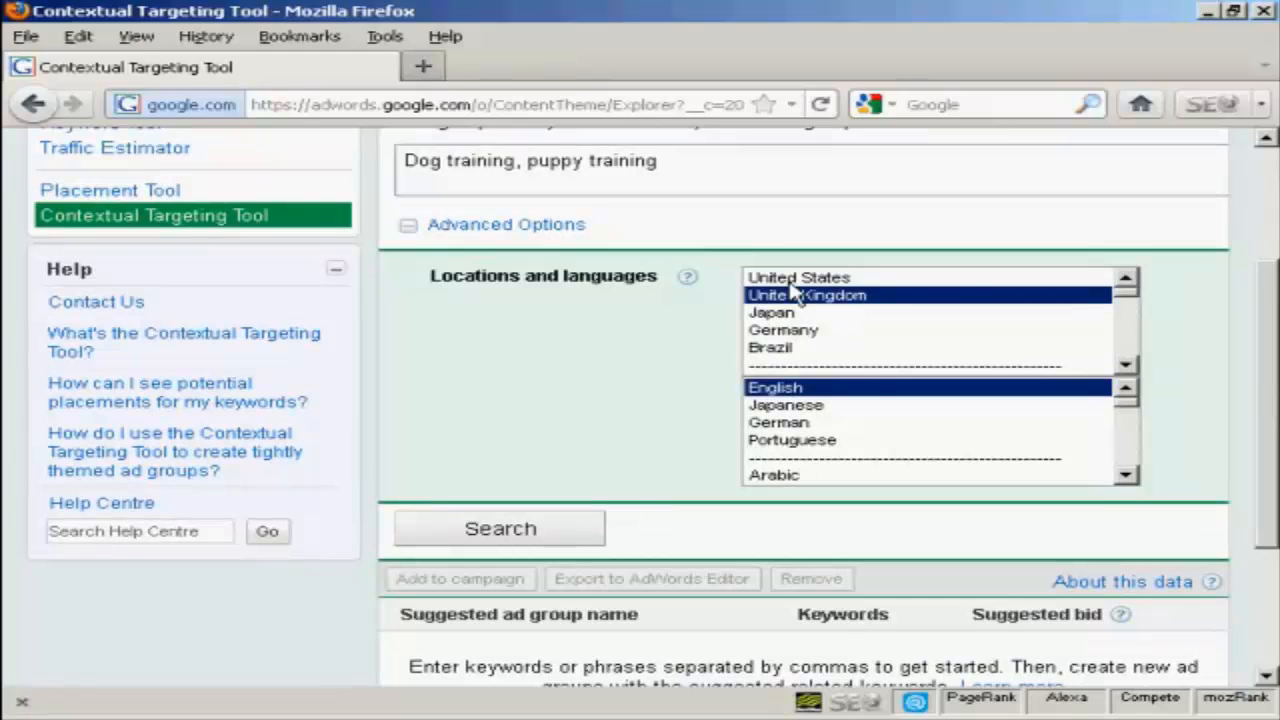
pyautogui.moveTo(815, 282)
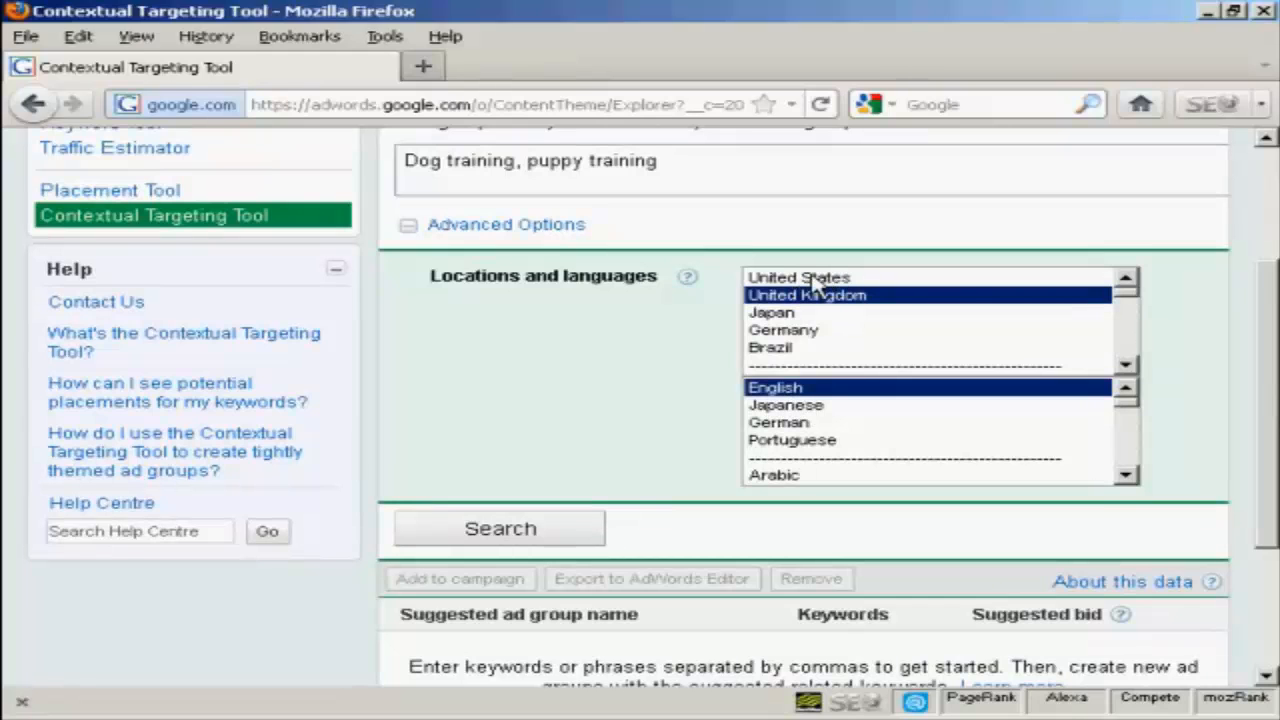
pyautogui.click(798, 277)
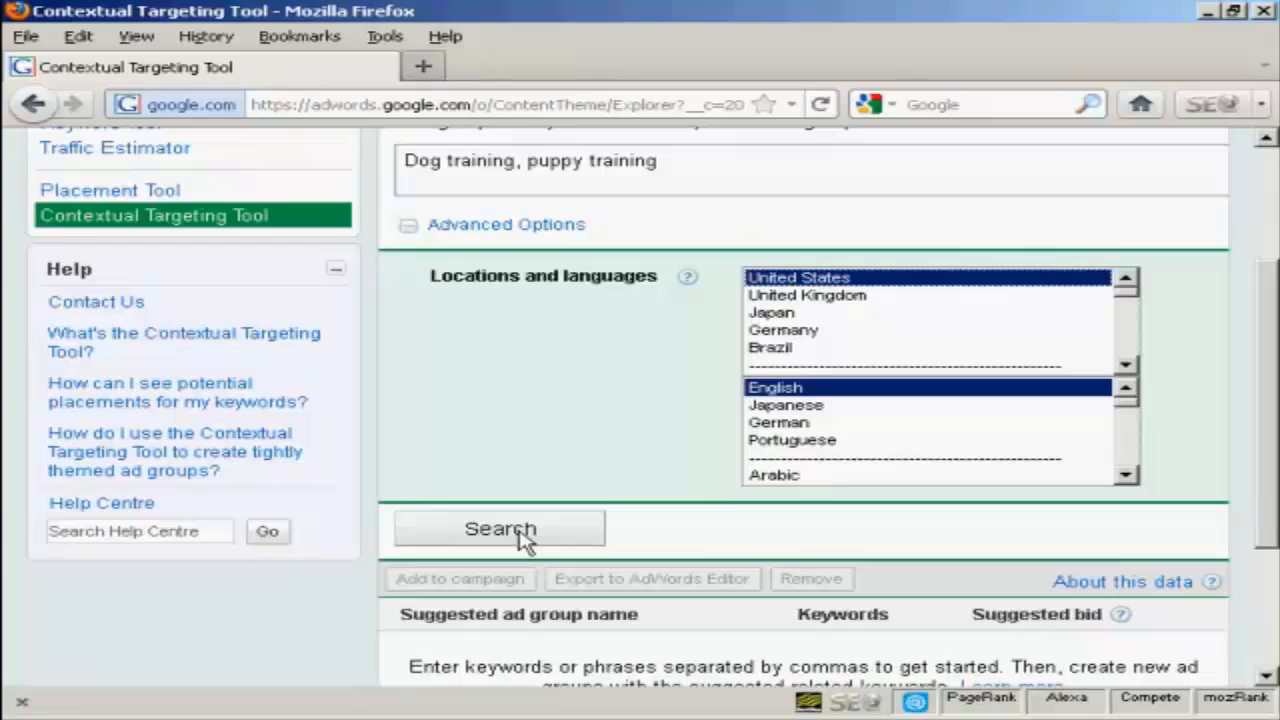
pyautogui.click(499, 528)
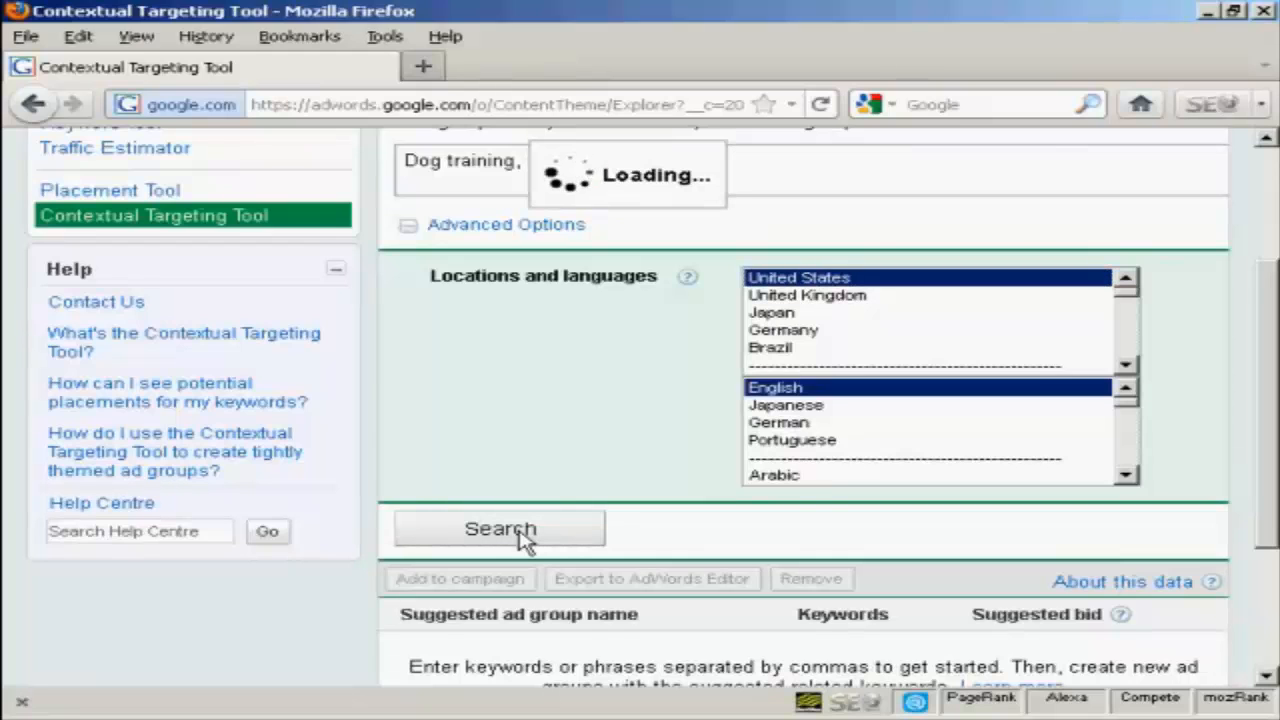
pyautogui.click(499, 528)
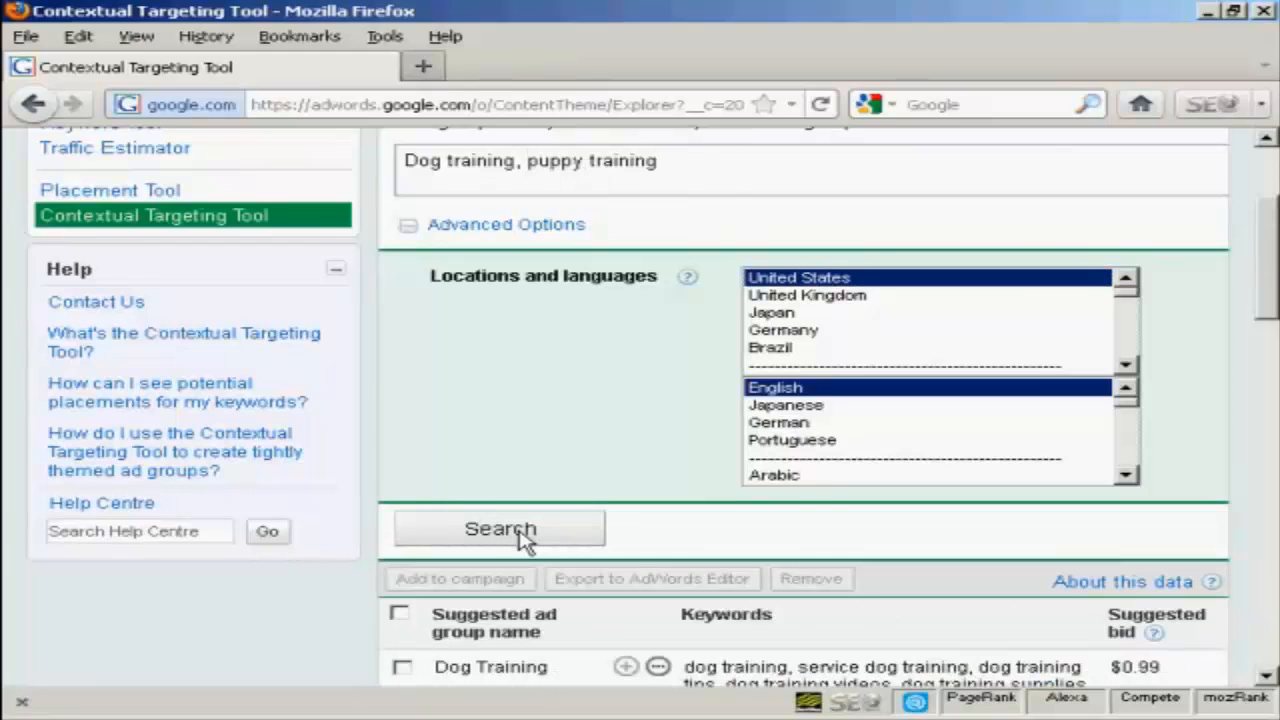
pyautogui.moveTo(890, 448)
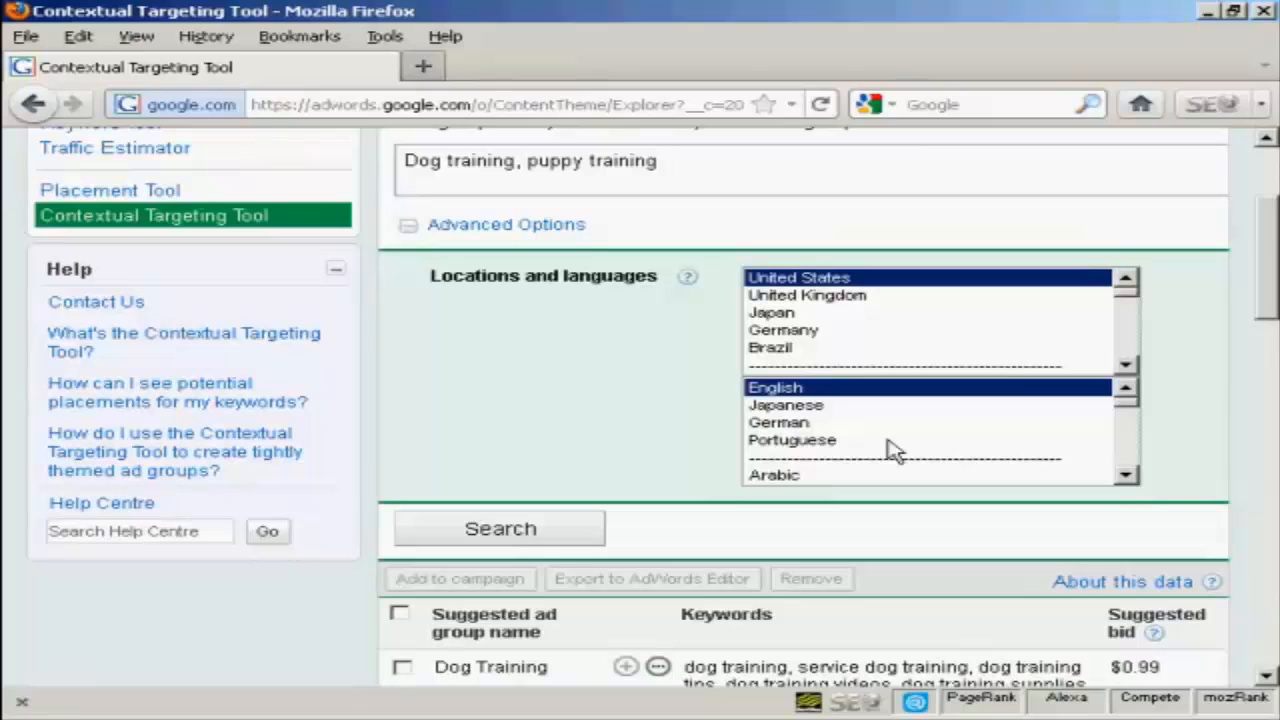
pyautogui.click(408, 227)
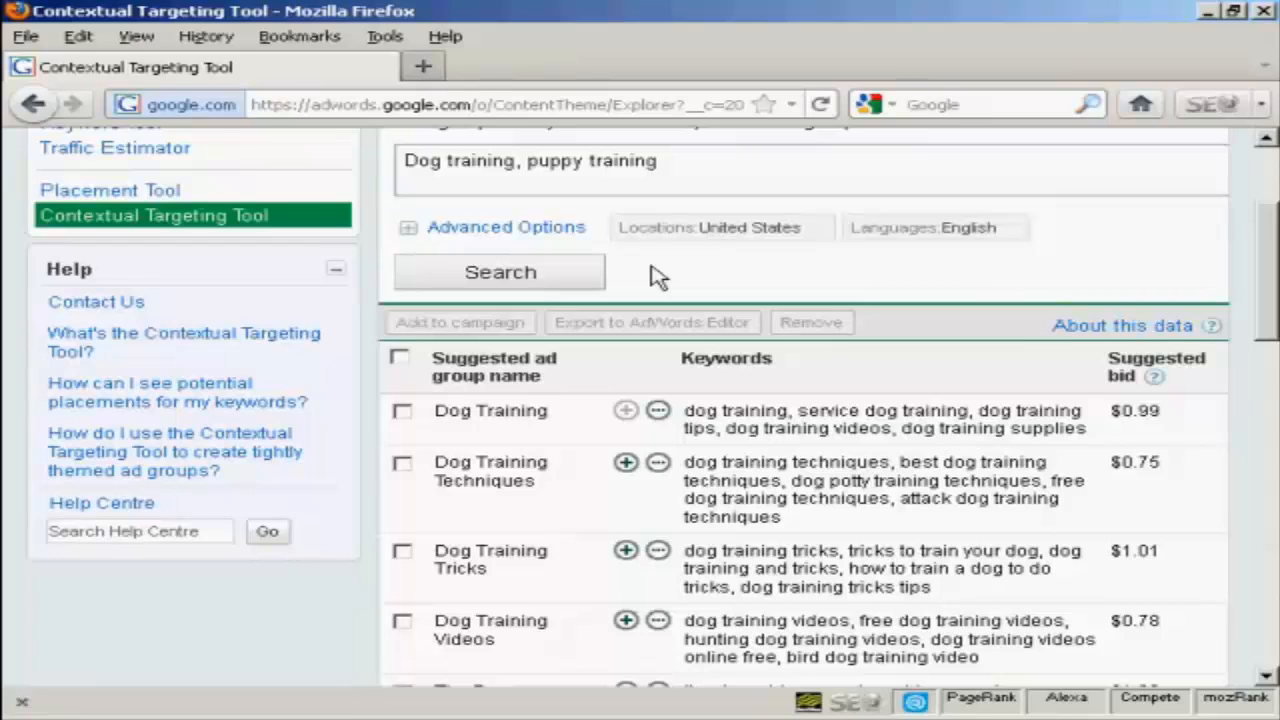
pyautogui.moveTo(430, 380)
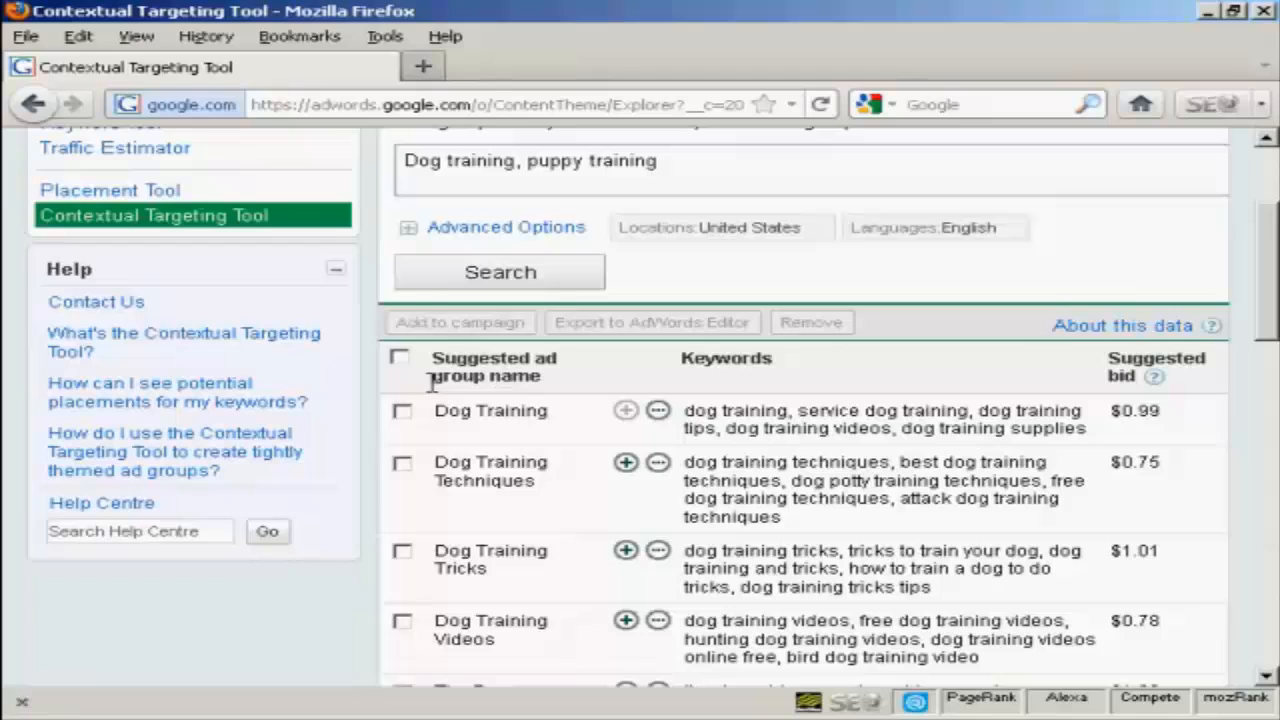
pyautogui.moveTo(712, 383)
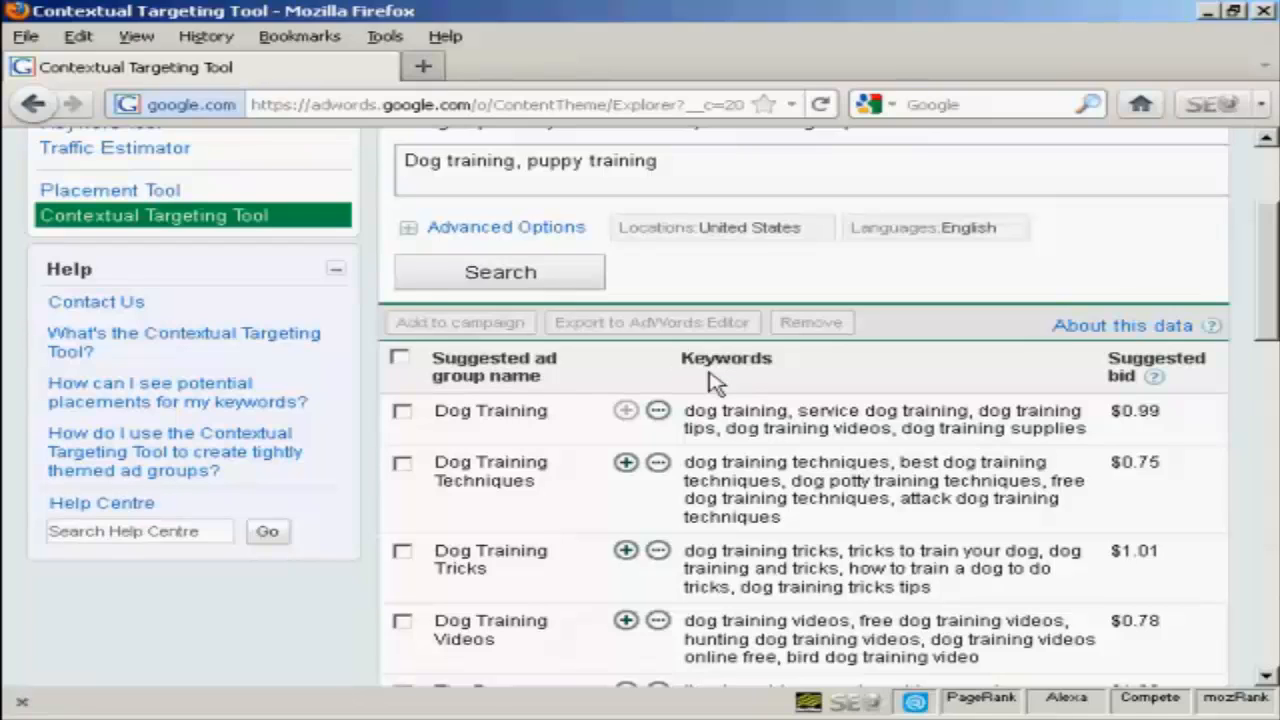
pyautogui.moveTo(1185, 388)
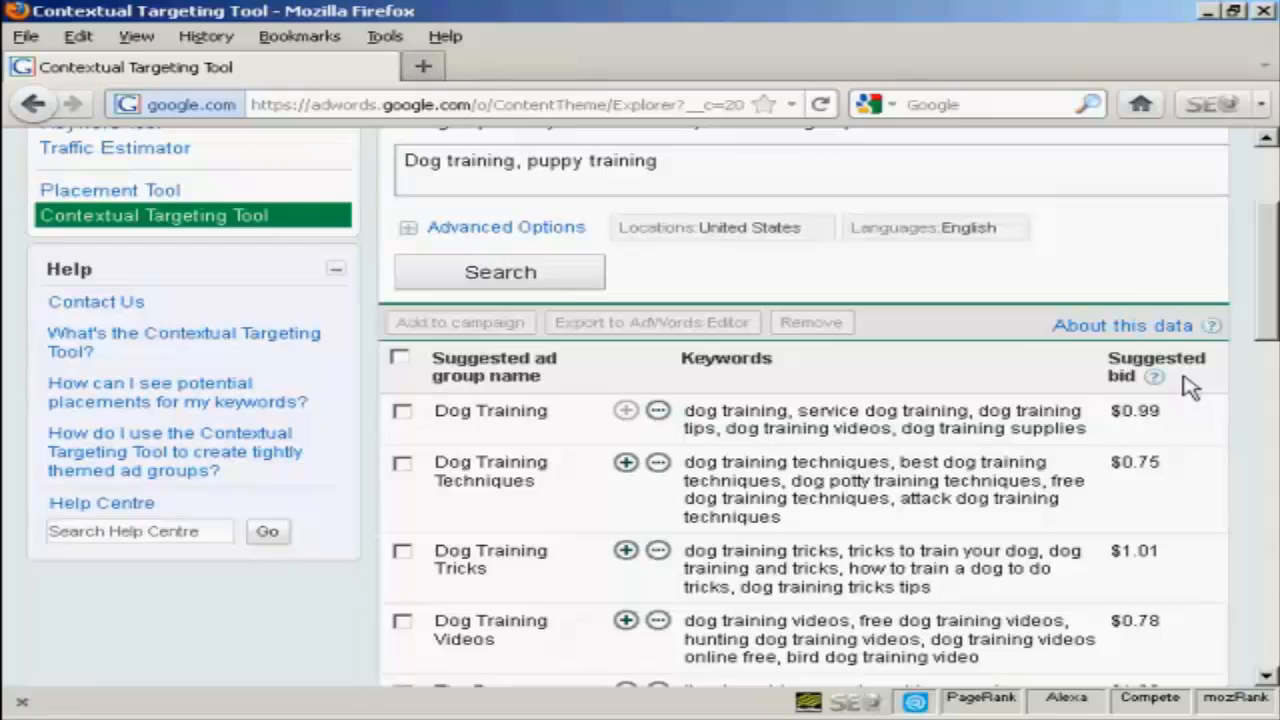
pyautogui.moveTo(1237, 378)
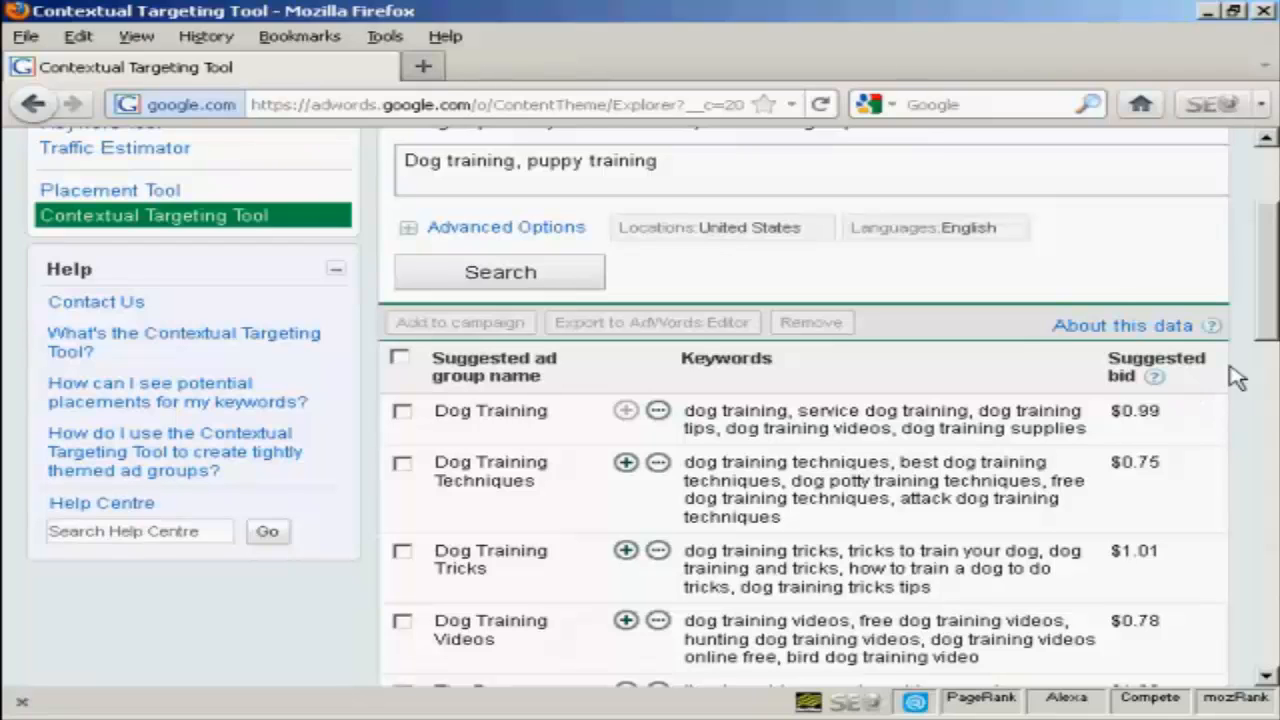
pyautogui.scroll(-3)
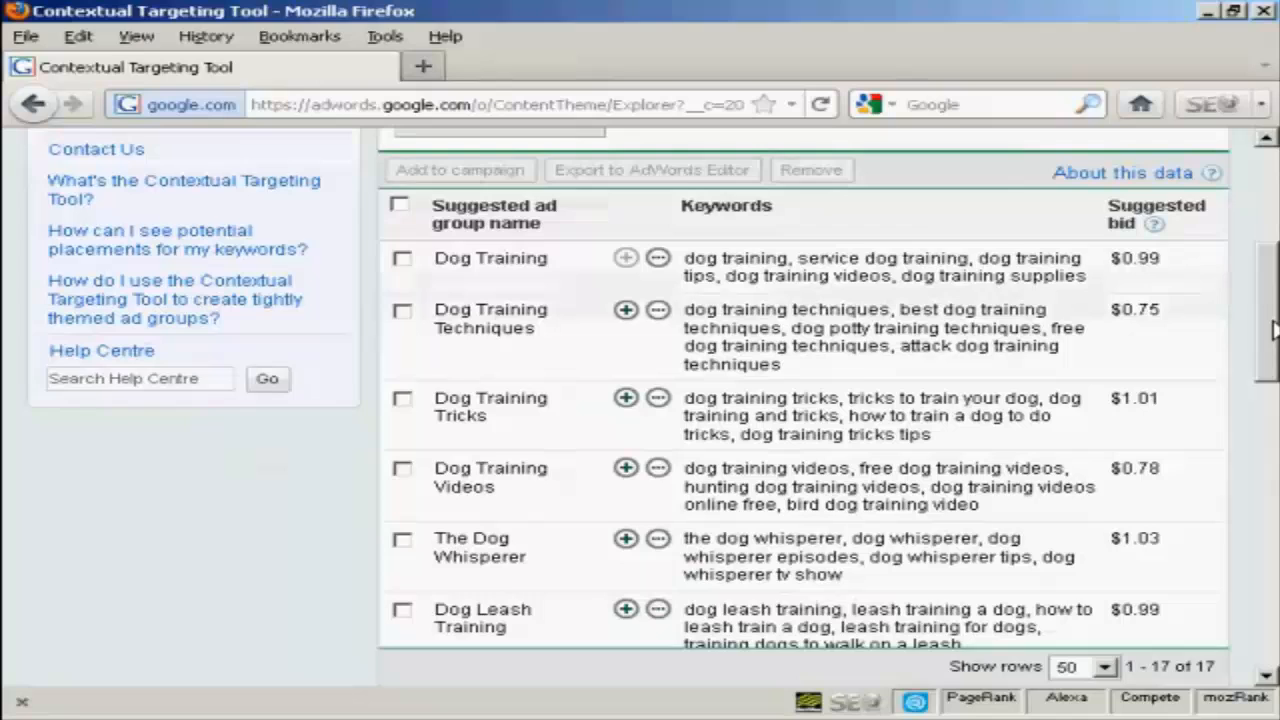
pyautogui.scroll(-3)
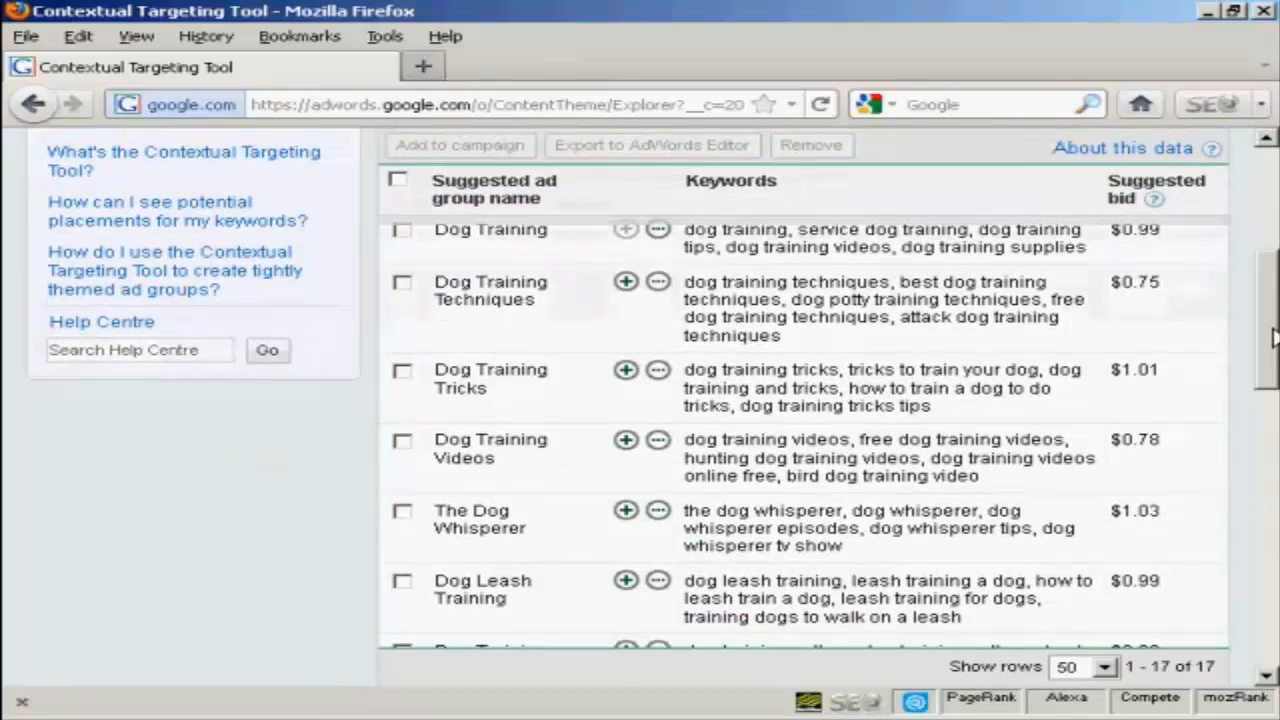
pyautogui.scroll(-3)
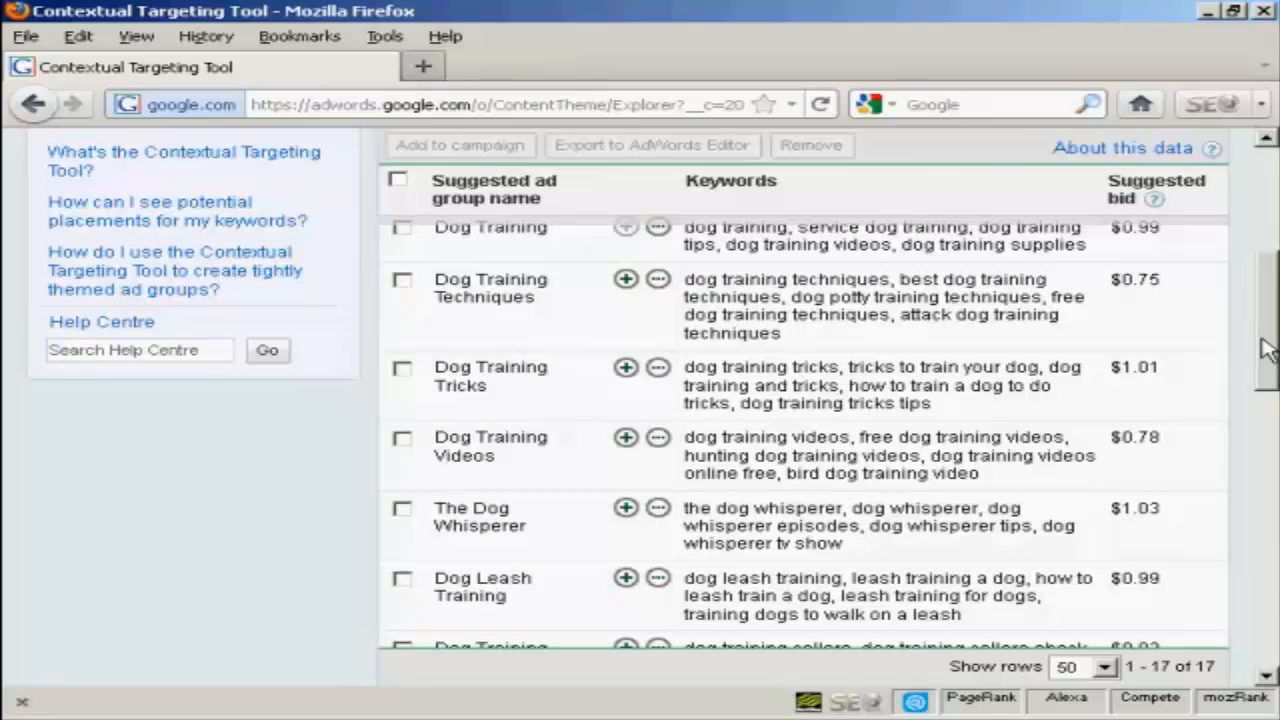
pyautogui.scroll(-3)
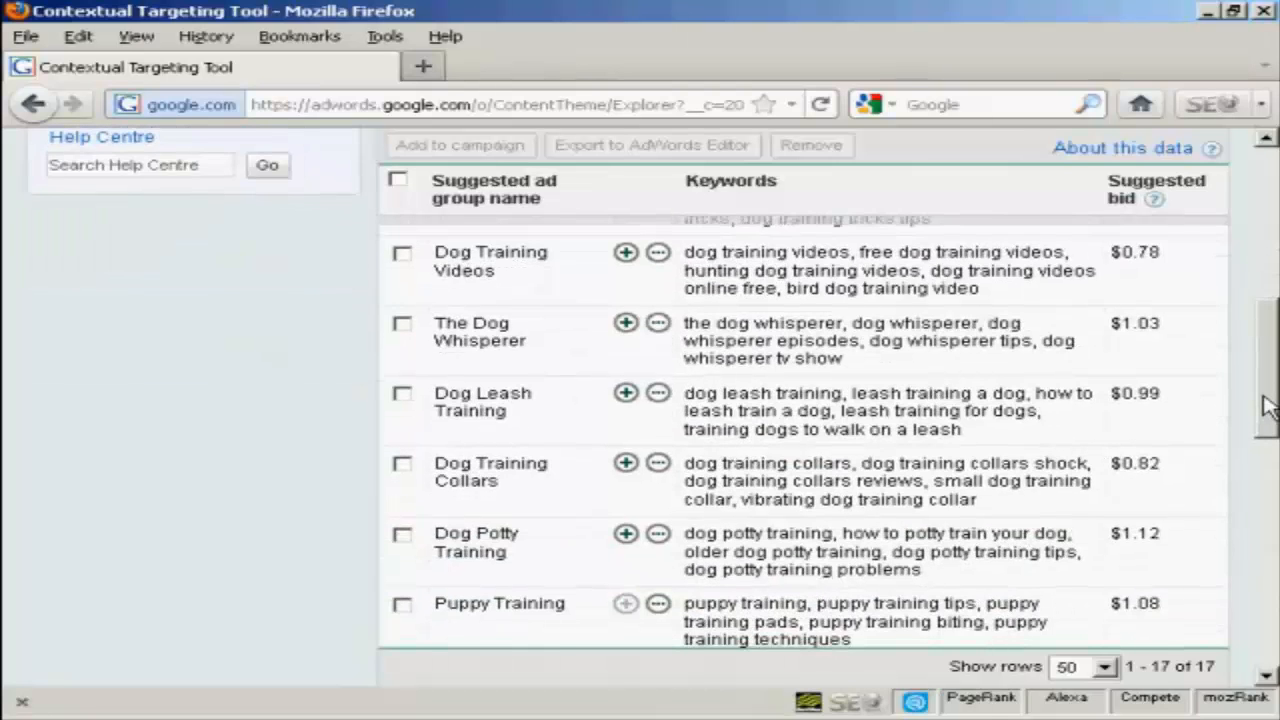
pyautogui.scroll(-3)
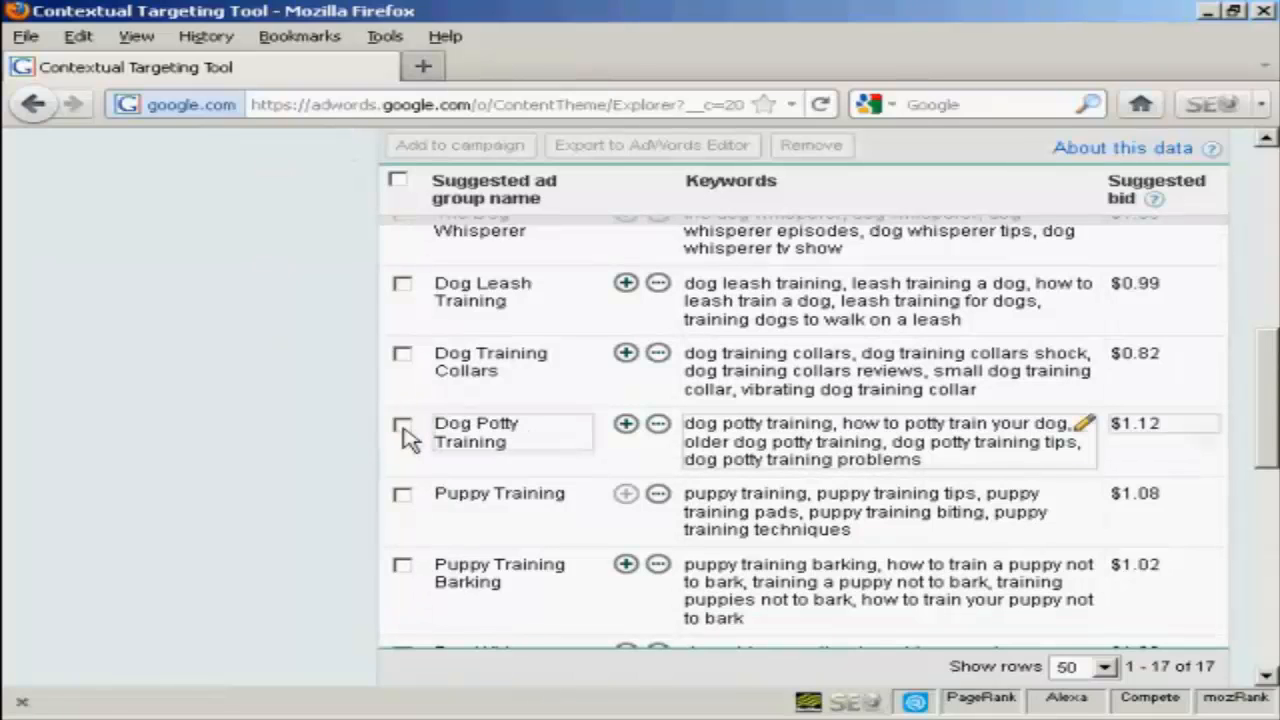
# Step: Remove the Dog Potty Training ad group from the suggestion list
pyautogui.click(402, 424)
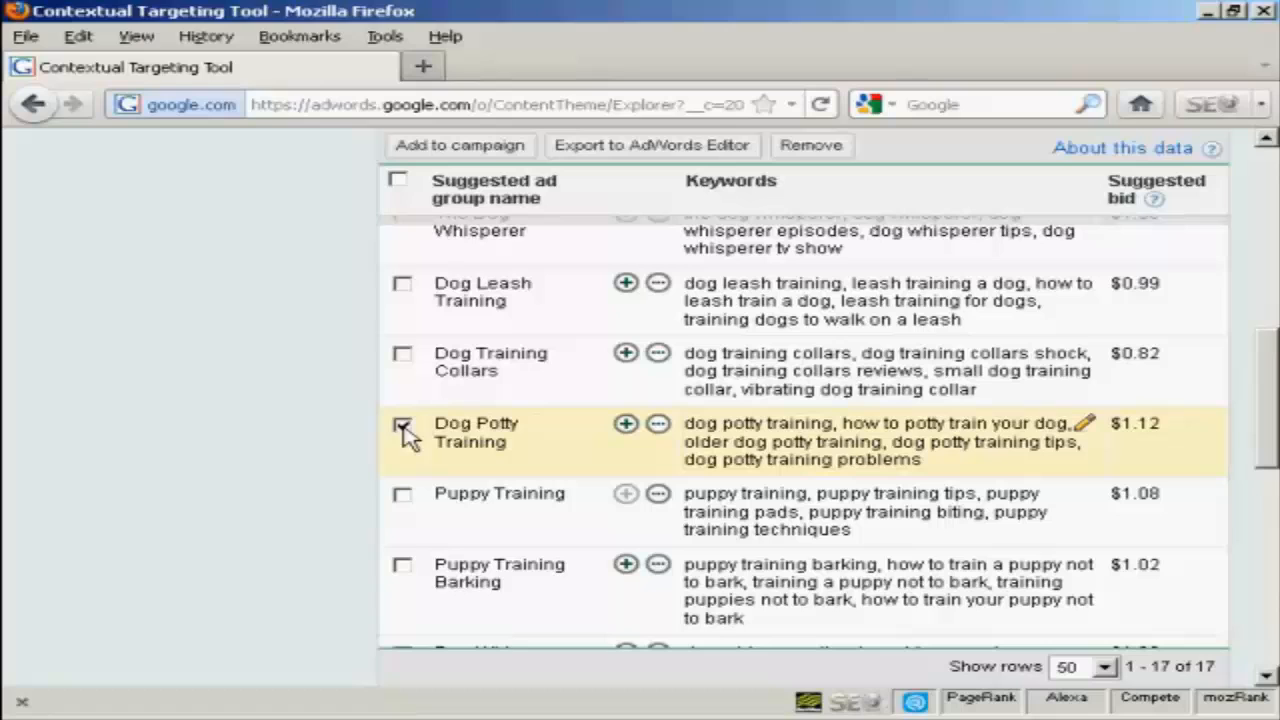
pyautogui.click(402, 424)
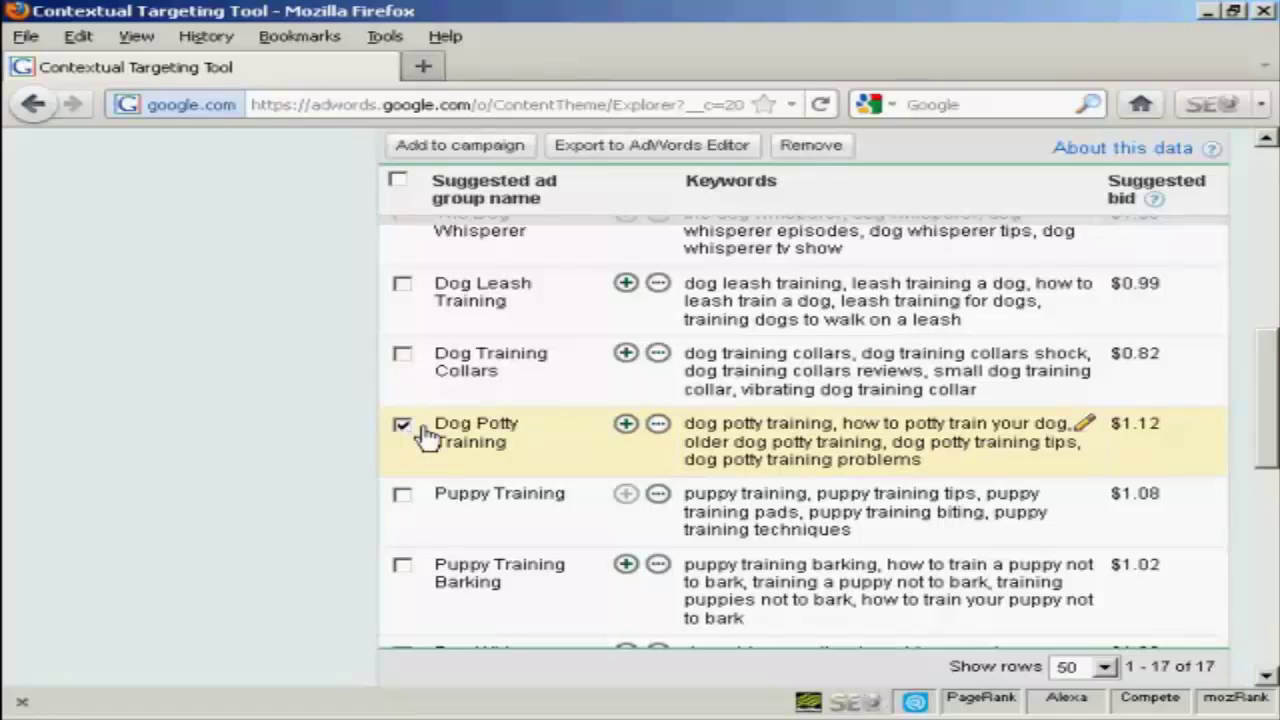
pyautogui.moveTo(810, 145)
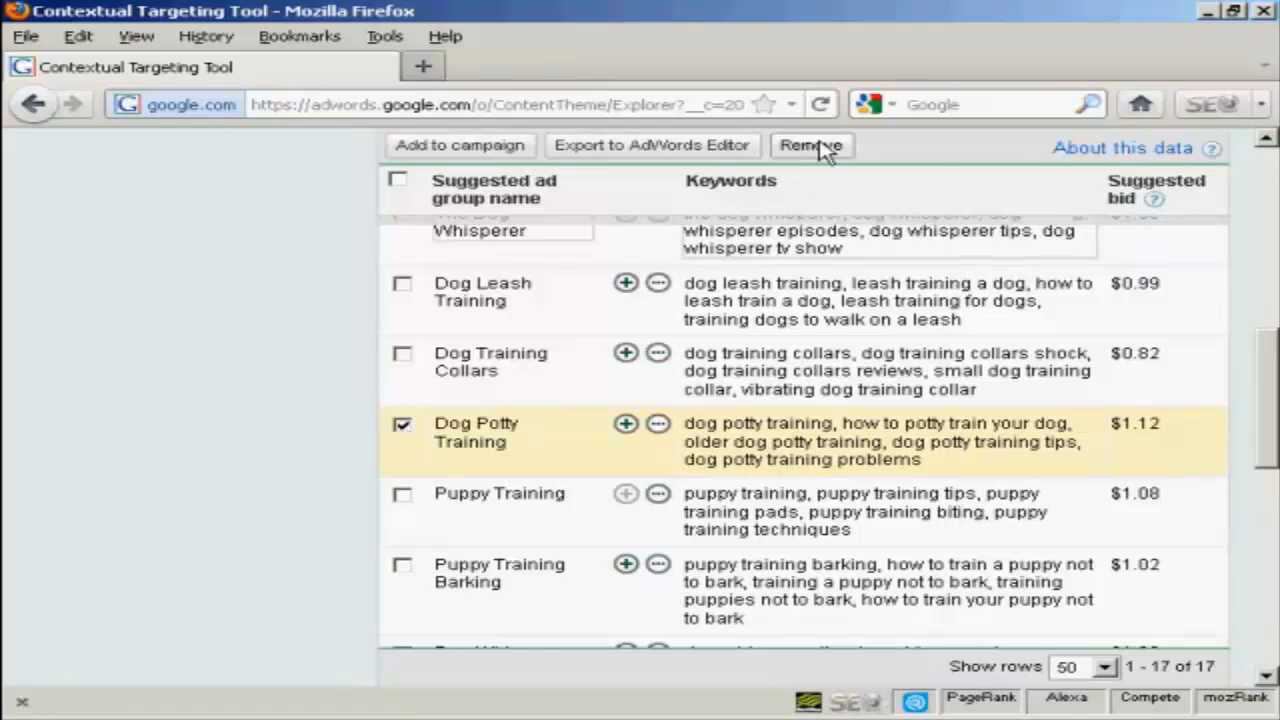
pyautogui.click(810, 145)
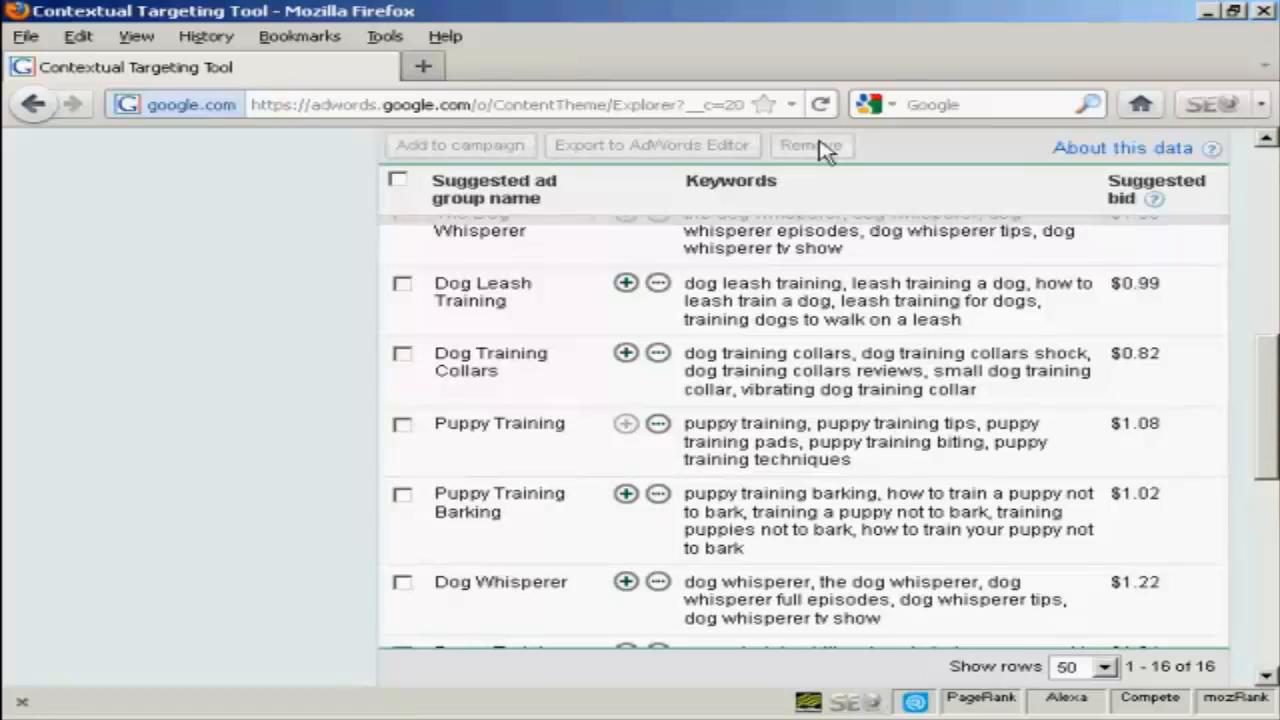
pyautogui.moveTo(800, 155)
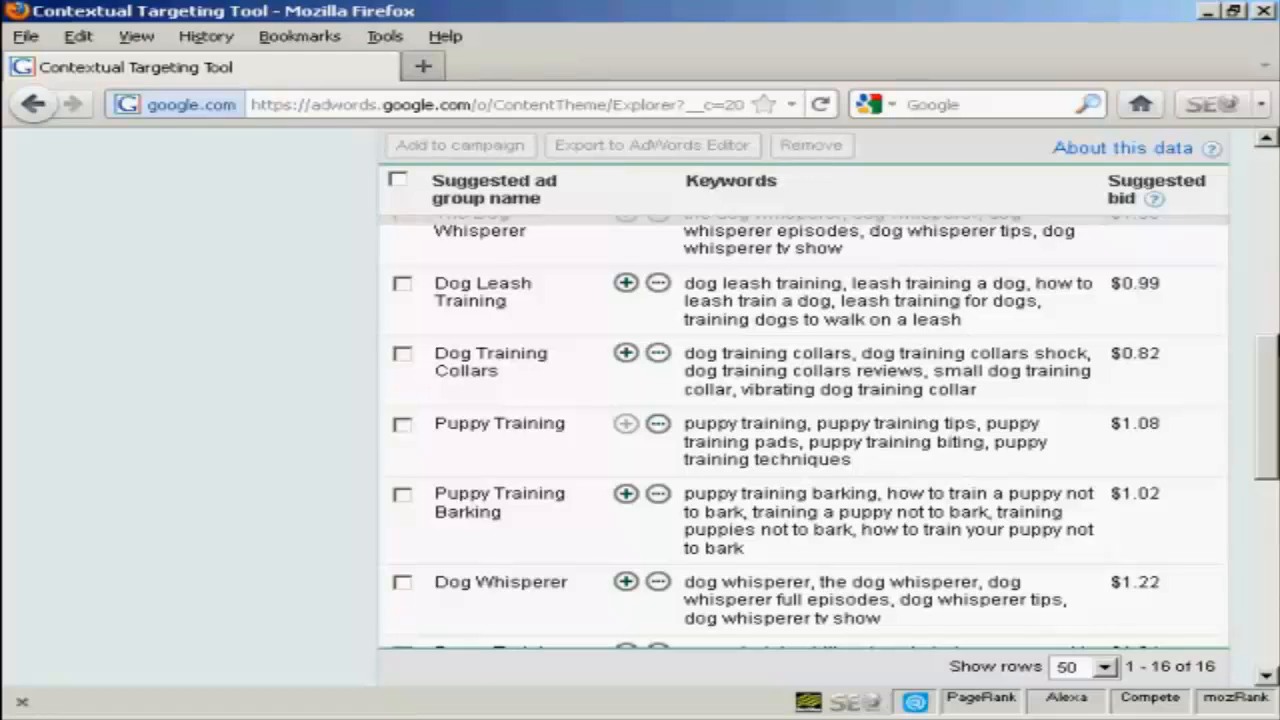
# Step: Expand Dog Training Techniques into sub-groups and remove Guard Dog Training Techniques
pyautogui.scroll(3)
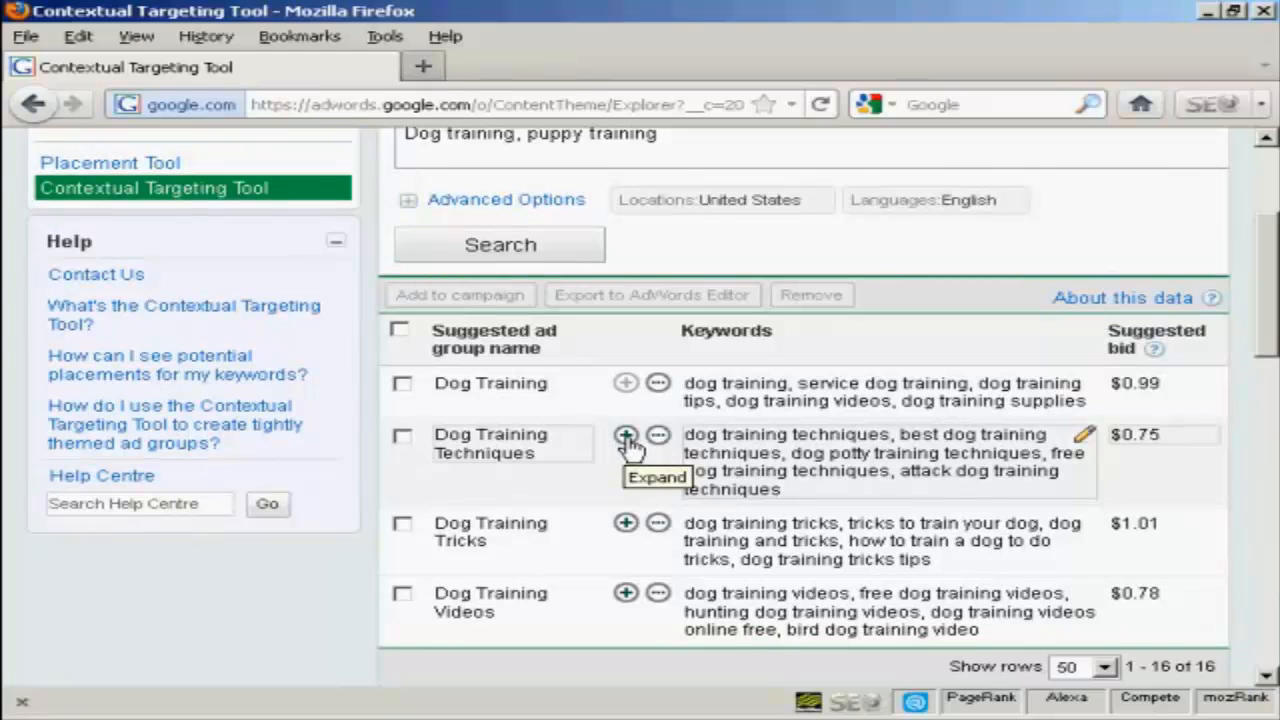
pyautogui.click(625, 435)
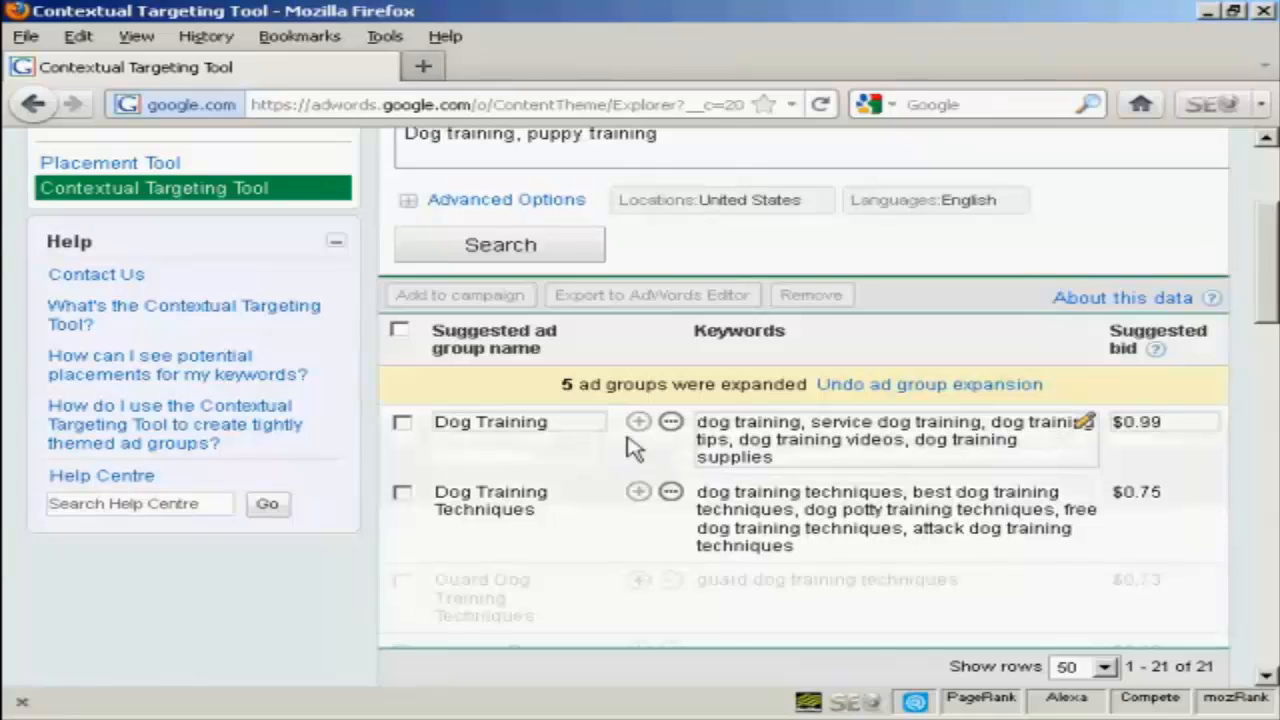
pyautogui.scroll(-3)
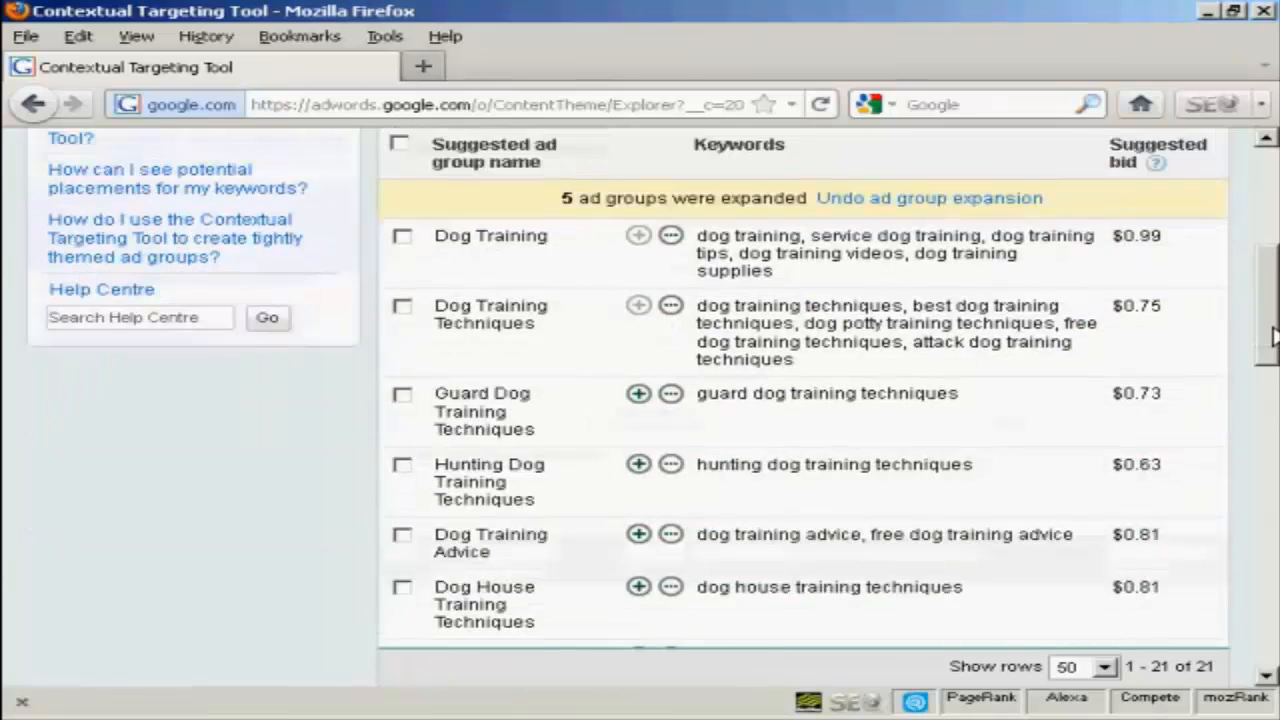
pyautogui.scroll(-3)
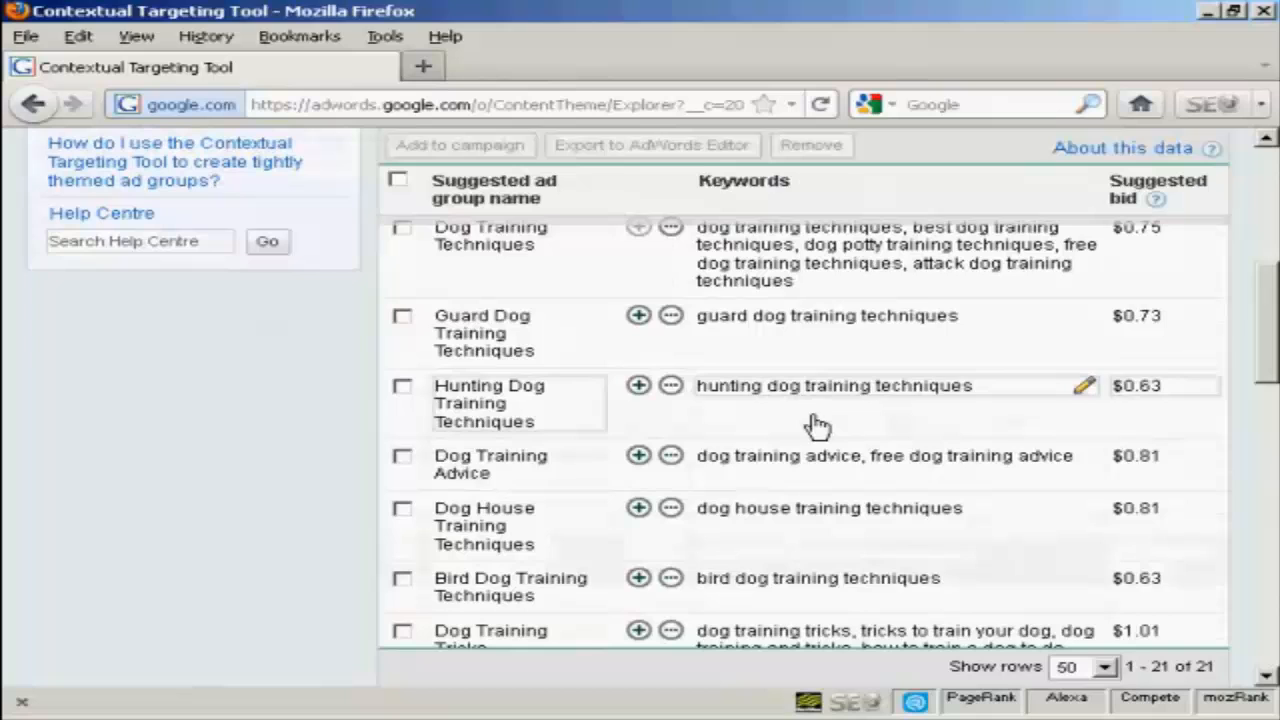
pyautogui.moveTo(712, 530)
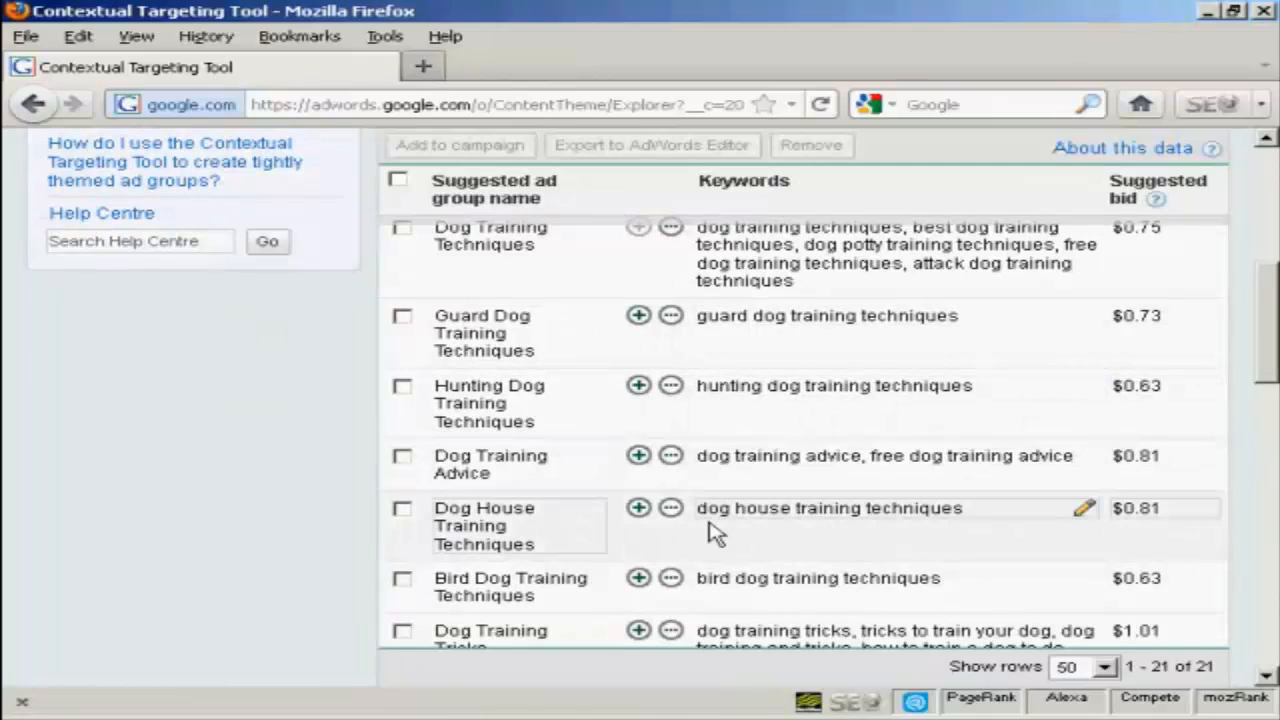
pyautogui.moveTo(1250, 550)
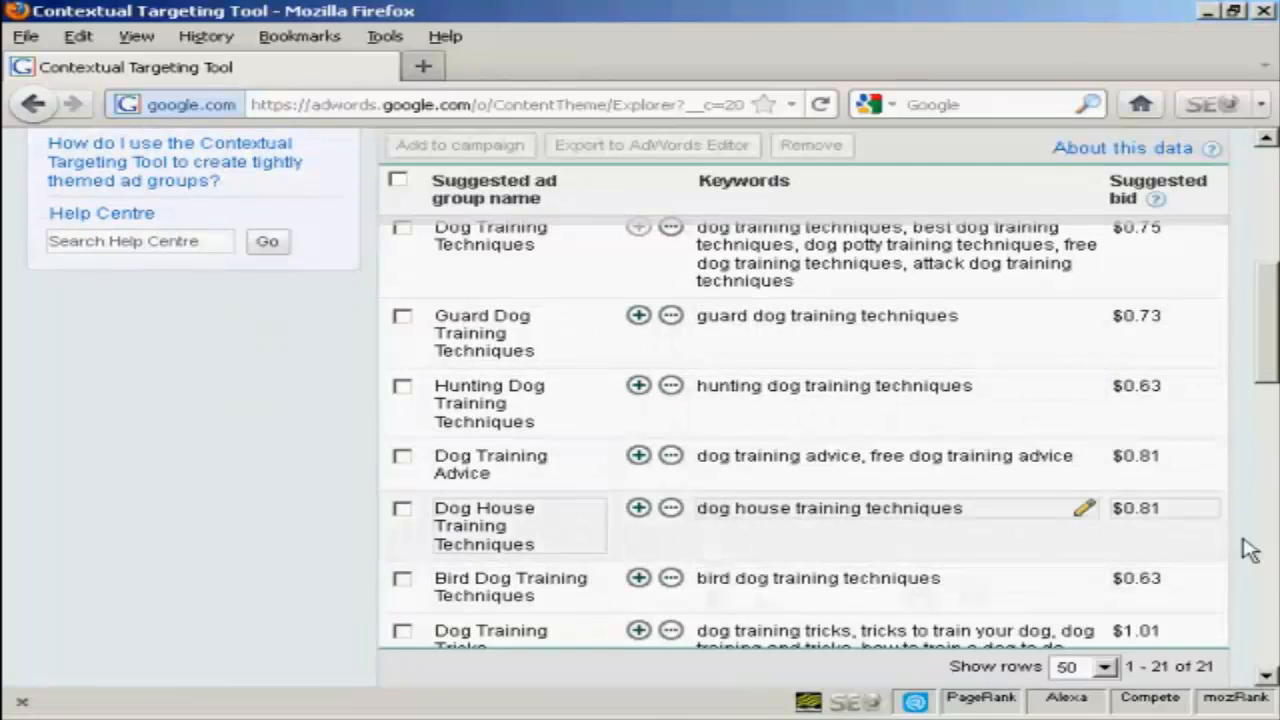
pyautogui.scroll(-3)
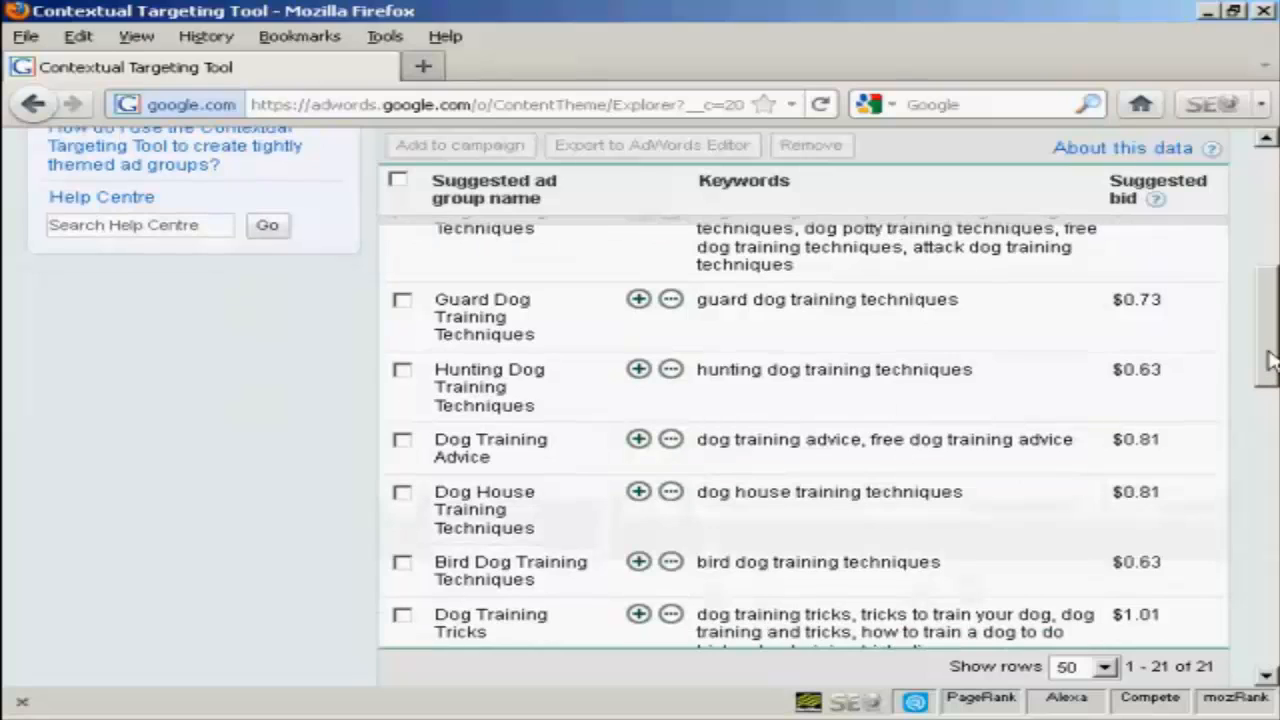
pyautogui.moveTo(820, 385)
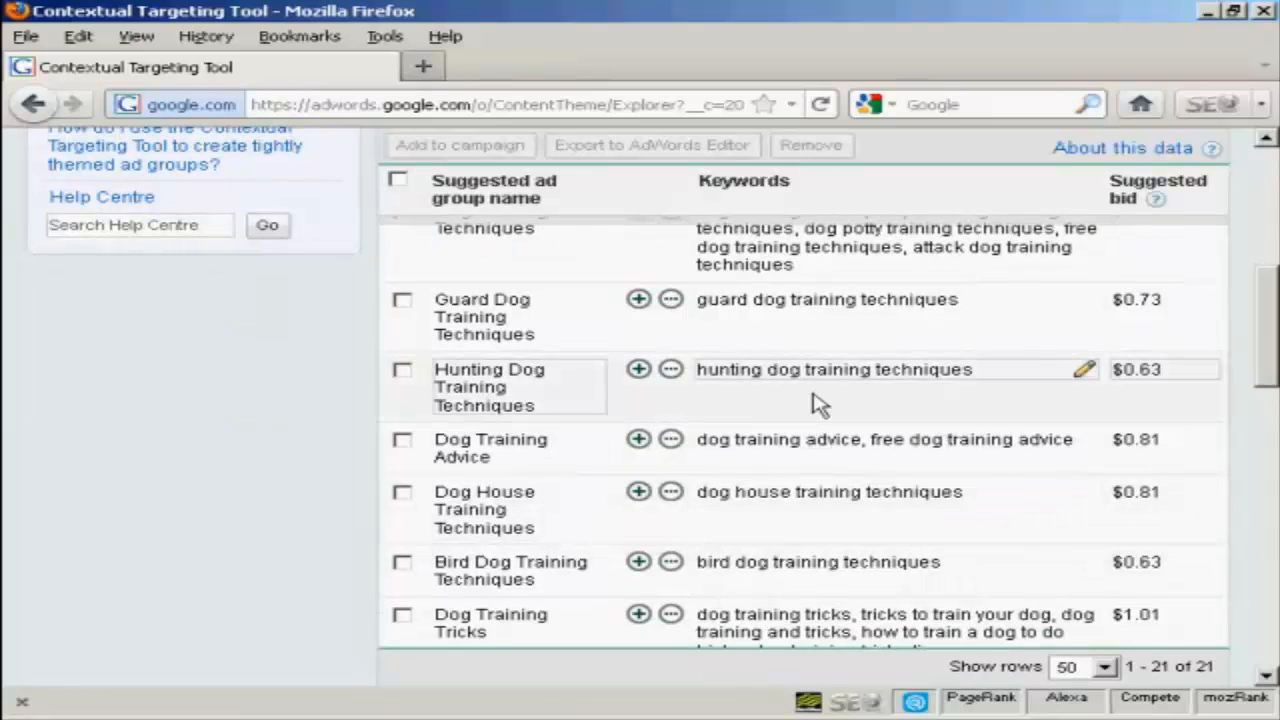
pyautogui.moveTo(628, 315)
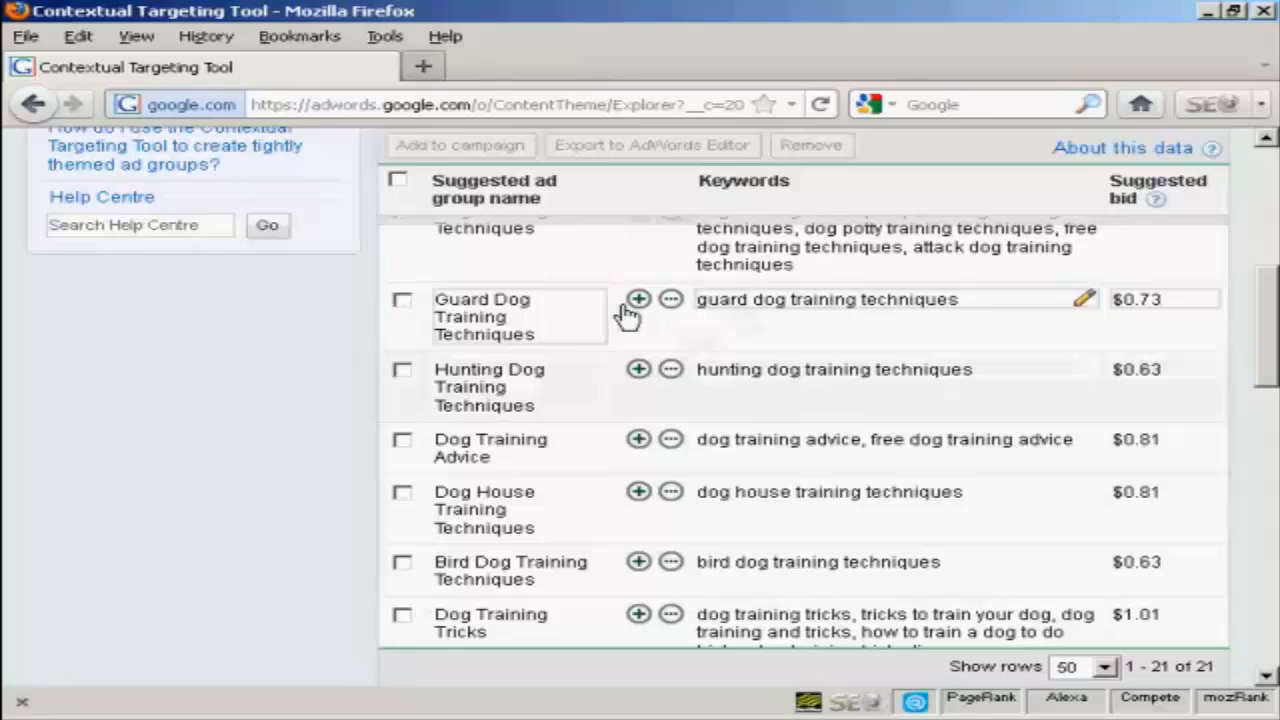
pyautogui.moveTo(570, 325)
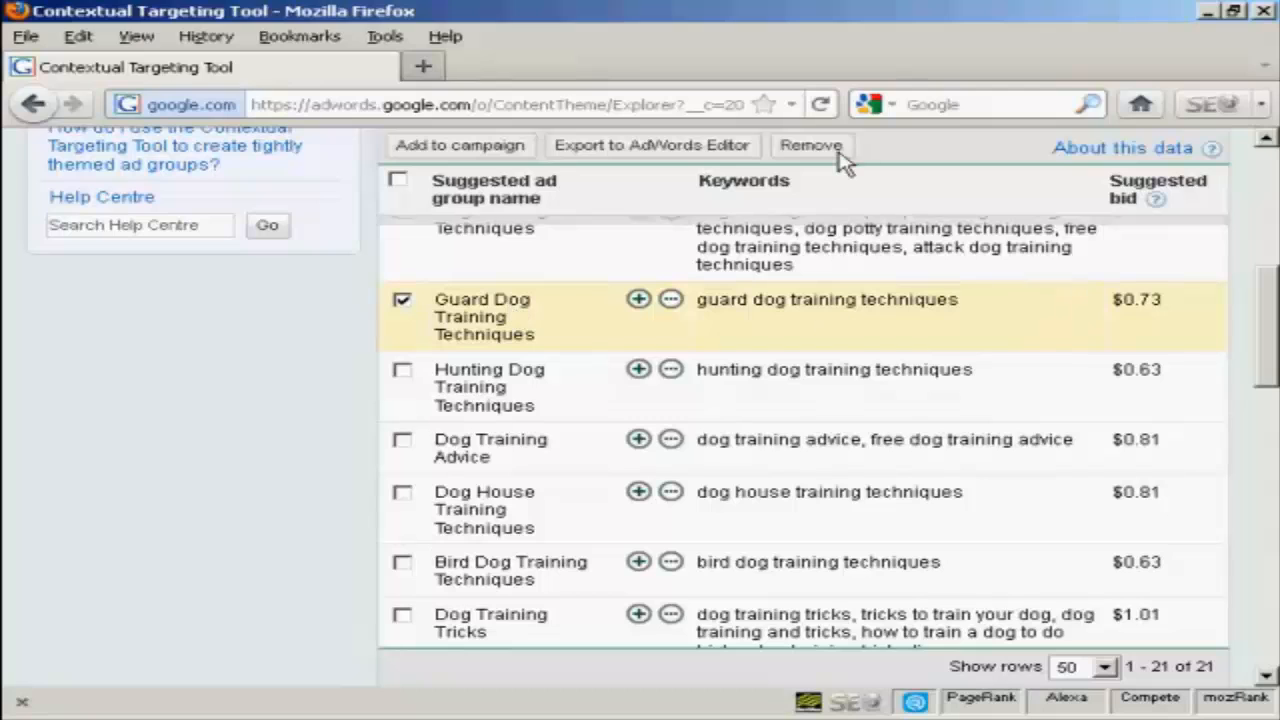
pyautogui.moveTo(812, 145)
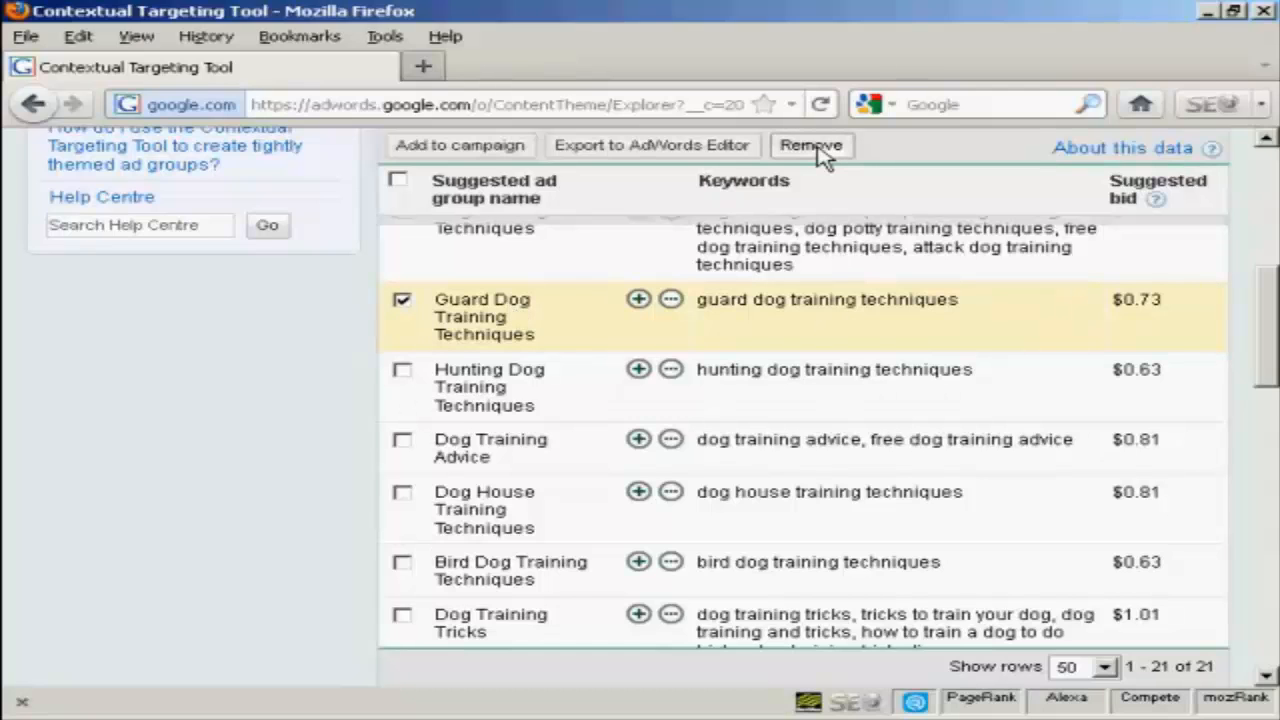
pyautogui.click(811, 145)
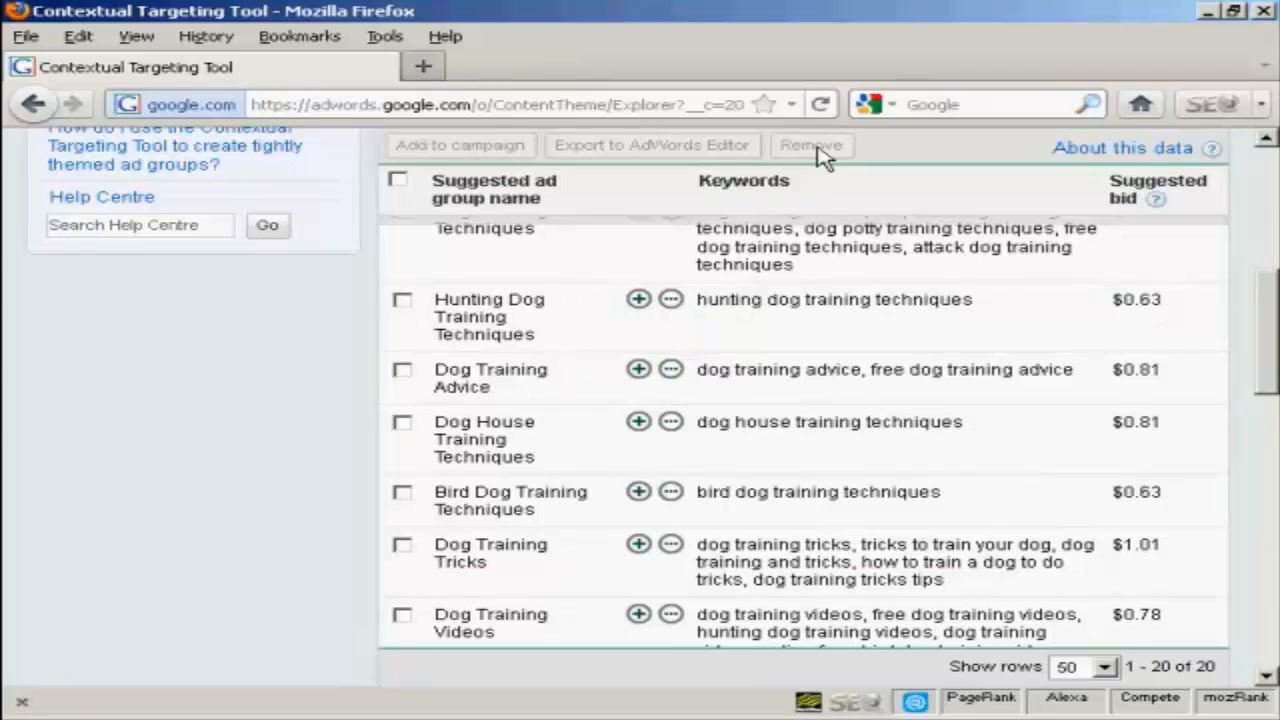
pyautogui.moveTo(1253, 313)
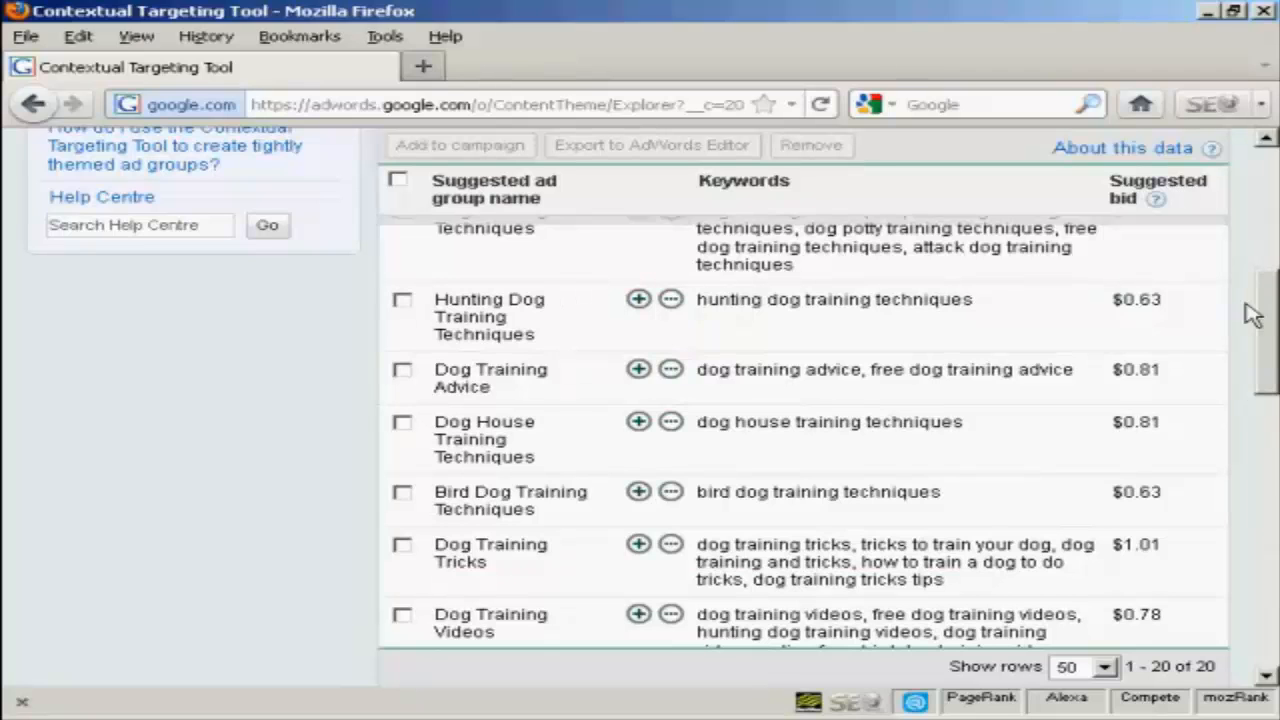
pyautogui.scroll(3)
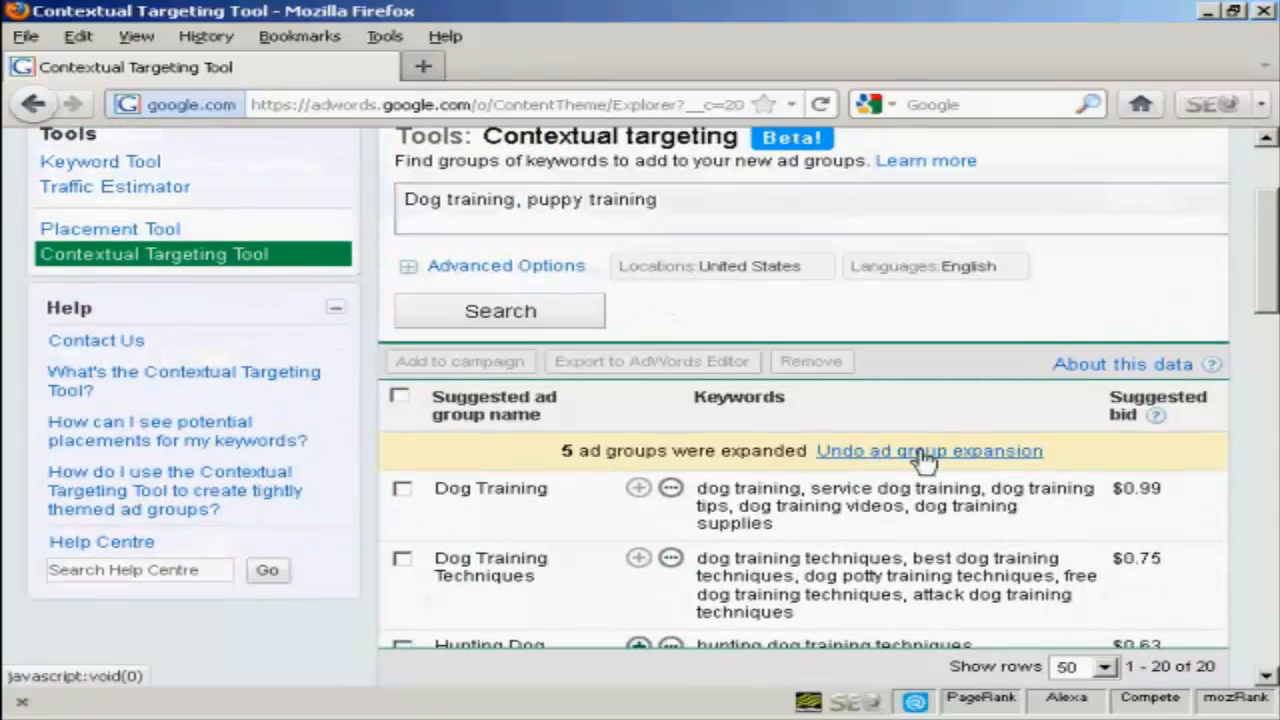
pyautogui.moveTo(990, 465)
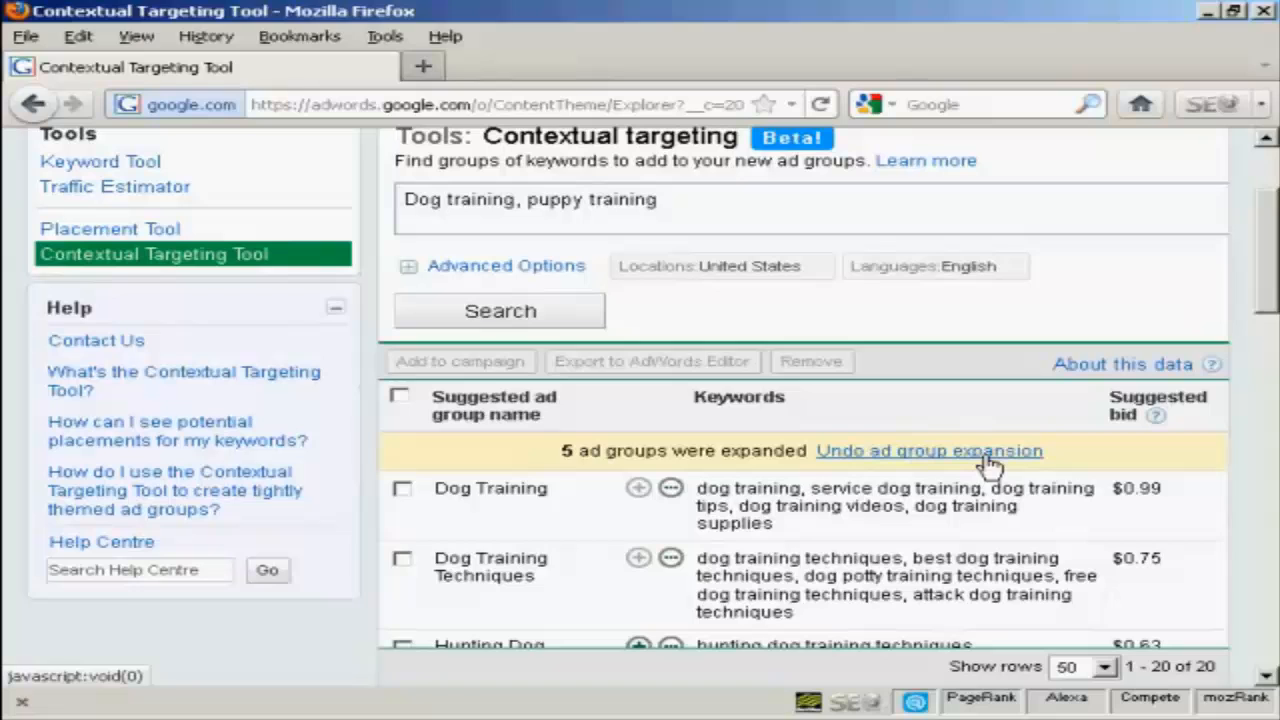
pyautogui.click(929, 450)
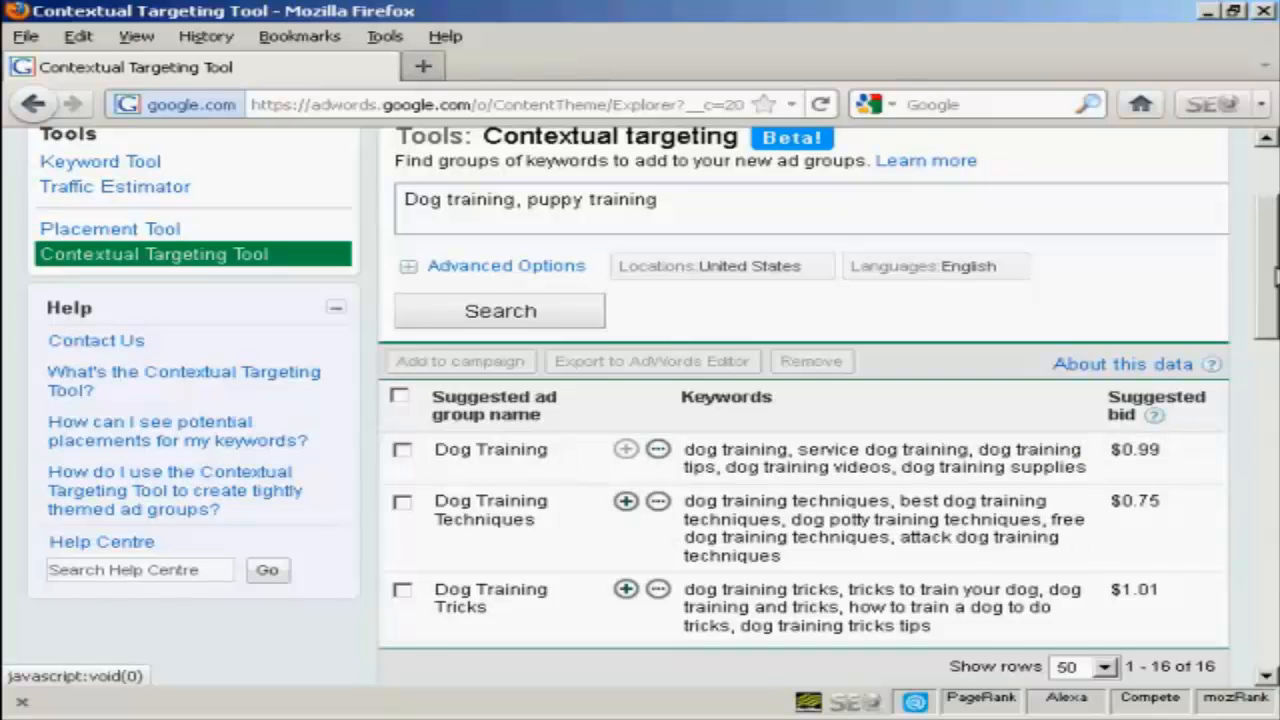
pyautogui.scroll(-3)
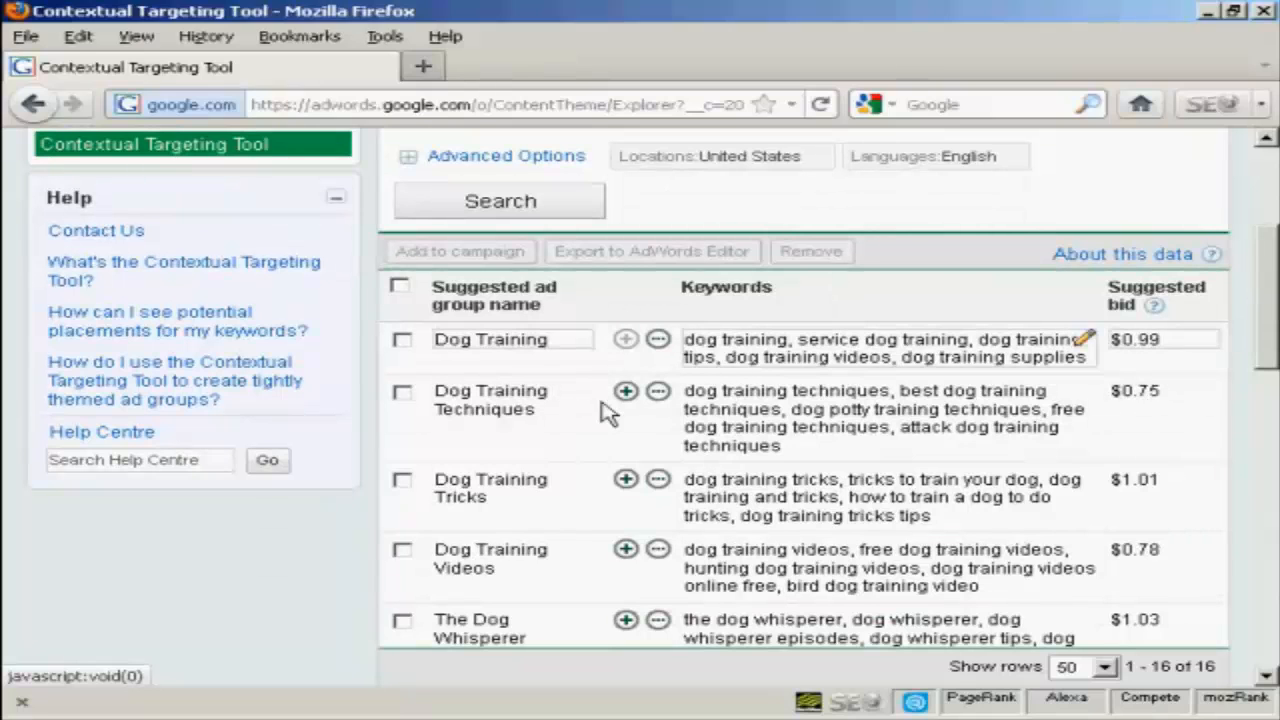
pyautogui.moveTo(665, 408)
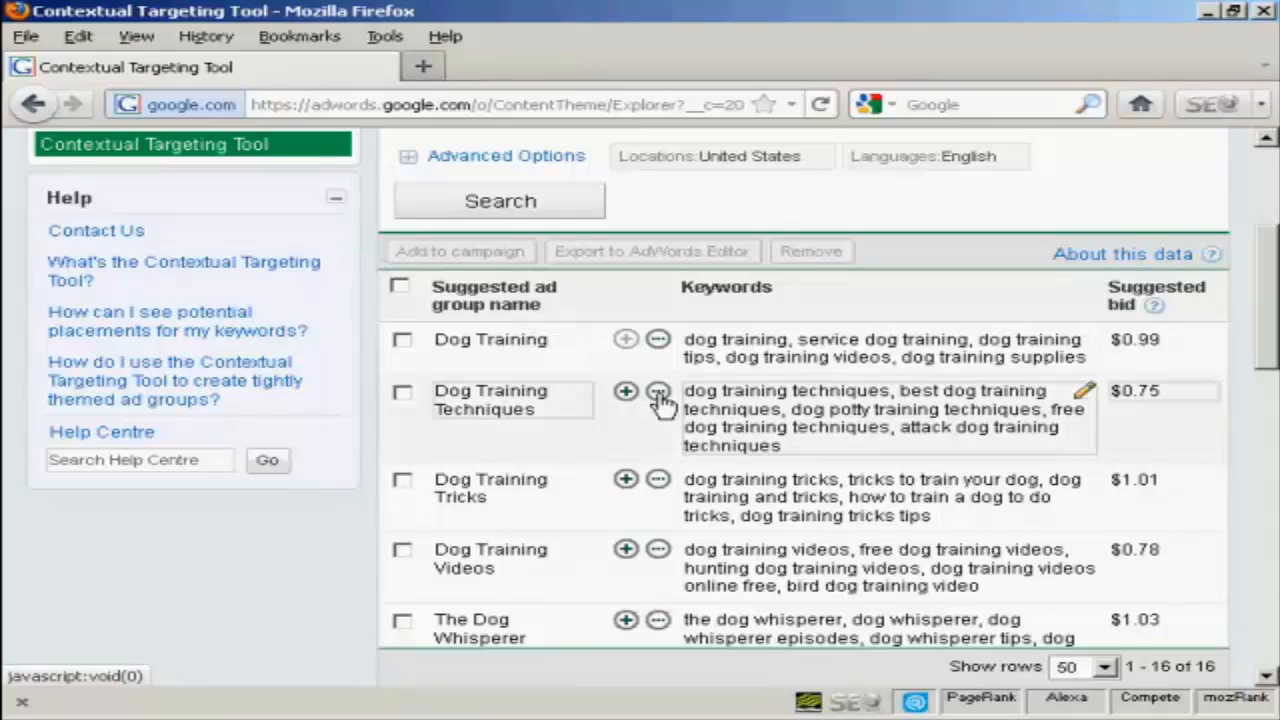
pyautogui.moveTo(650, 403)
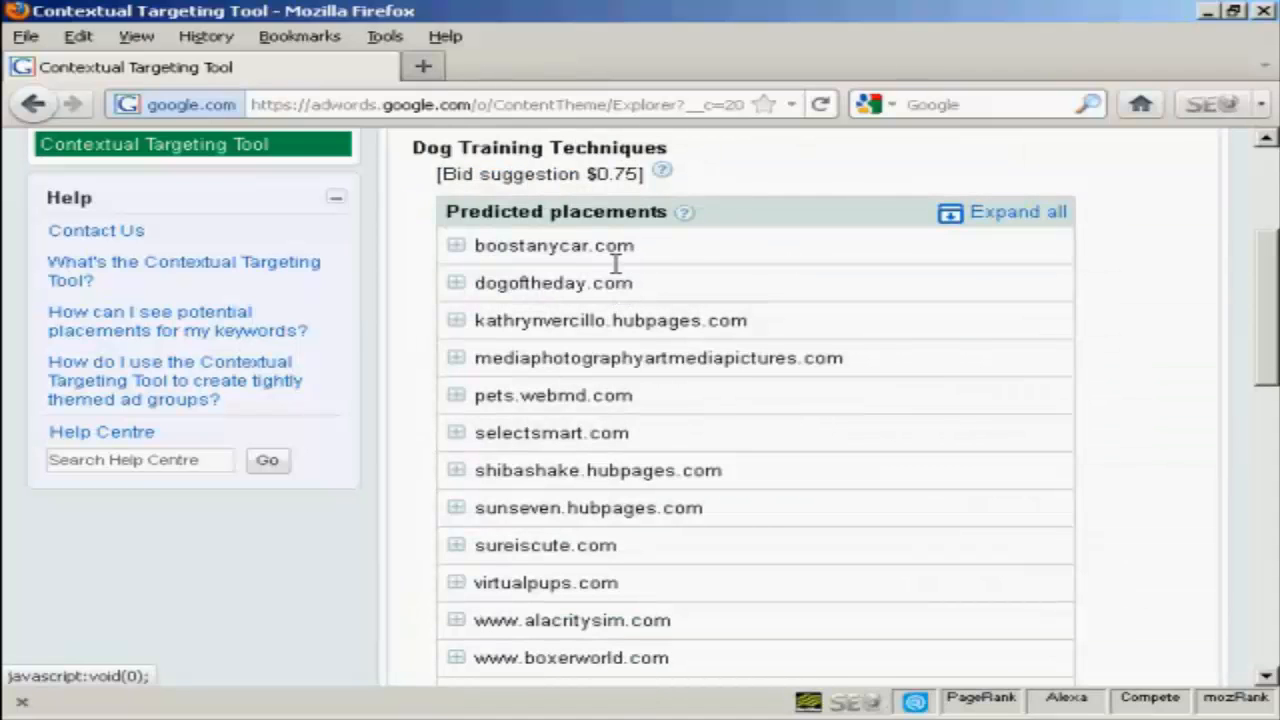
pyautogui.moveTo(788, 295)
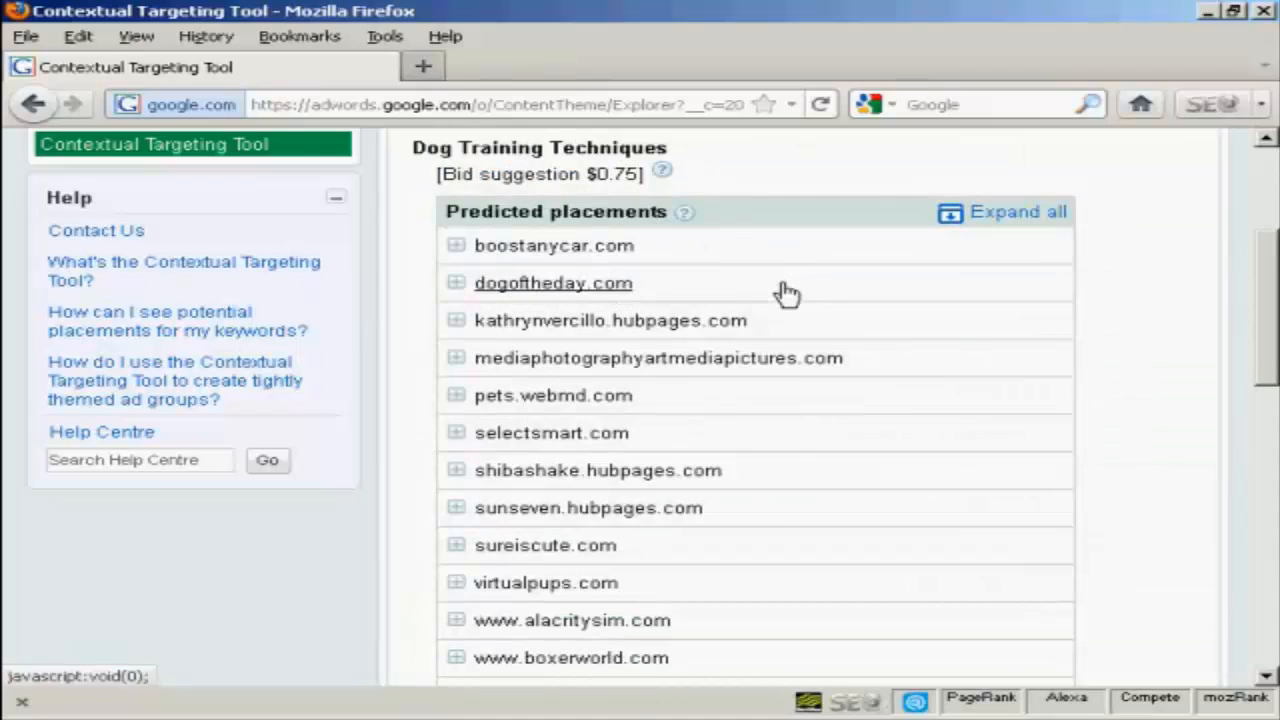
pyautogui.moveTo(789, 305)
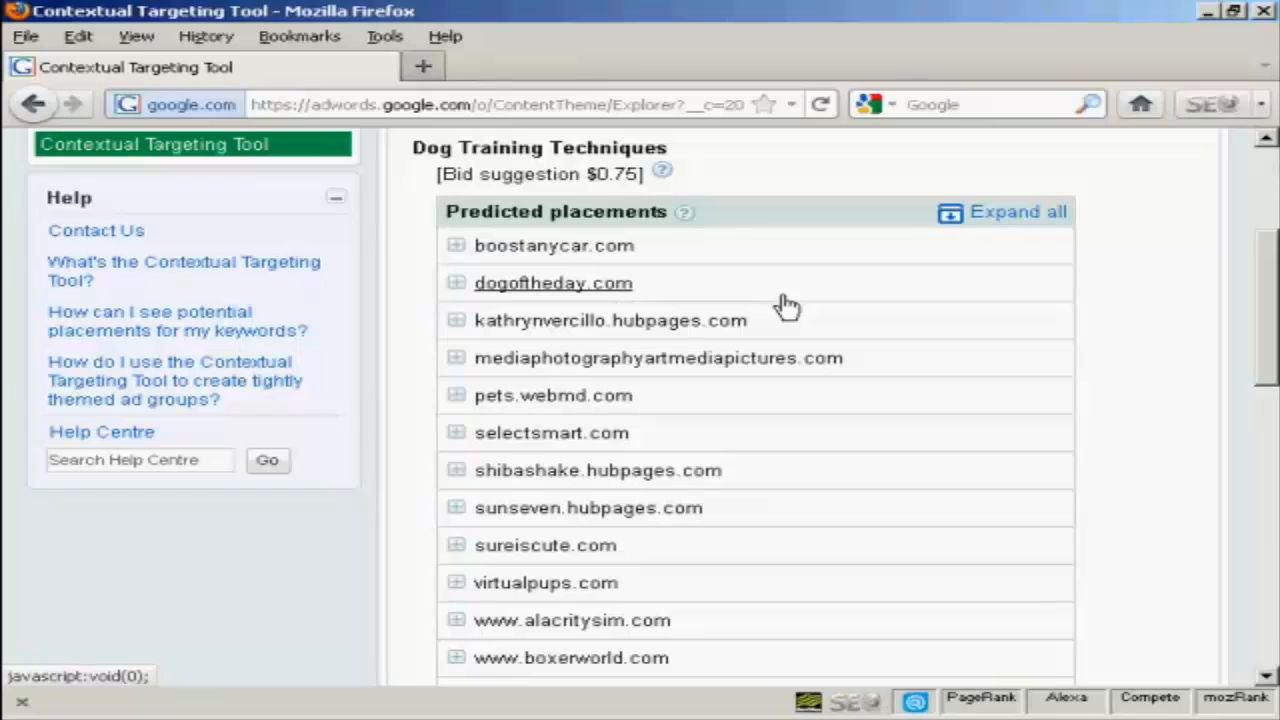
pyautogui.moveTo(795, 390)
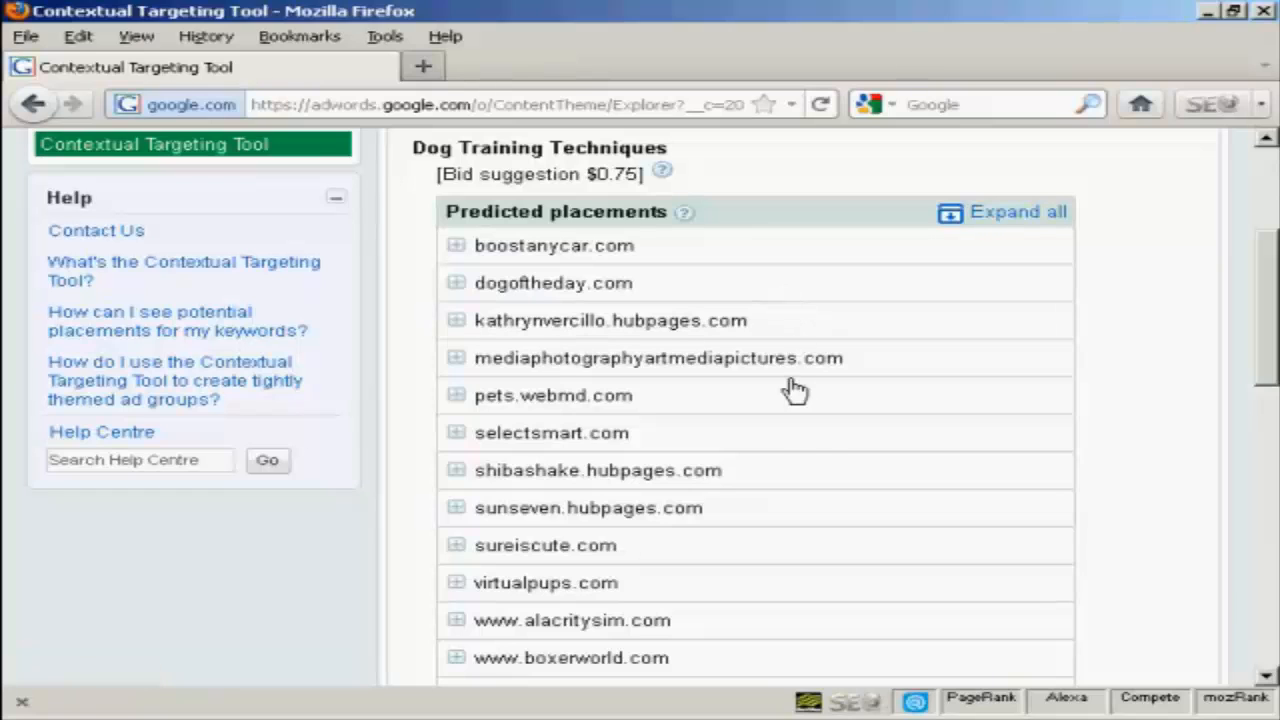
pyautogui.moveTo(467, 252)
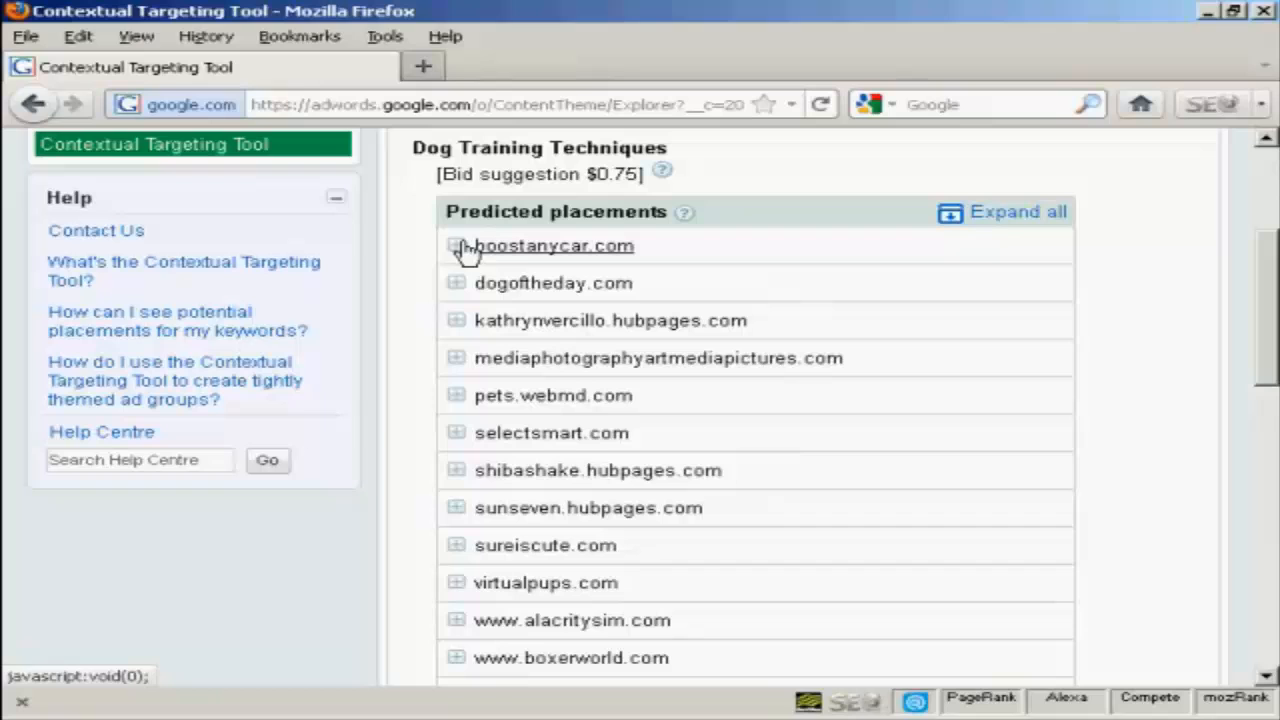
# Step: Expand boostanycar.com, then expand all predicted placements for Dog Training Techniques
pyautogui.click(456, 247)
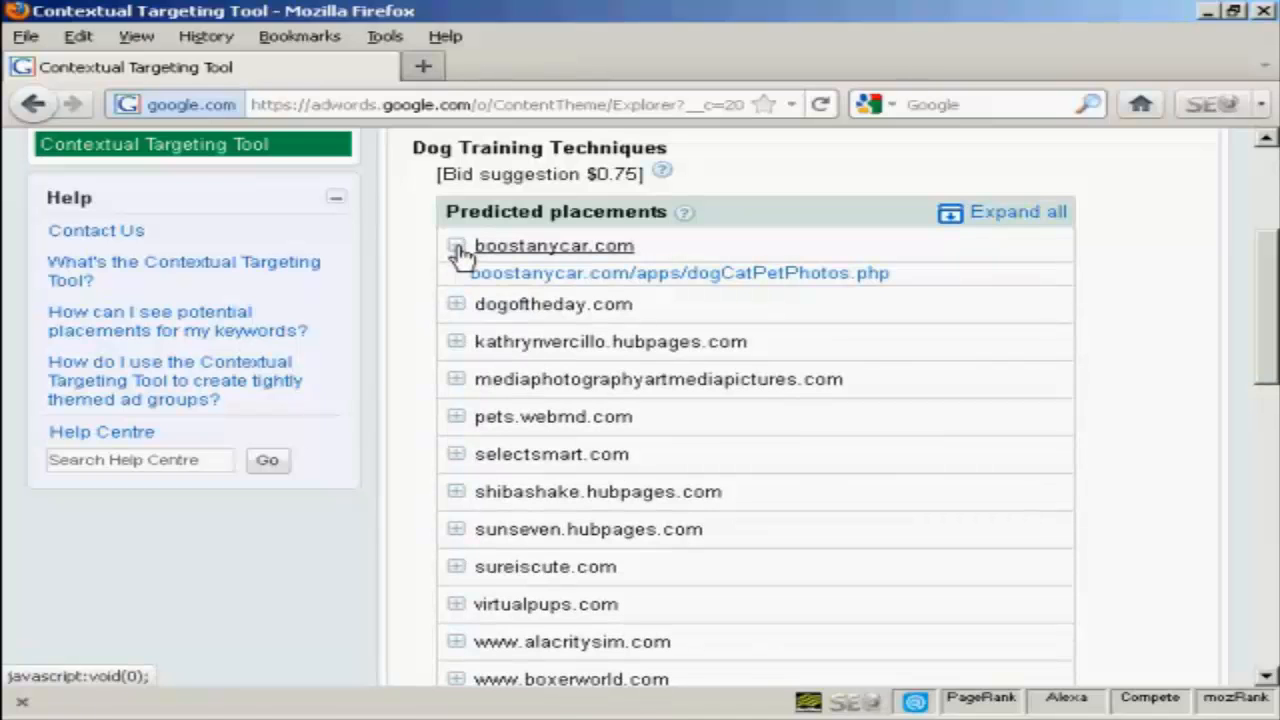
pyautogui.click(456, 246)
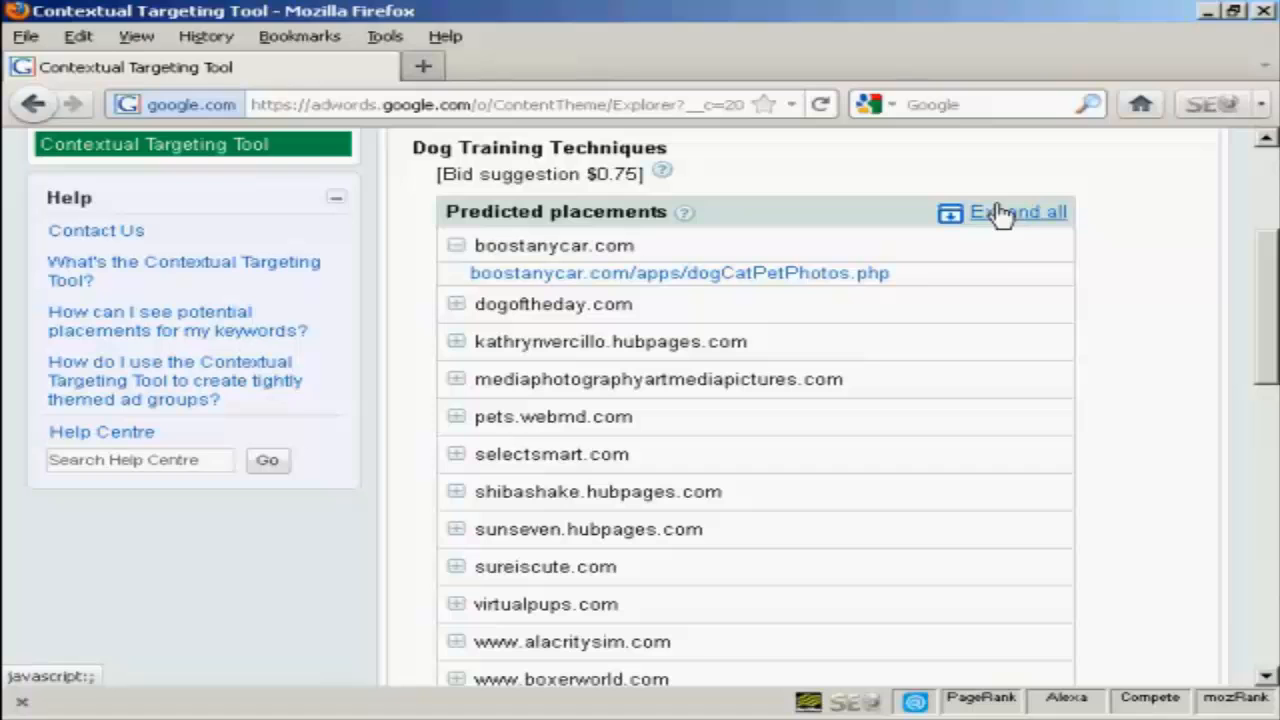
pyautogui.click(1018, 211)
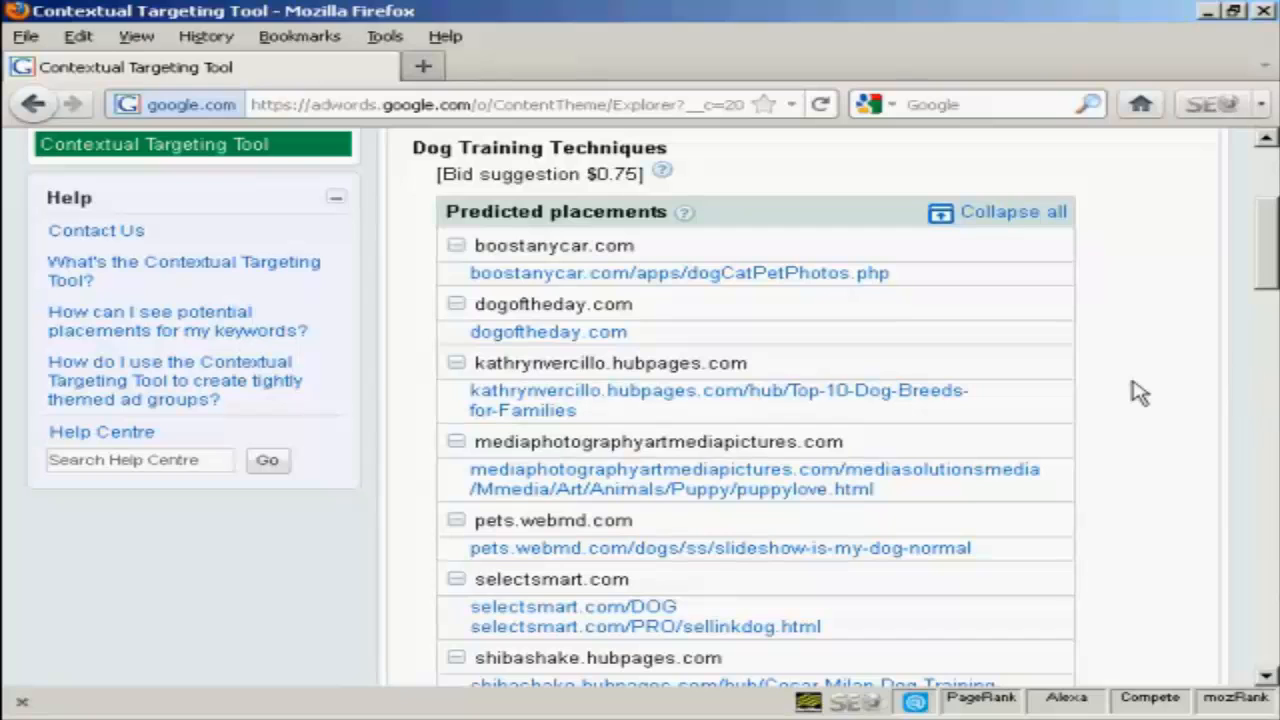
pyautogui.scroll(3)
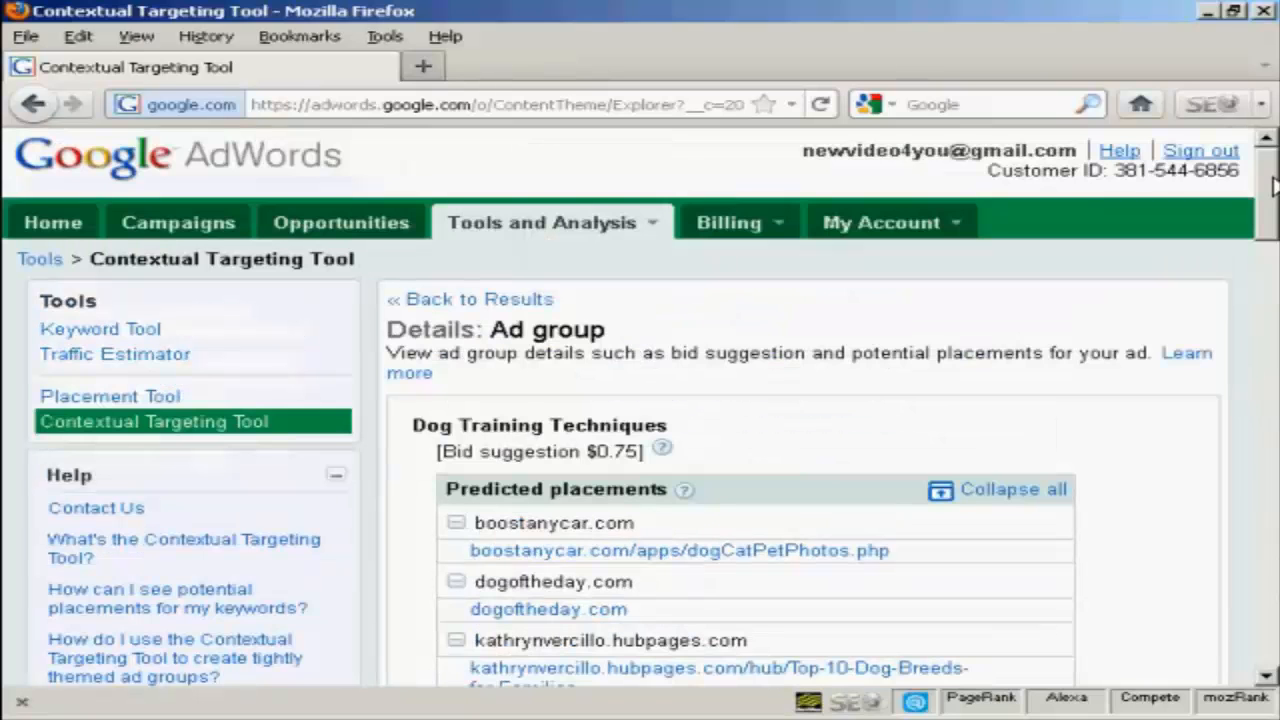
pyautogui.moveTo(470, 299)
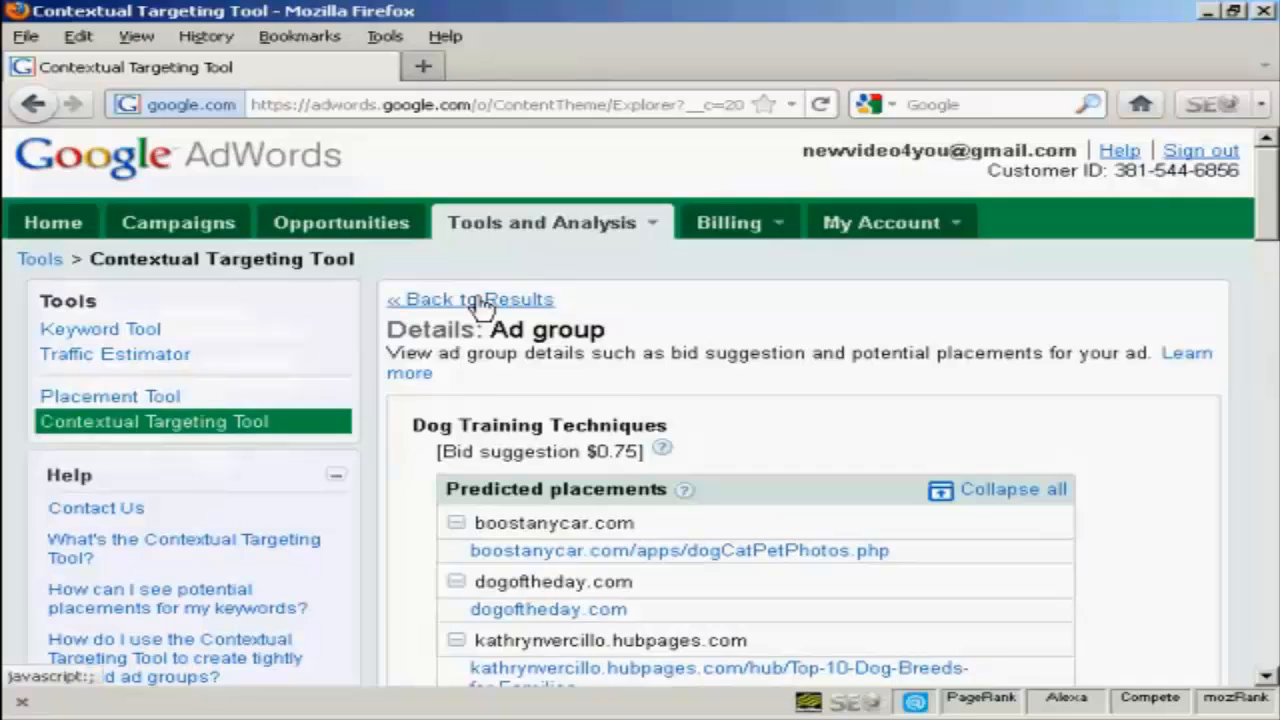
# Step: Back on the results, select all ad groups except Dog Training
pyautogui.click(470, 299)
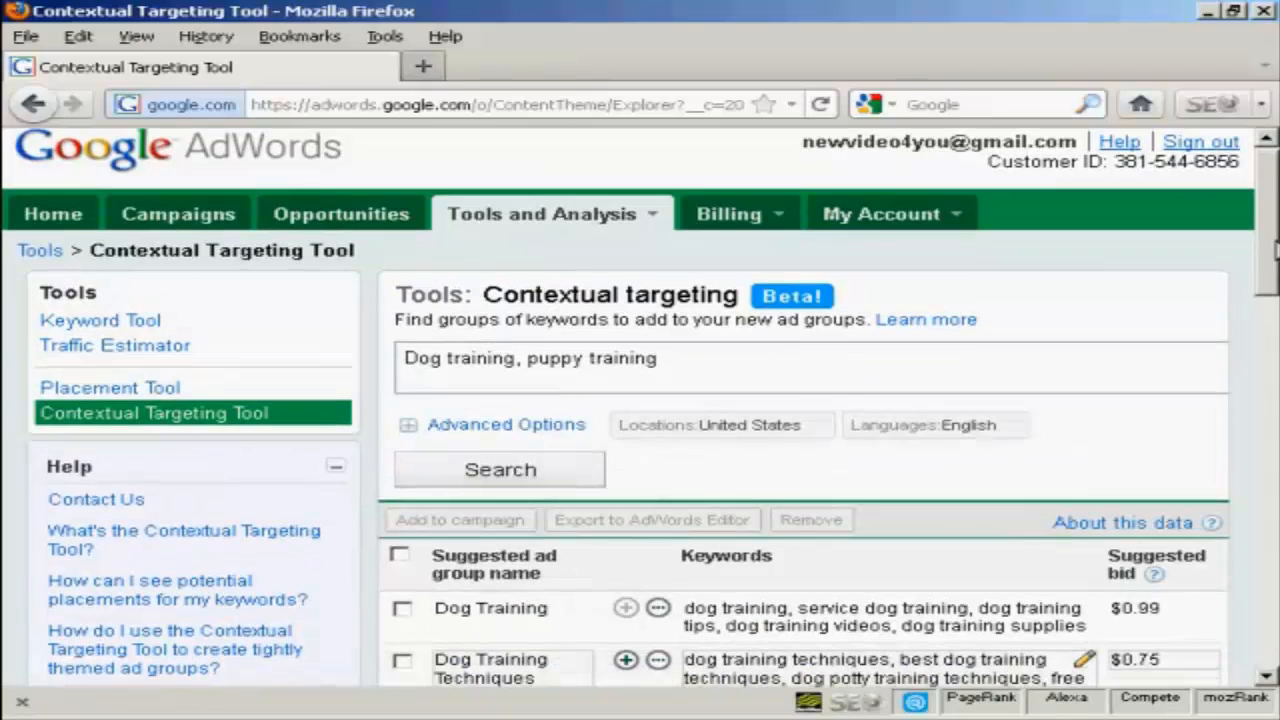
pyautogui.scroll(-3)
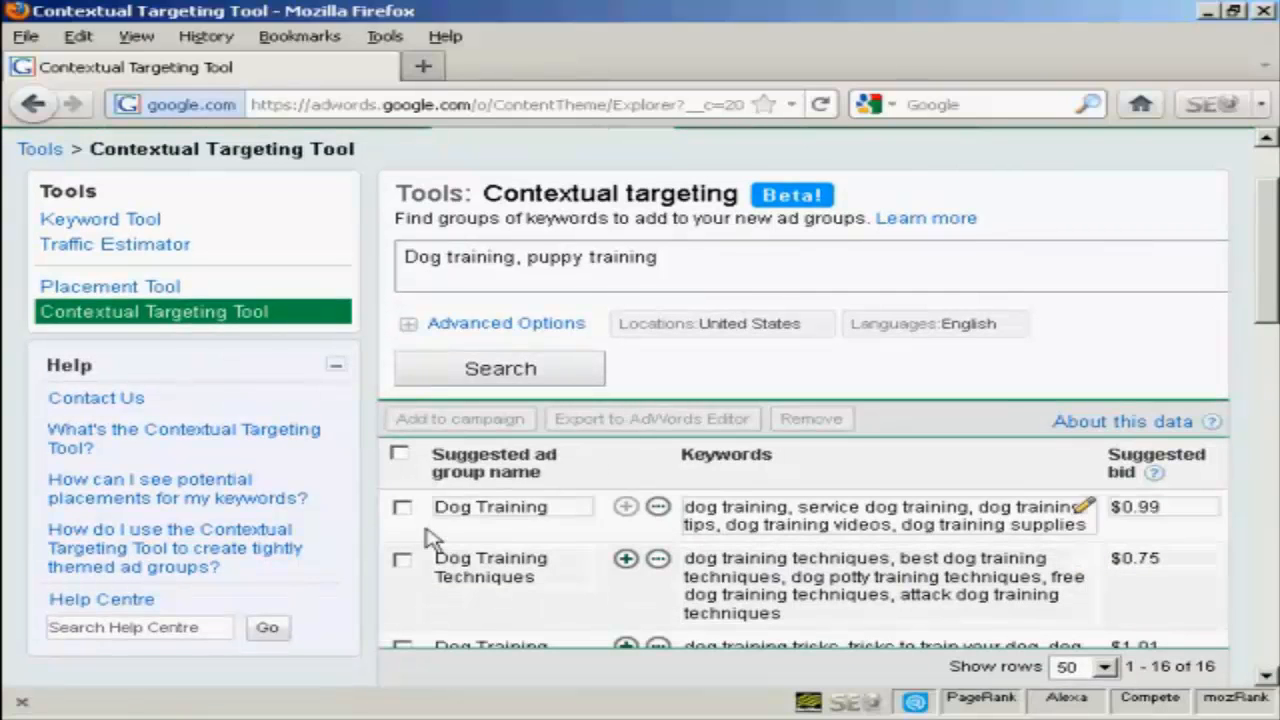
pyautogui.click(402, 507)
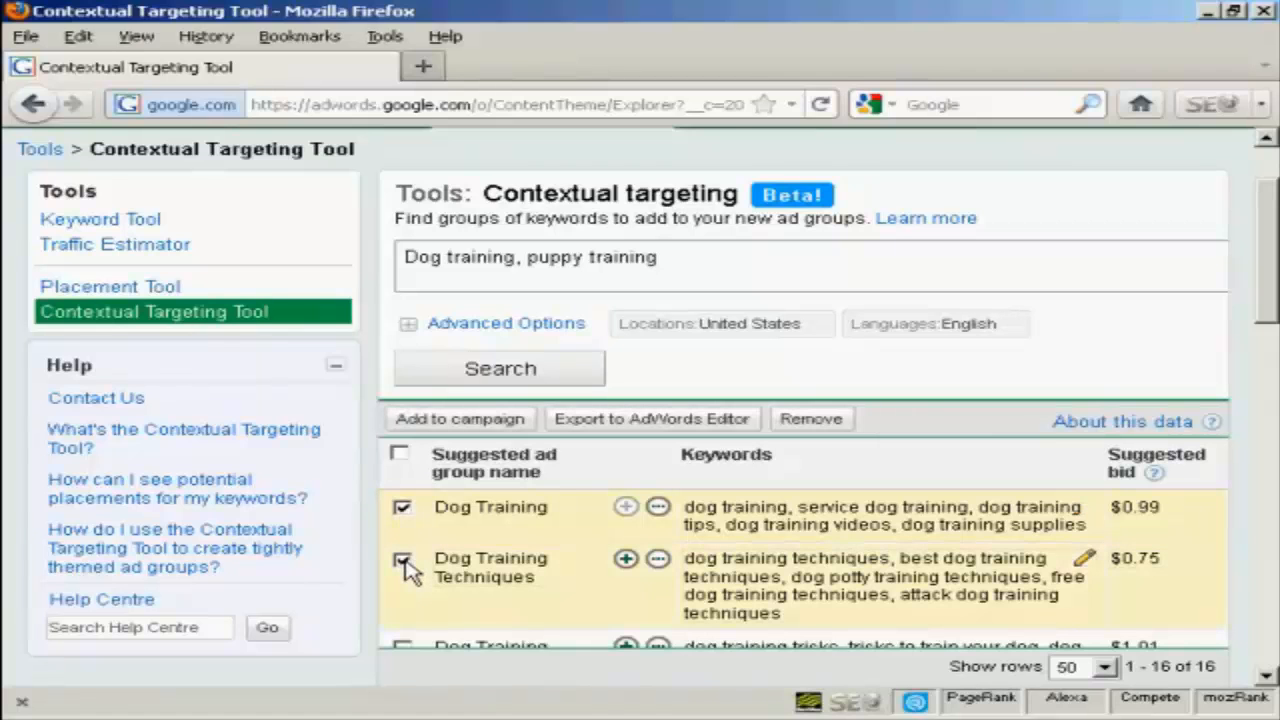
pyautogui.scroll(-3)
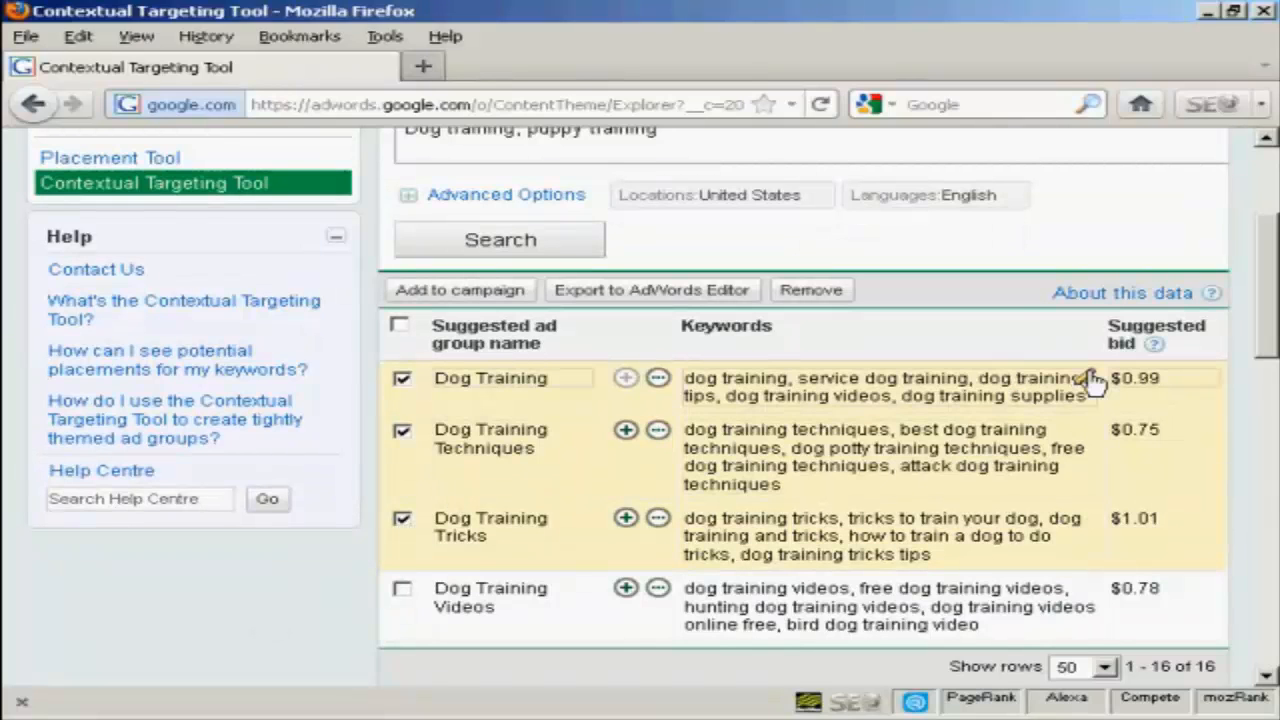
pyautogui.click(401, 328)
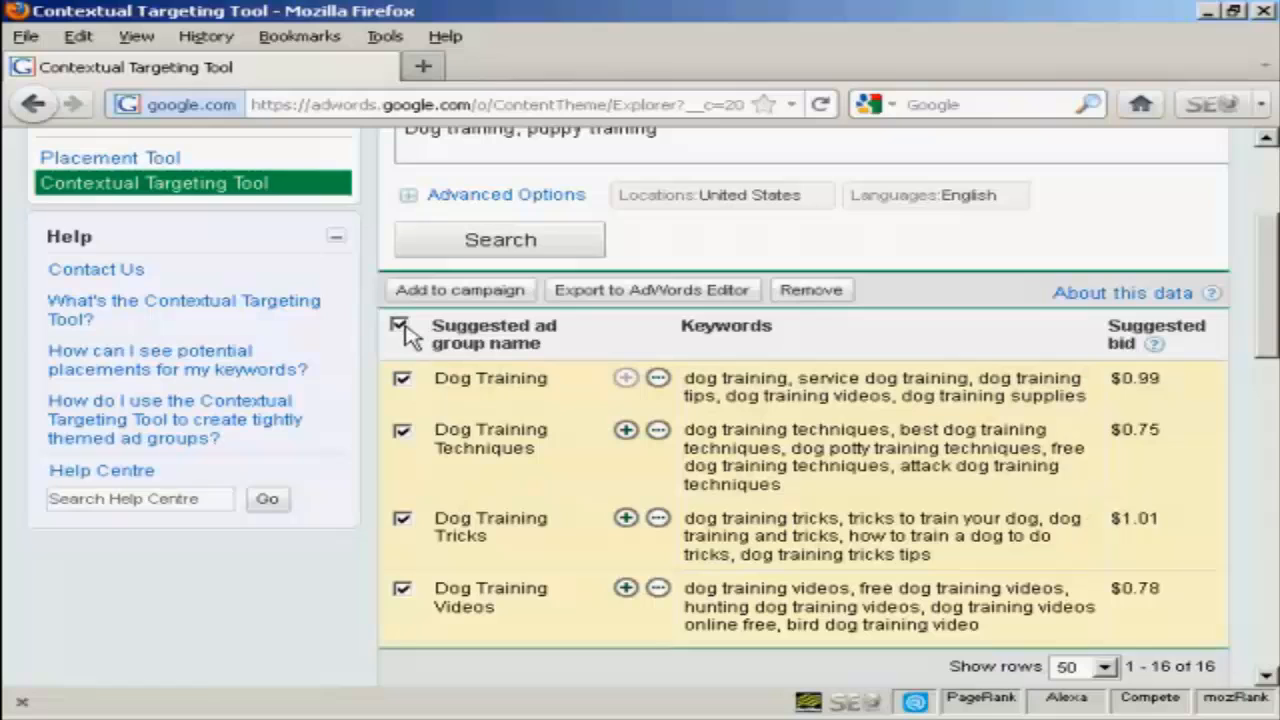
pyautogui.click(402, 330)
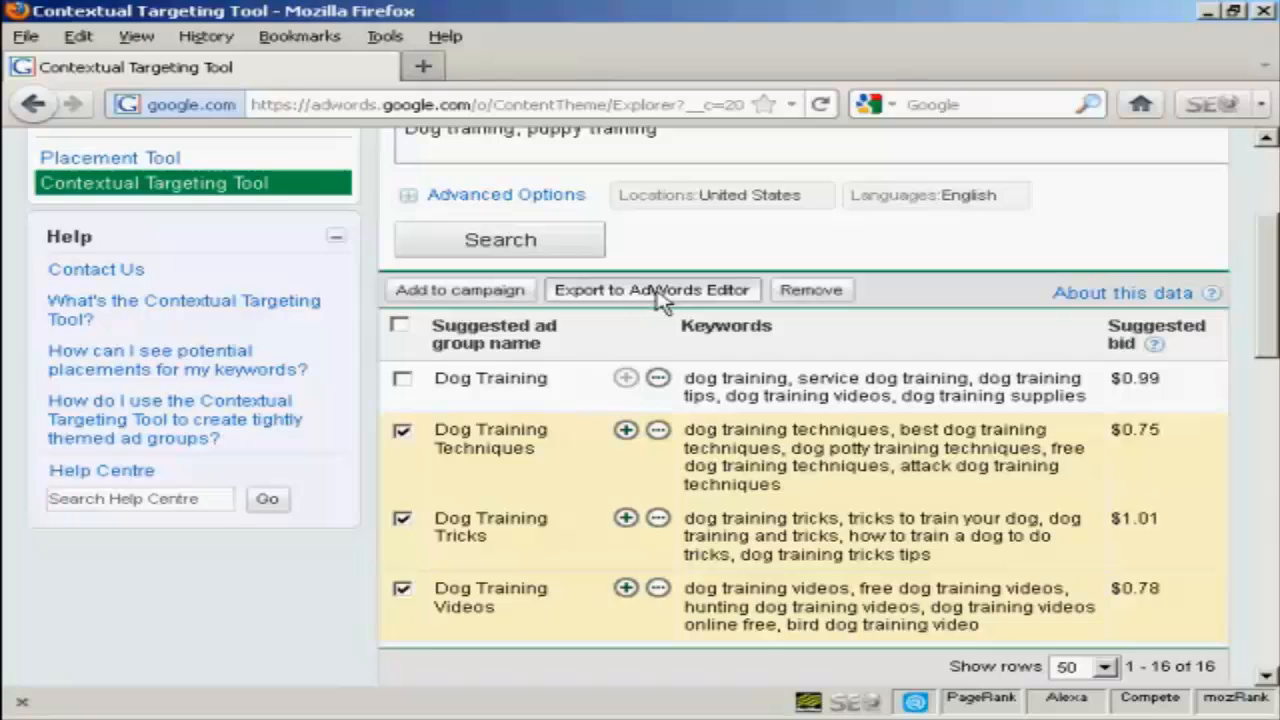
# Step: Export the selected ad groups to AdWords Editor and save the CSV file
pyautogui.click(651, 290)
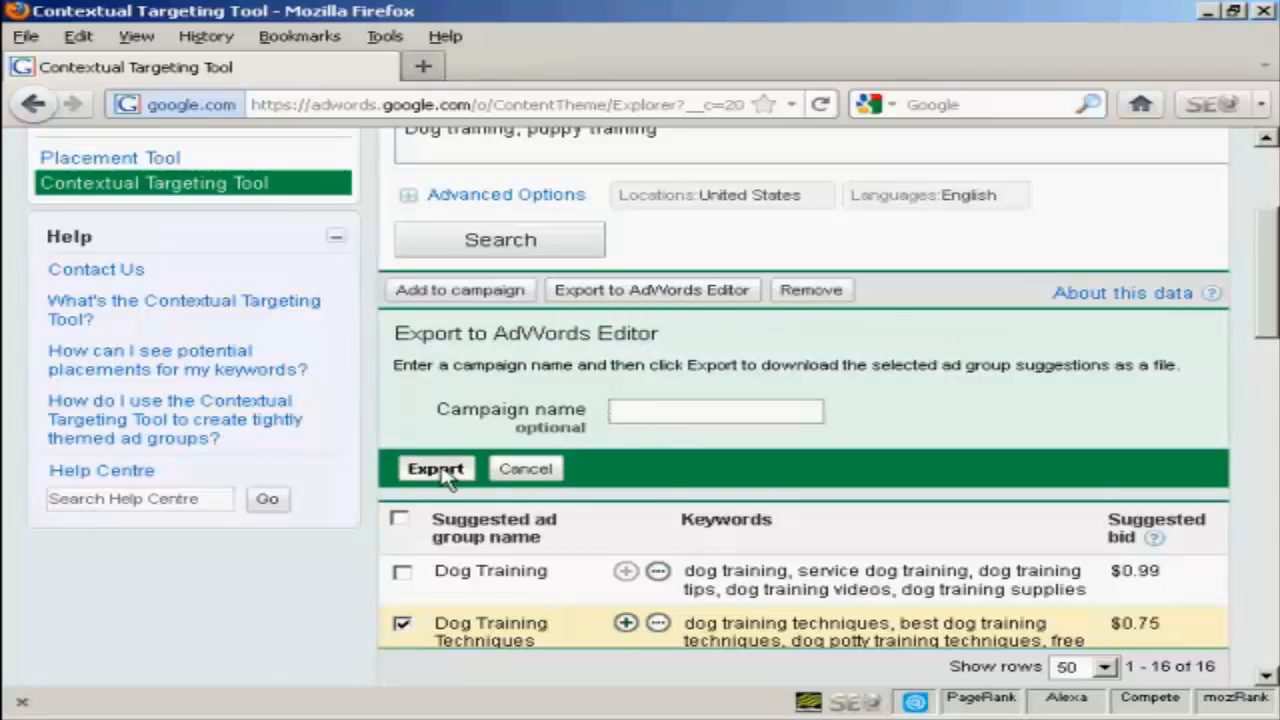
pyautogui.click(525, 468)
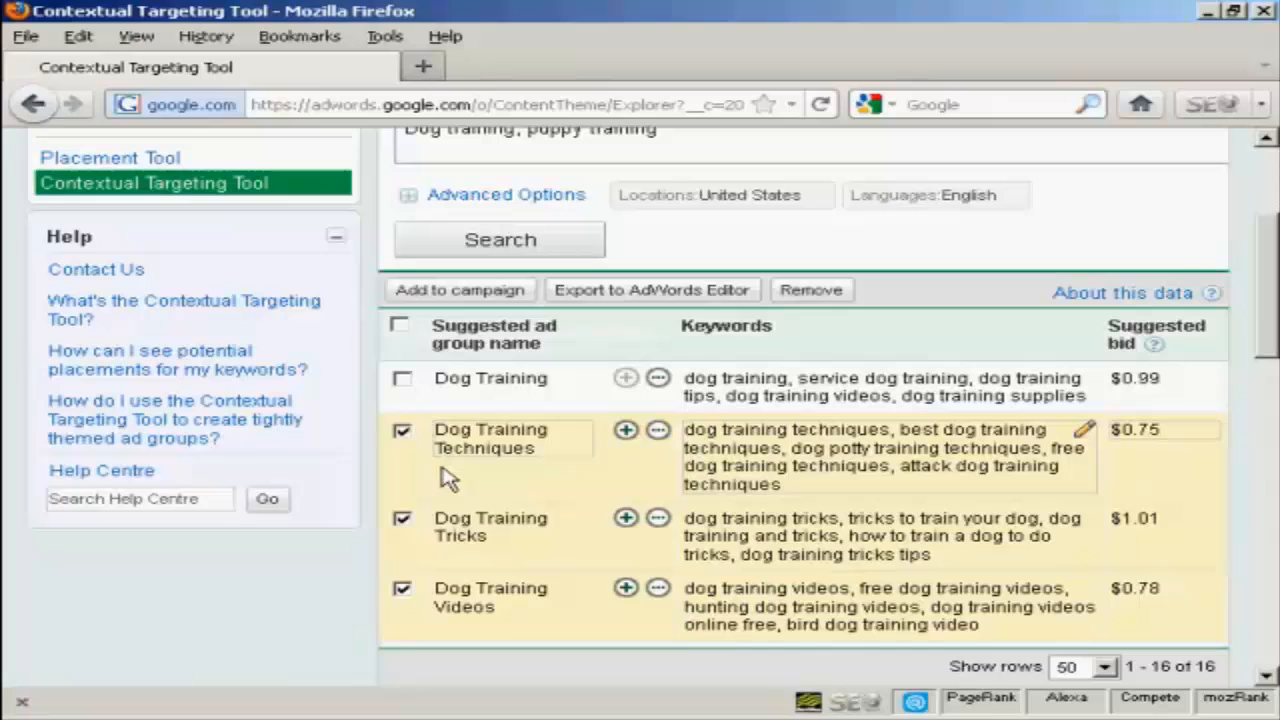
pyautogui.click(651, 290)
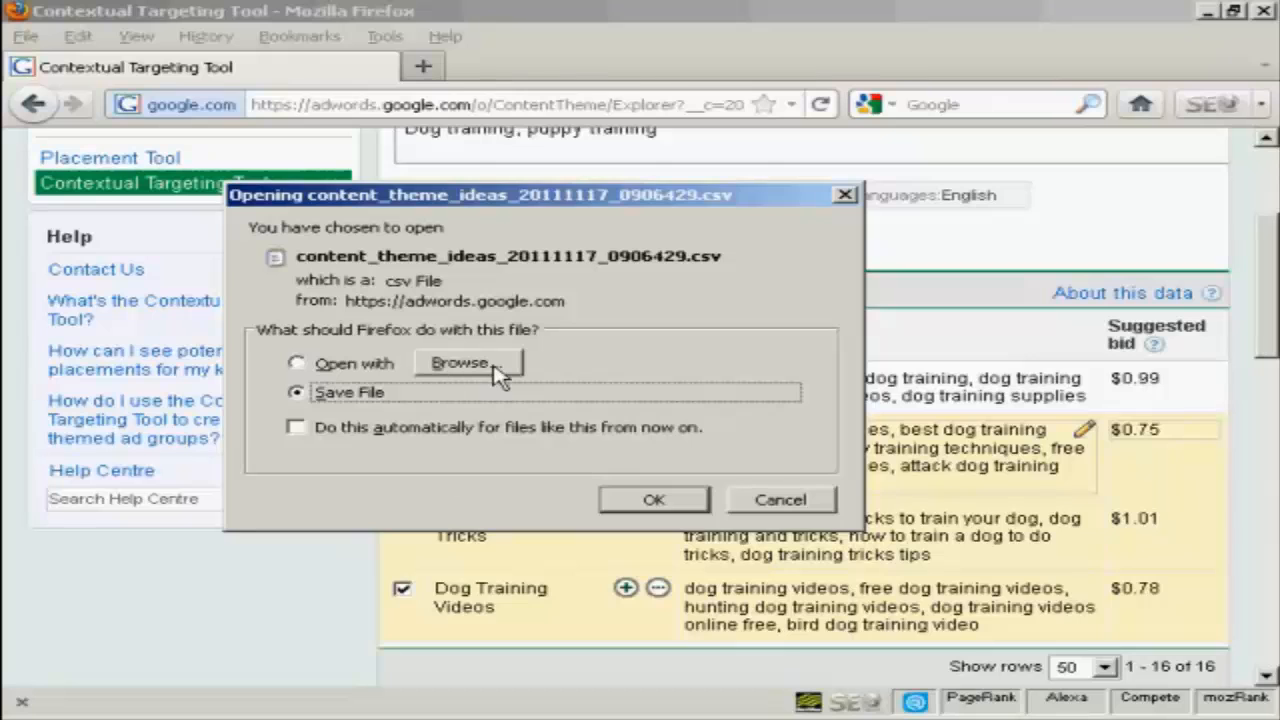
pyautogui.moveTo(700, 258)
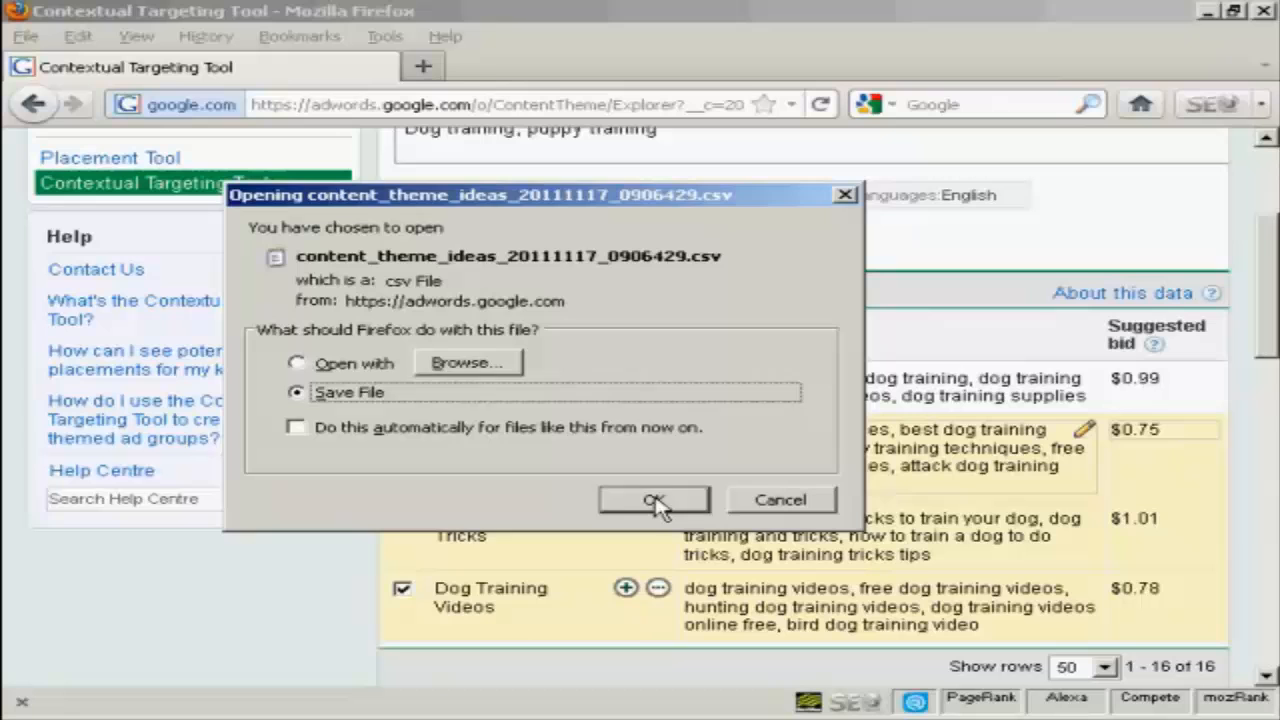
pyautogui.click(654, 500)
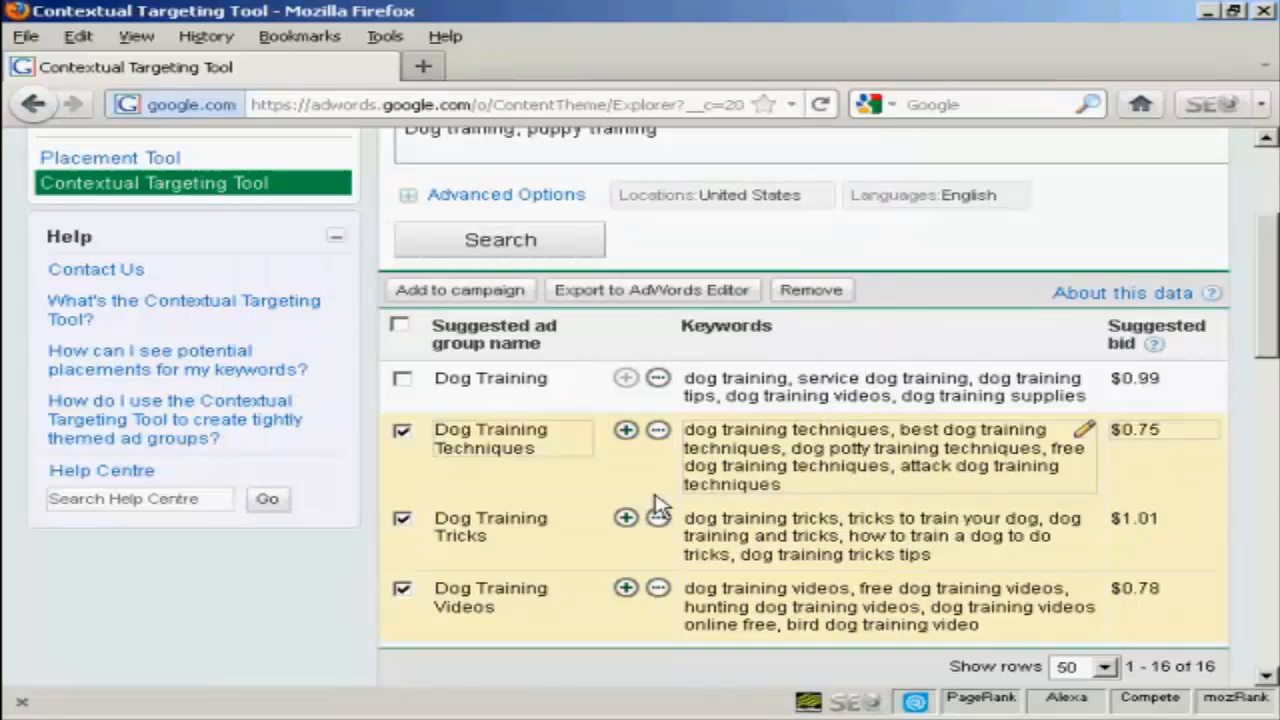
pyautogui.click(651, 290)
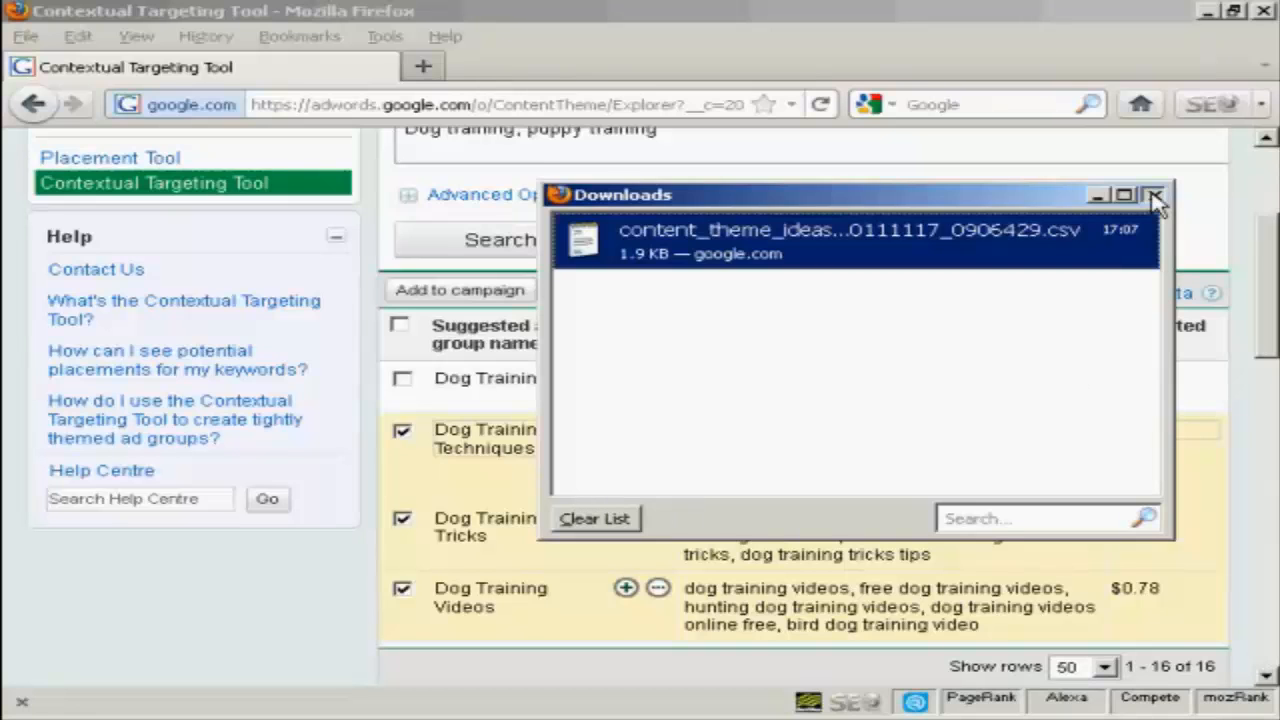
pyautogui.click(1154, 195)
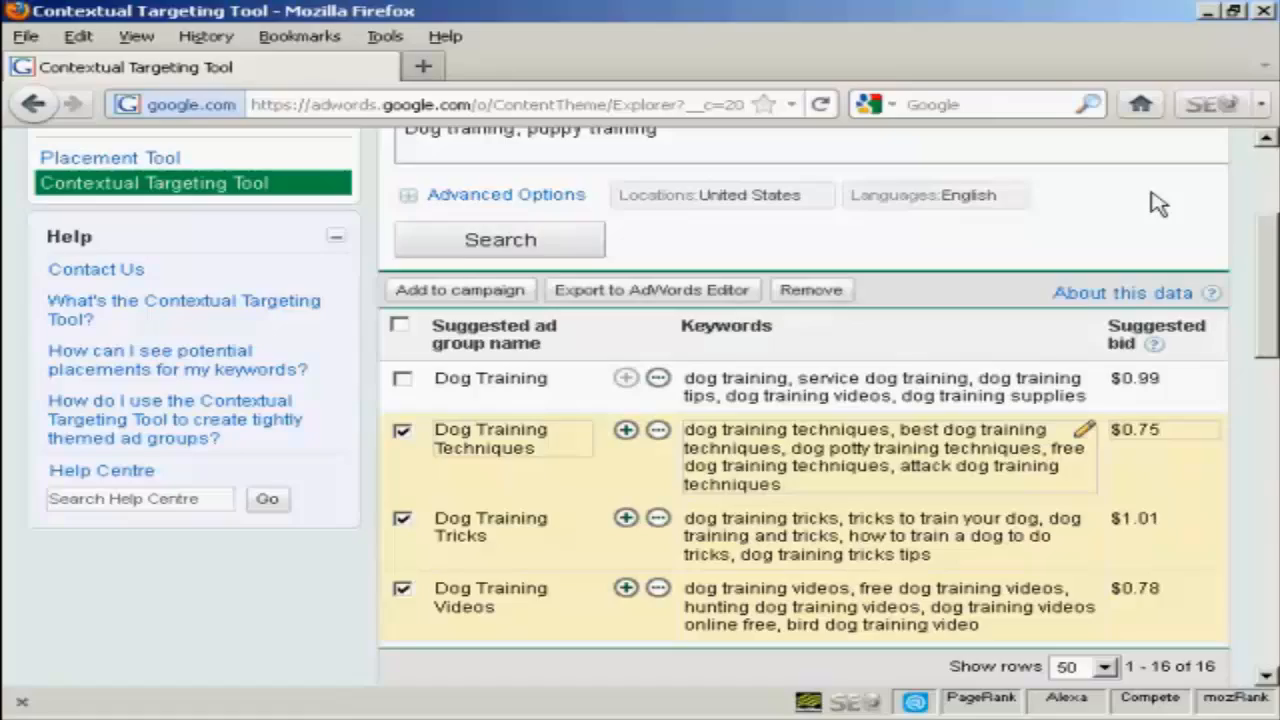